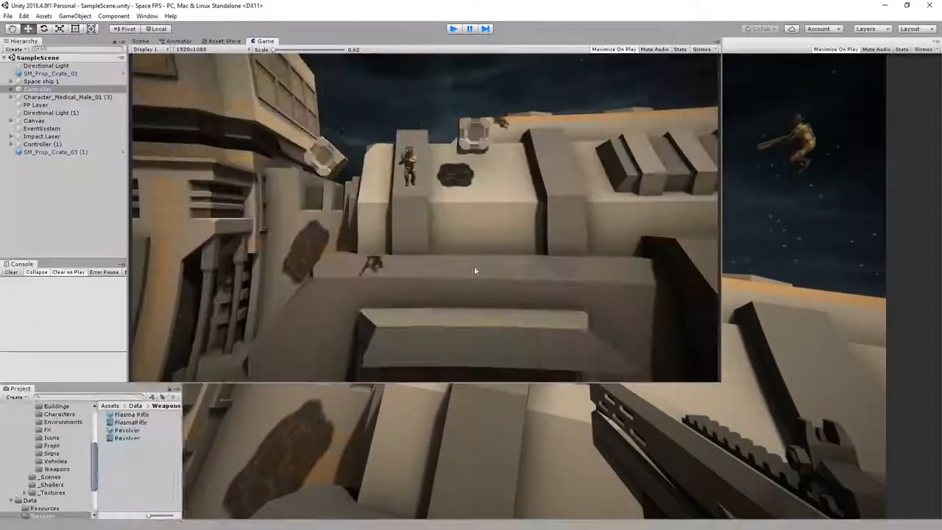
Play-test movement in Unity, then restore the Vector3.Lerp actualPos line in HandleADS and comment out actualPos = tp
left_click(38, 90)
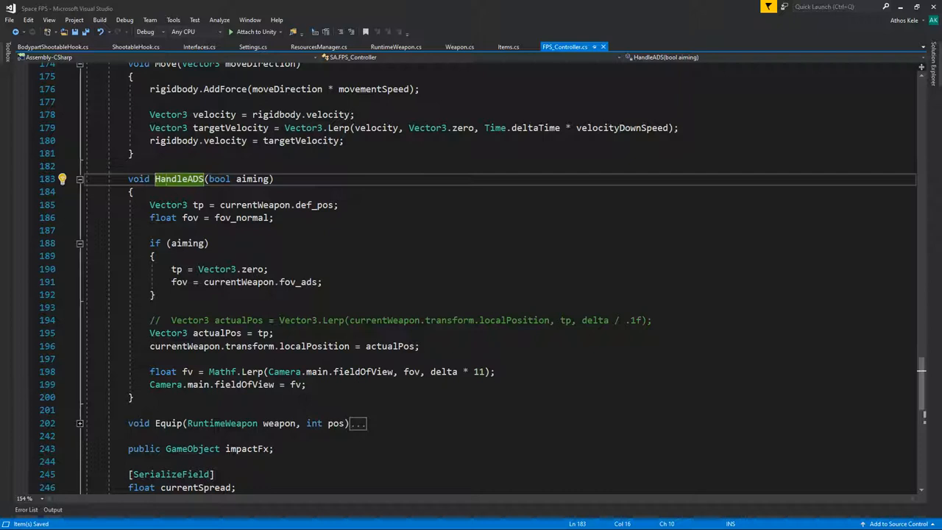
left_click(322, 282)
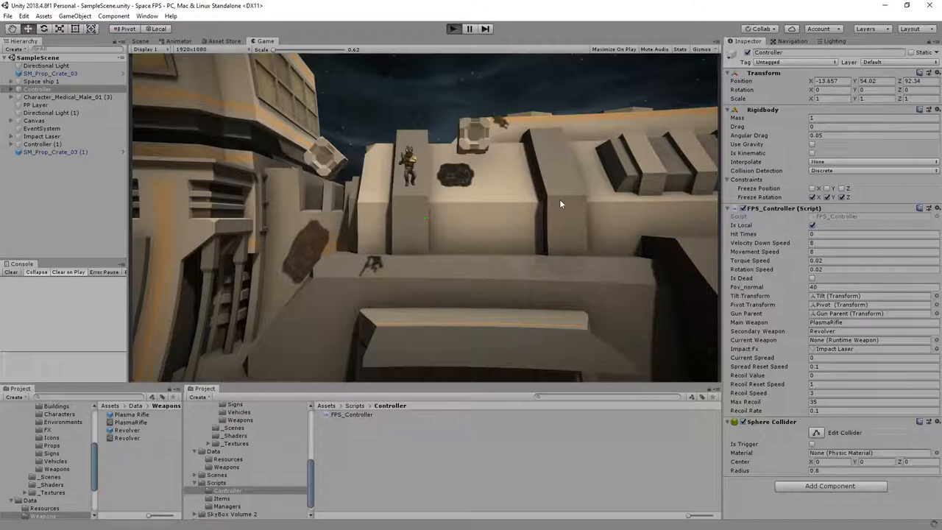
left_click(453, 28)
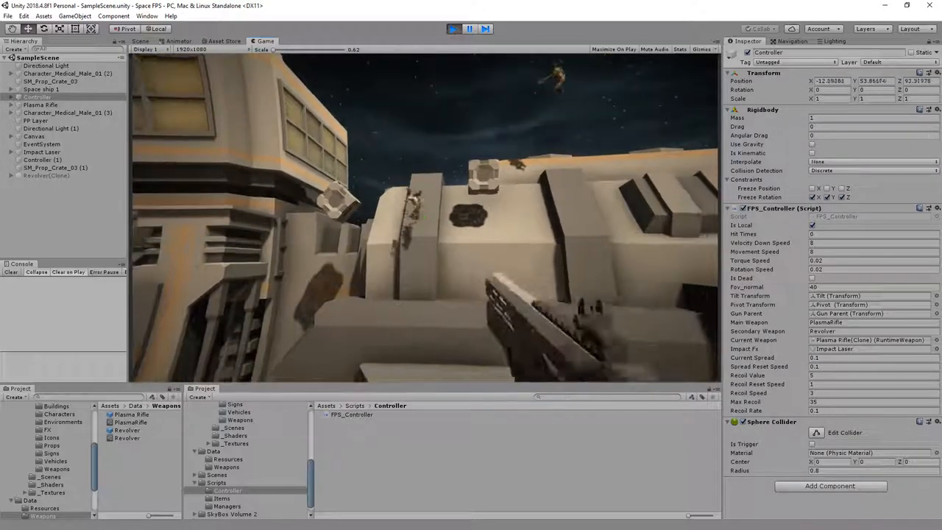
left_click(453, 28)
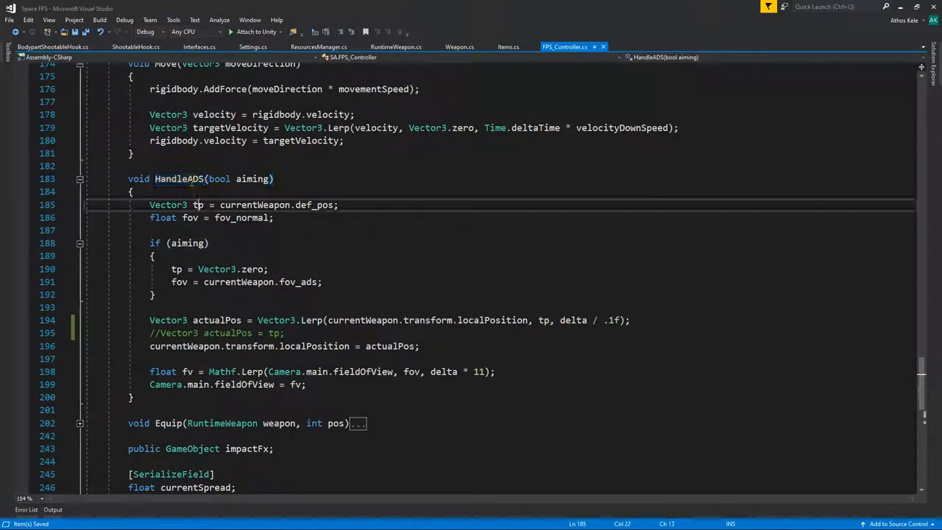
Add a private FixedUpdate storing fixedDelta = Time.fixedDeltaTime and calling HandeLocalController when isLocal, moved out of Update
left_click(180, 179)
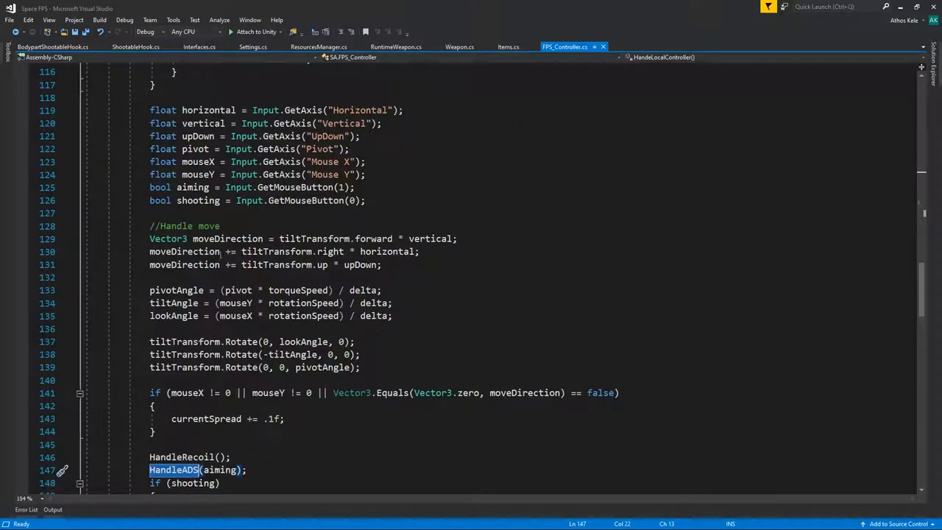
scroll("up", 3)
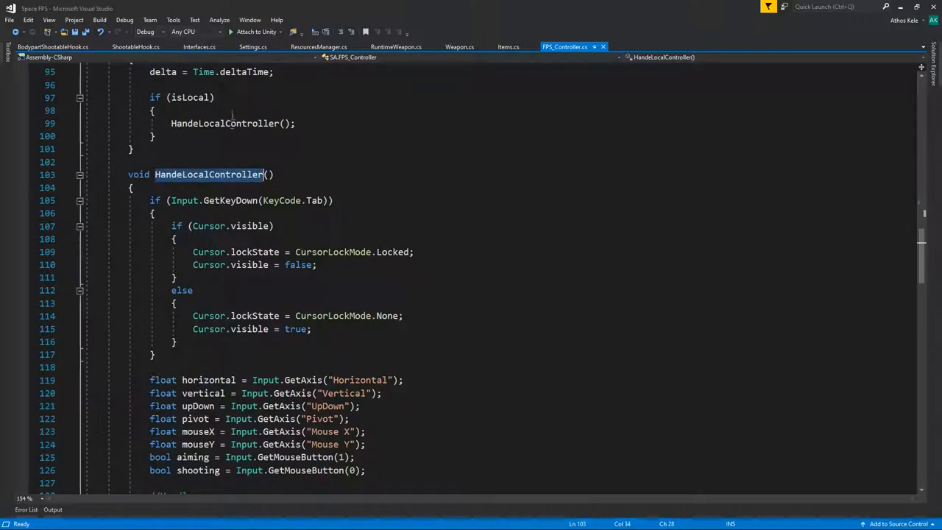
scroll("up", 3)
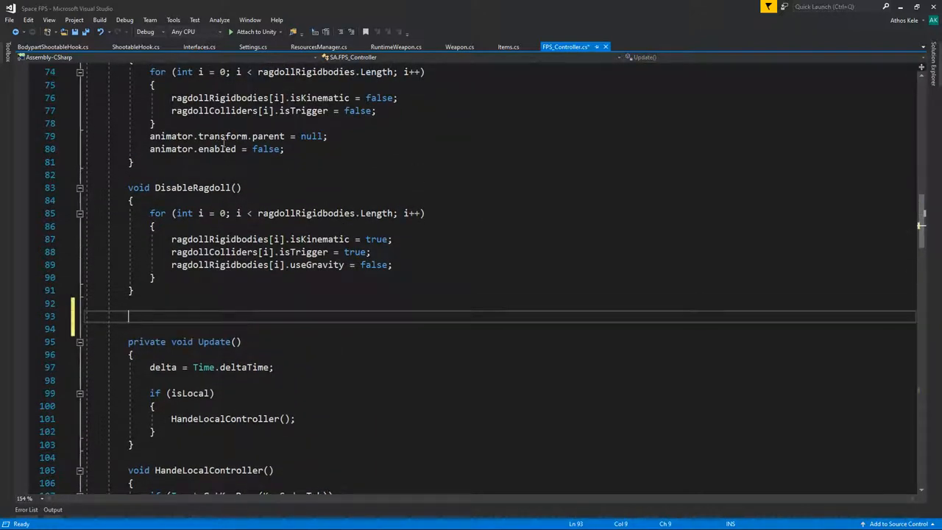
type("private void FixedUpdate(")
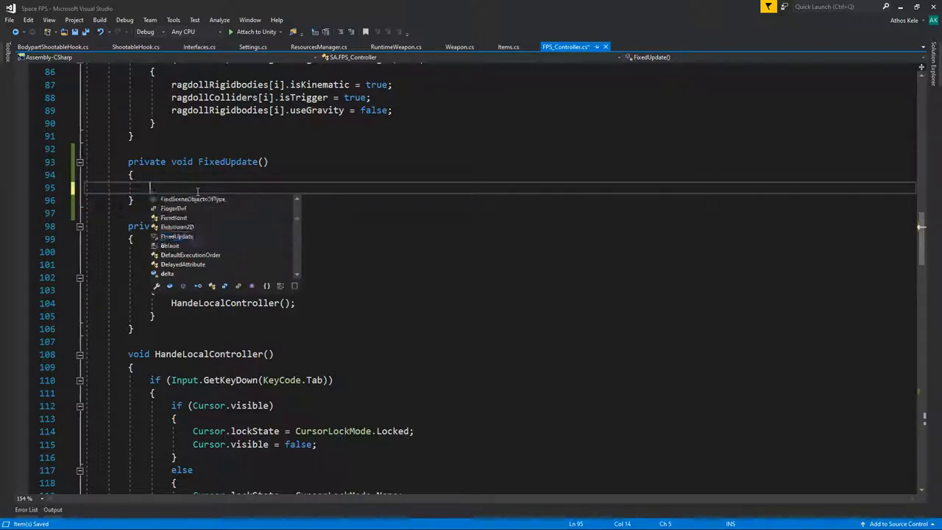
scroll("up", 3)
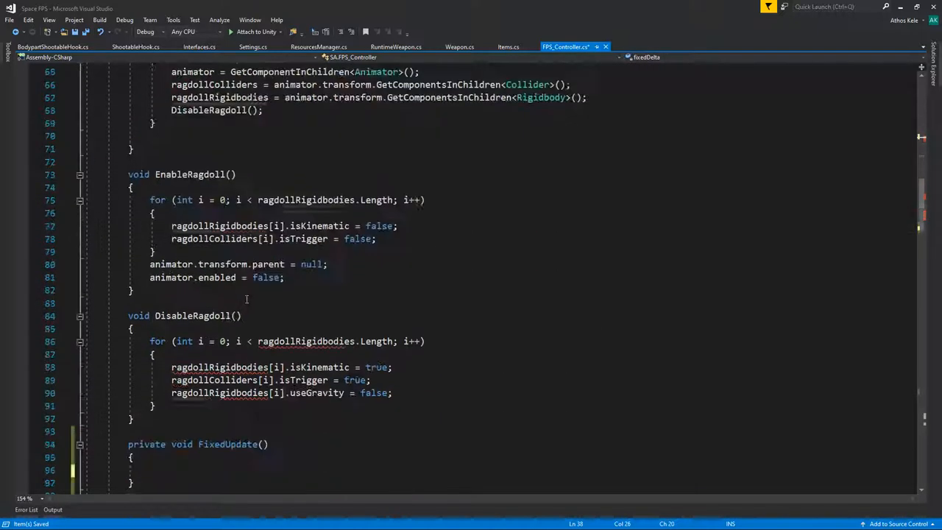
type("f")
type("HandeLocalController();")
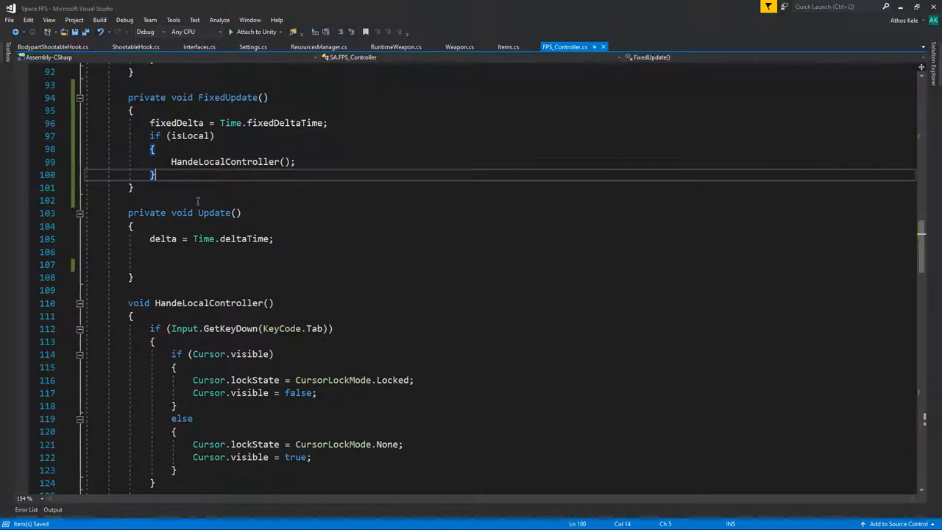
Move the aiming and shooting mouse-button reads from HandeLocalController into Update
scroll("down", 3)
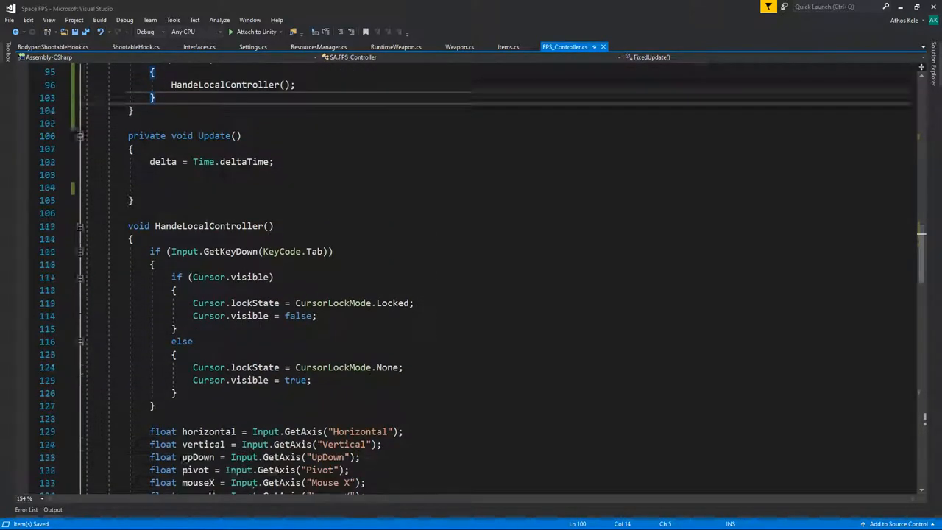
scroll("down", 3)
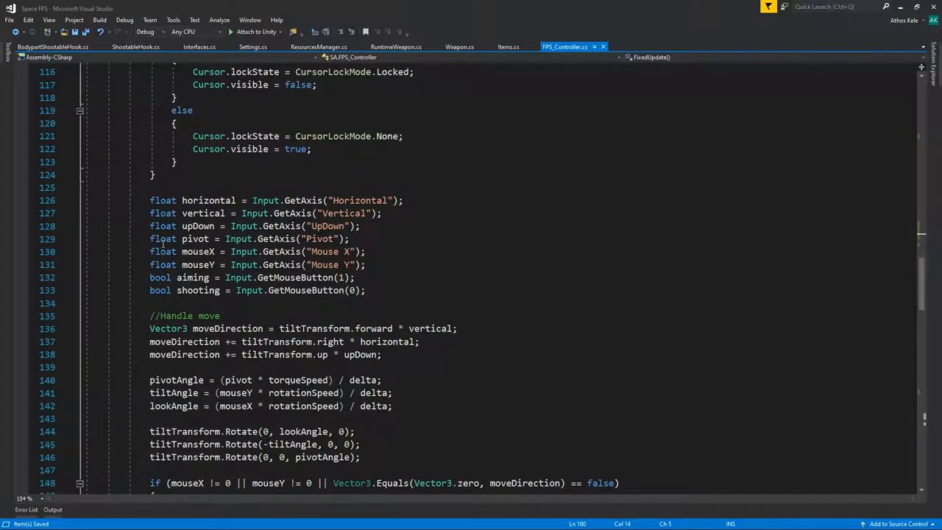
left_click_drag(150, 200, 365, 290)
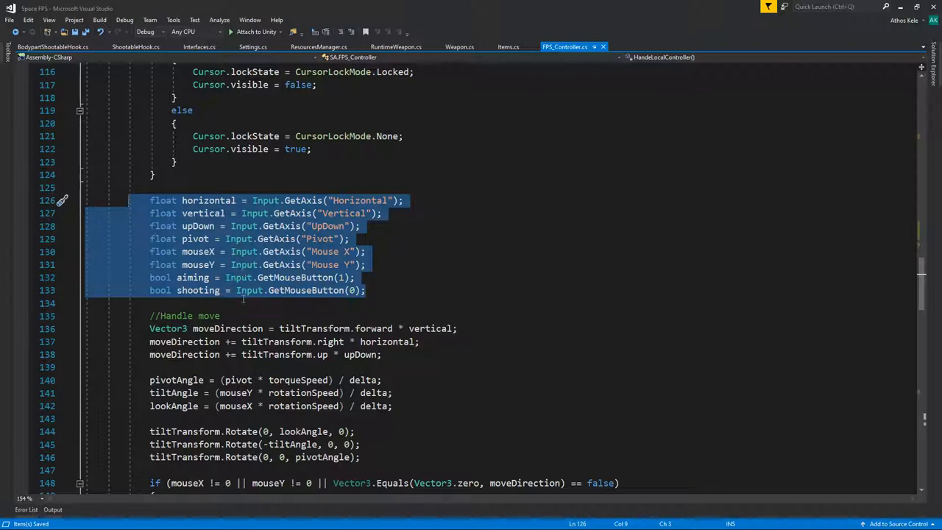
left_click(354, 276)
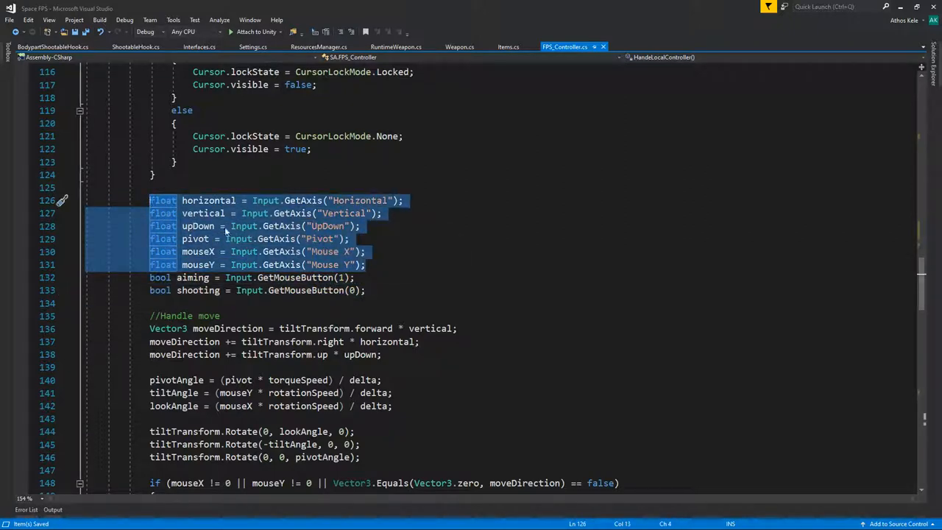
left_click(365, 290)
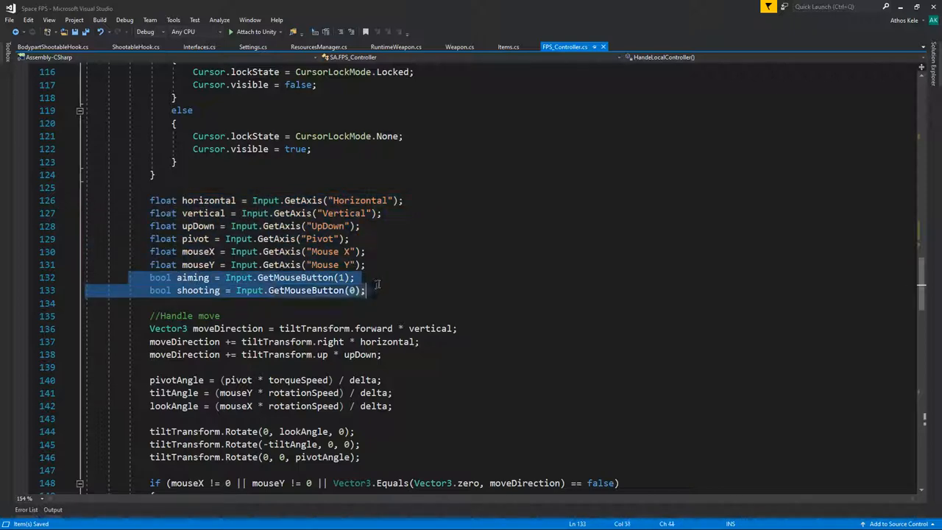
Declare bool aiming and bool shooting as class fields at the top of FPS_Controller
scroll("up", 3)
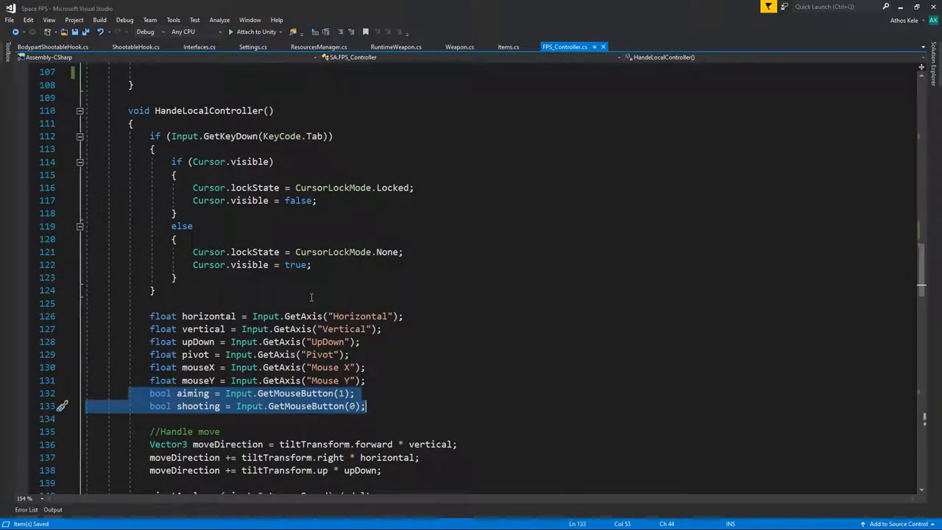
scroll("up", 3)
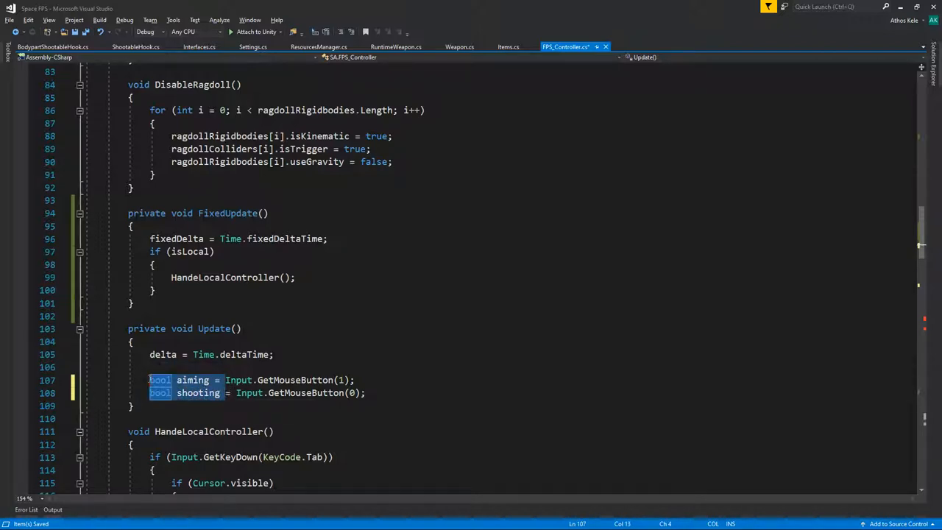
scroll("up", 3)
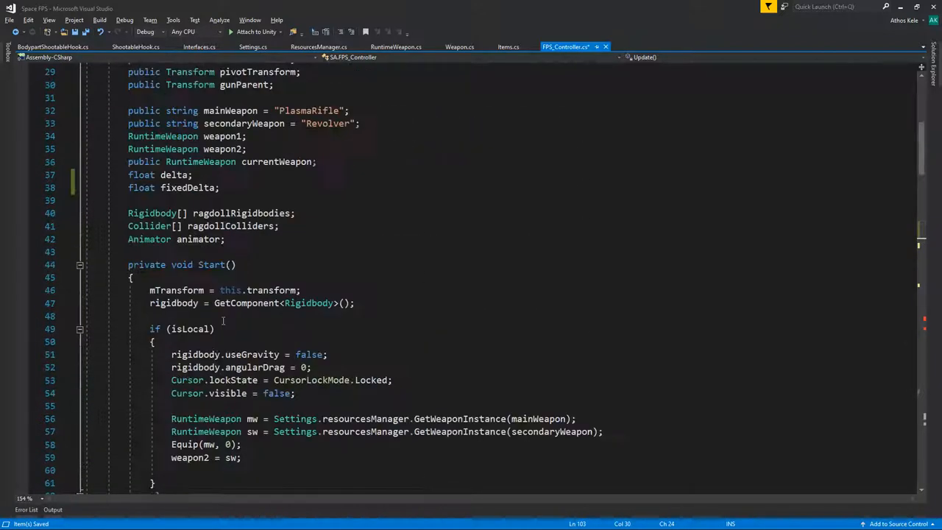
scroll("up", 3)
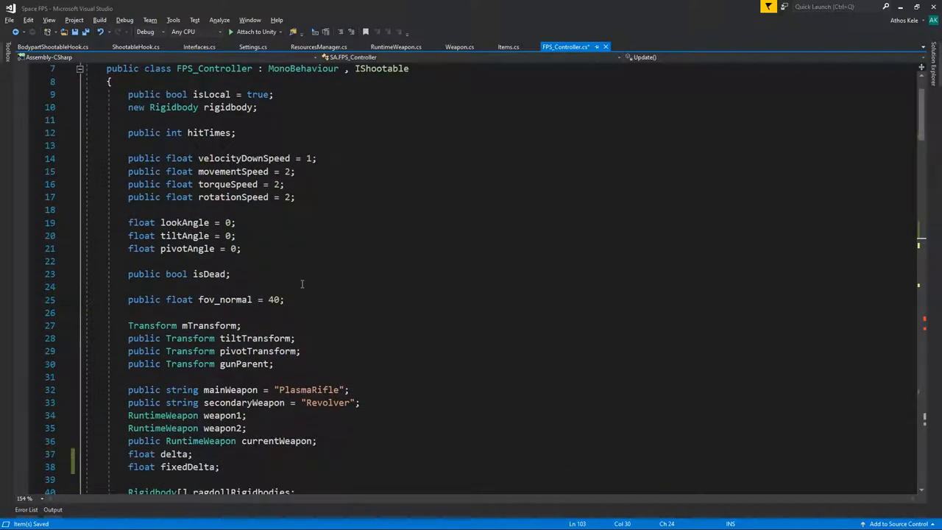
left_click(274, 94)
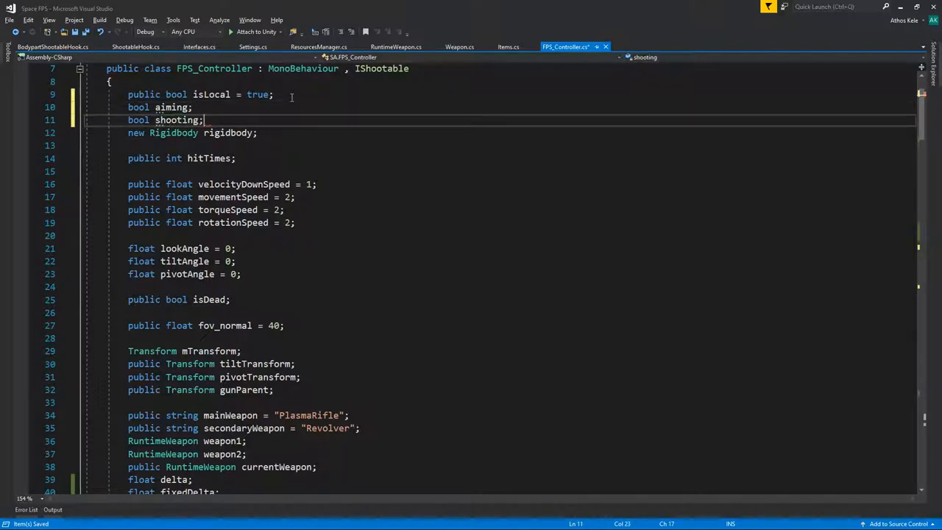
scroll("down", 3)
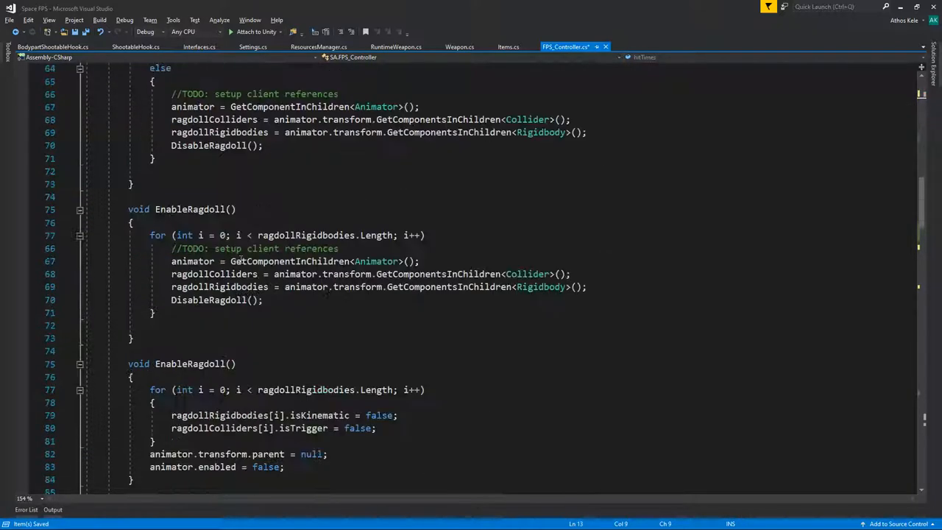
scroll("down", 3)
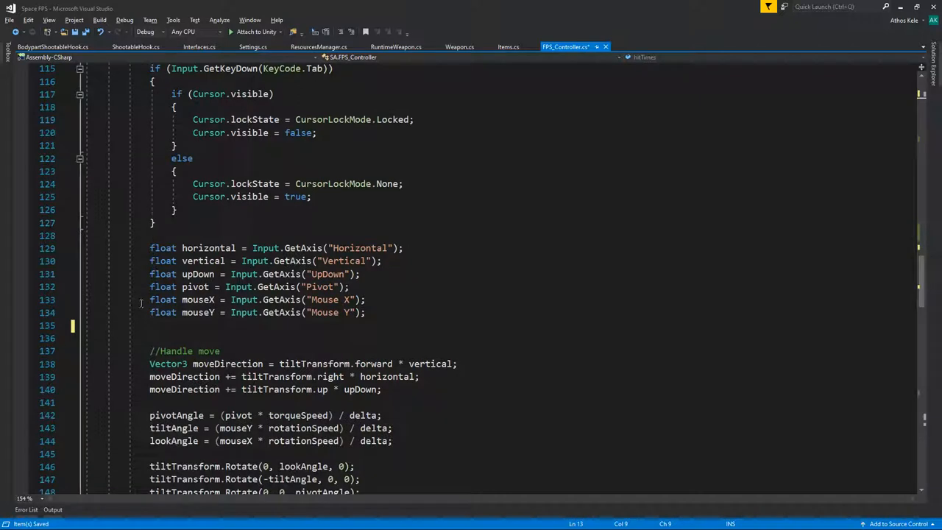
scroll("up", 3)
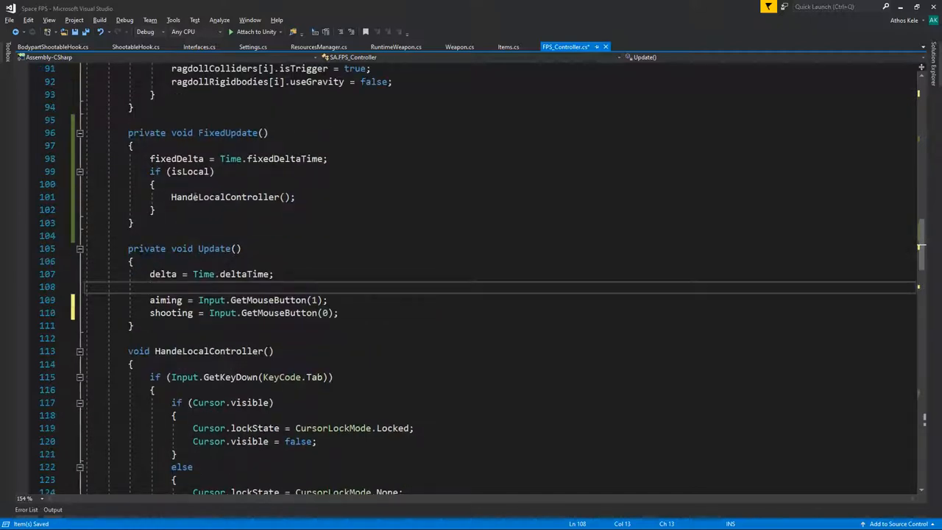
Place the HandleSpread() call in Update after the shooting if-block, collapse HandeLocalController and save
scroll("down", 3)
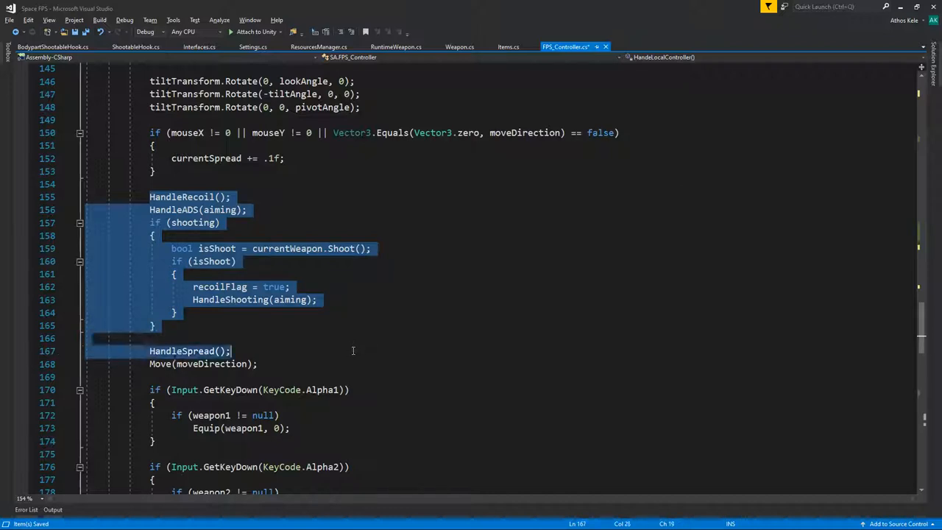
scroll("up", 3)
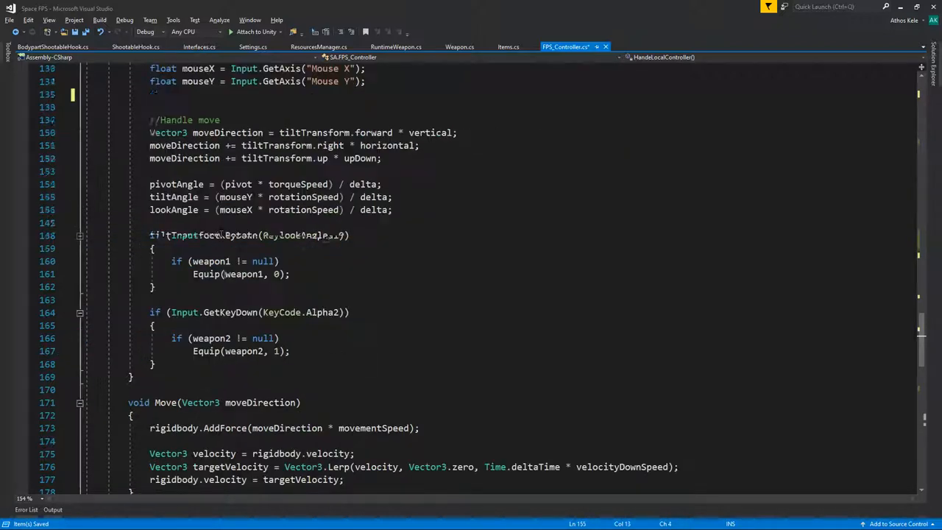
scroll("up", 3)
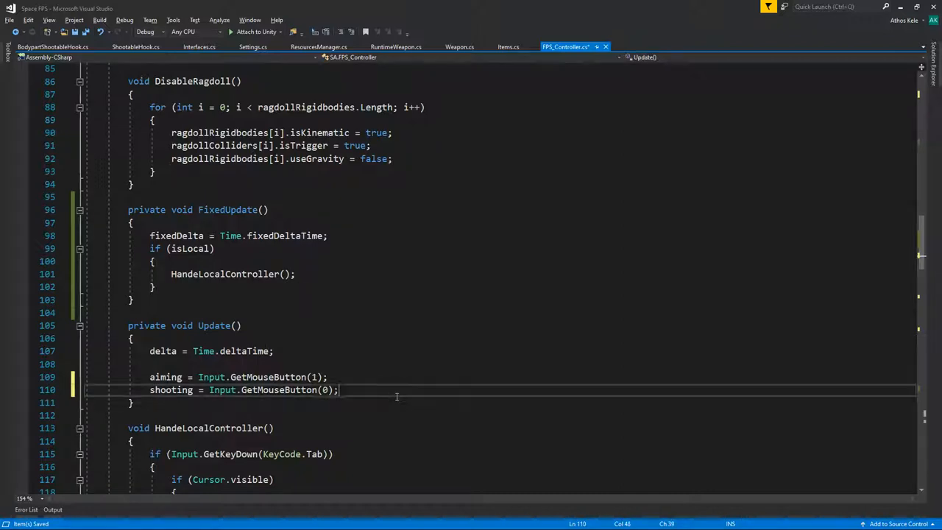
scroll("down", 3)
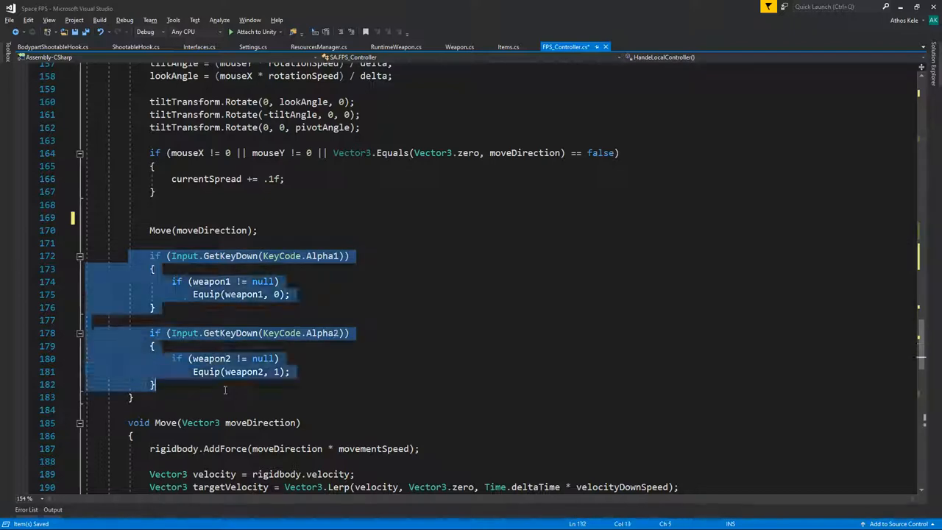
scroll("up", 3)
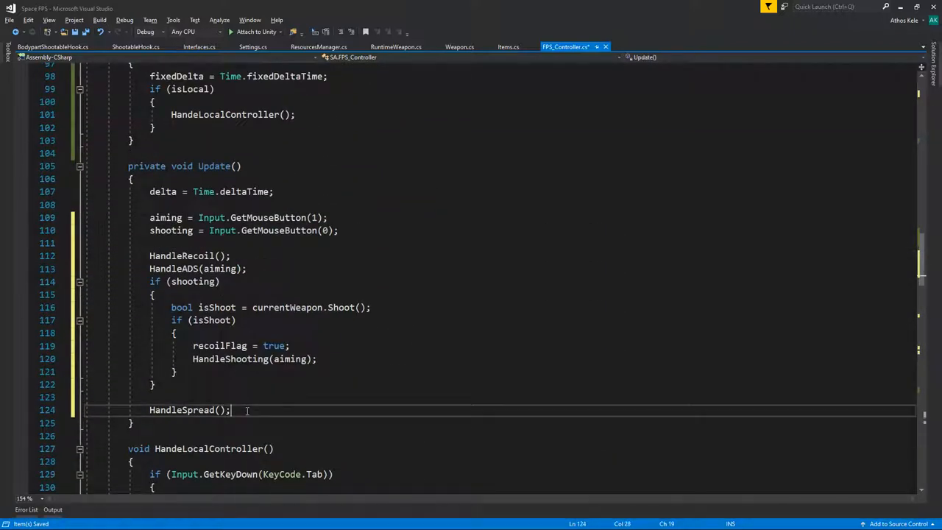
scroll("down", 3)
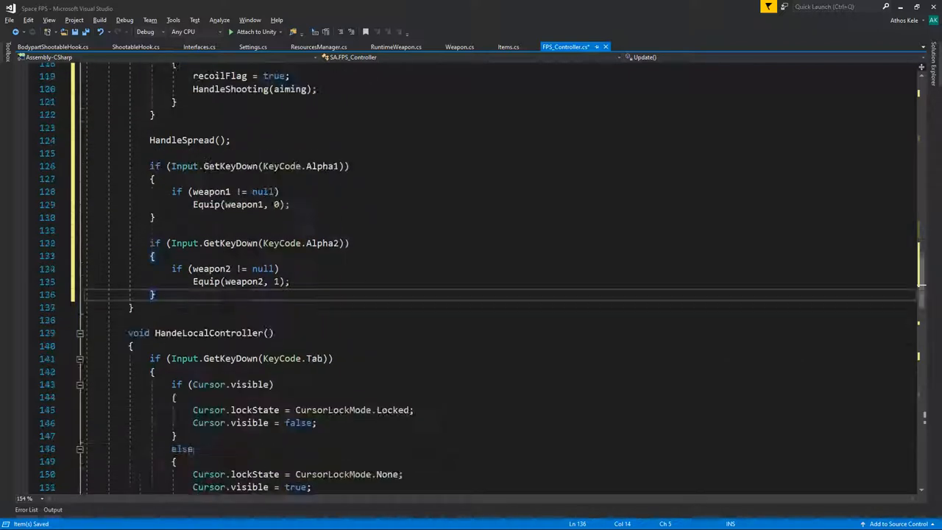
left_click(79, 332)
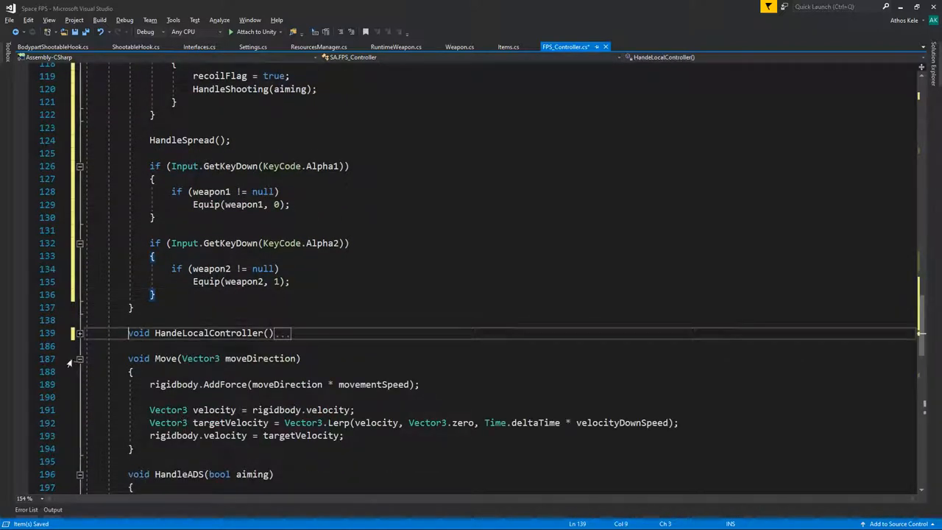
left_click(79, 359)
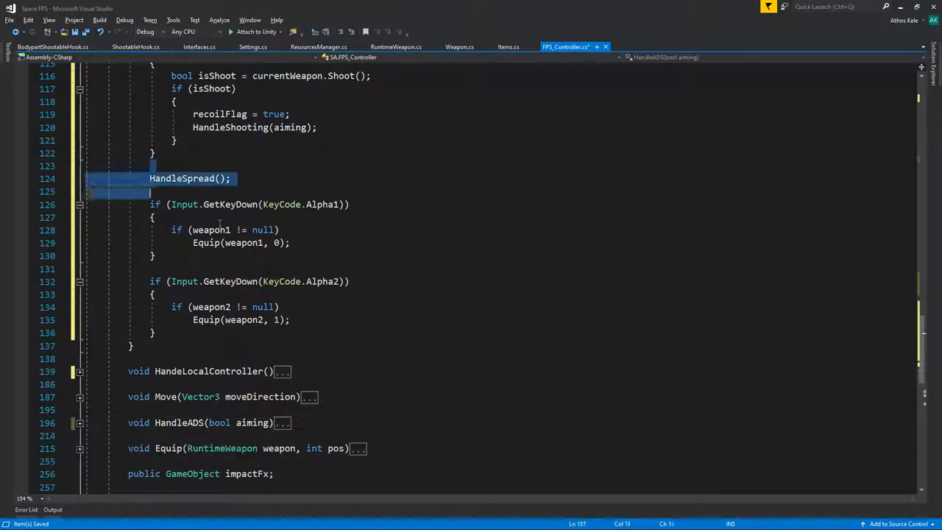
left_click(228, 229)
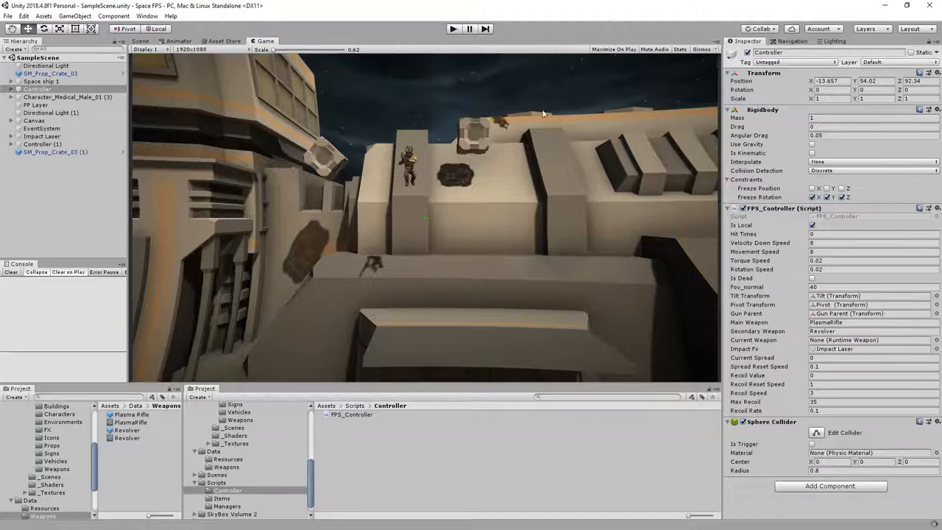
Switch to Unity and play the scene, observing the weapon and the red console errors
left_click(452, 30)
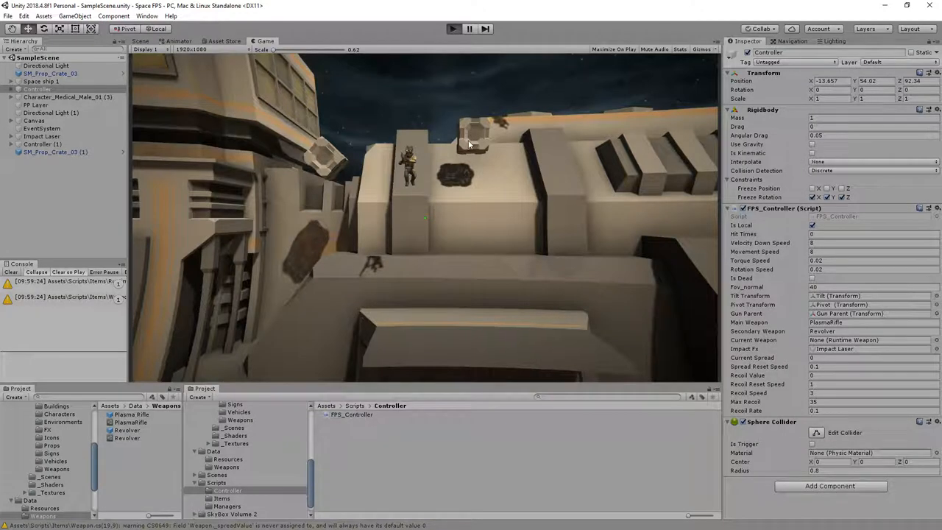
left_click(453, 28)
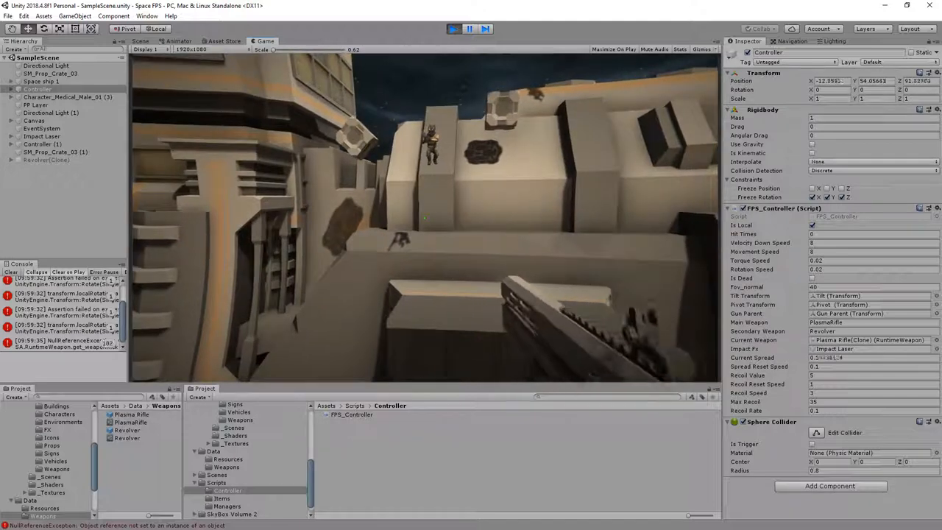
left_click(453, 28)
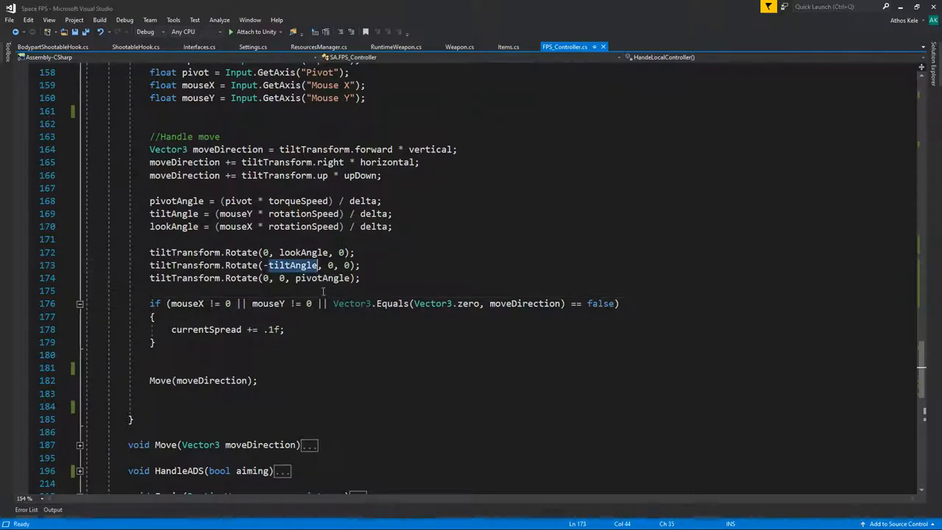
Replace delta with fixedDelta in the pivotAngle, tiltAngle and lookAngle calculations in HandeLocalController
scroll("up", 3)
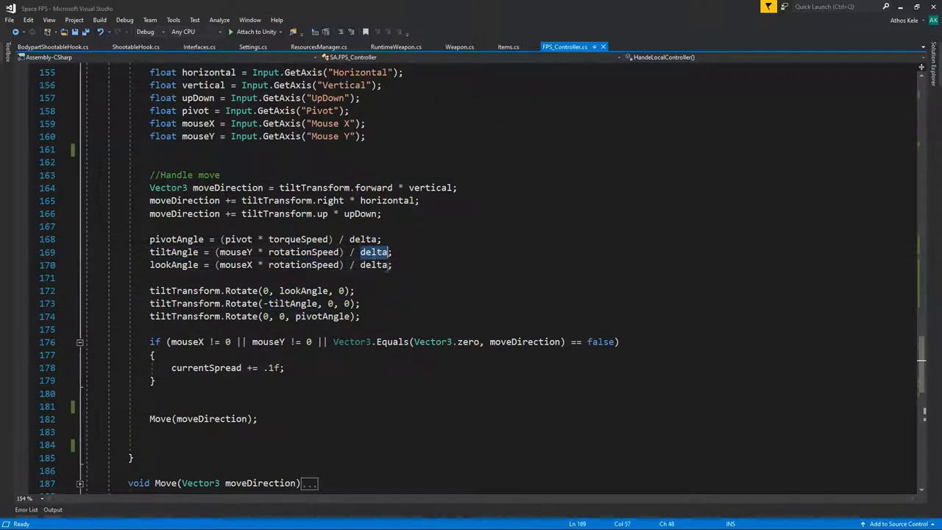
scroll("up", 3)
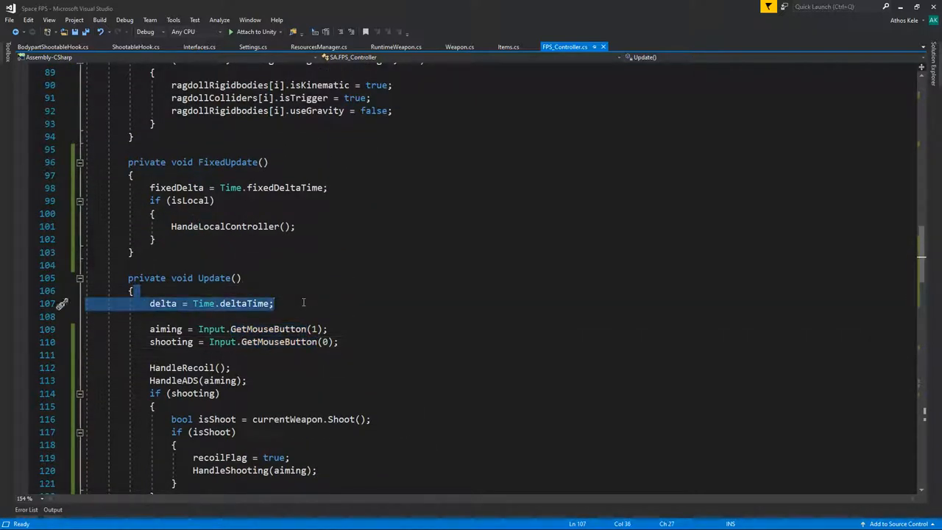
scroll("down", 3)
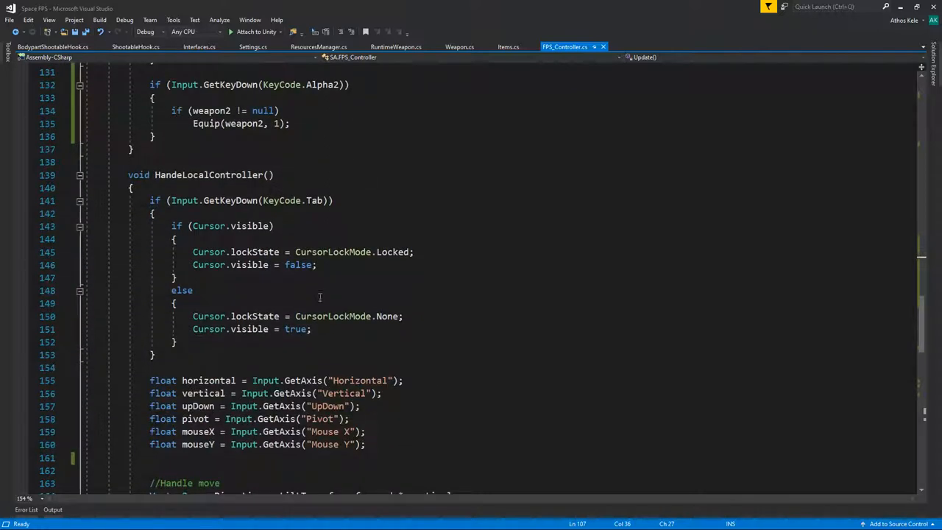
scroll("down", 3)
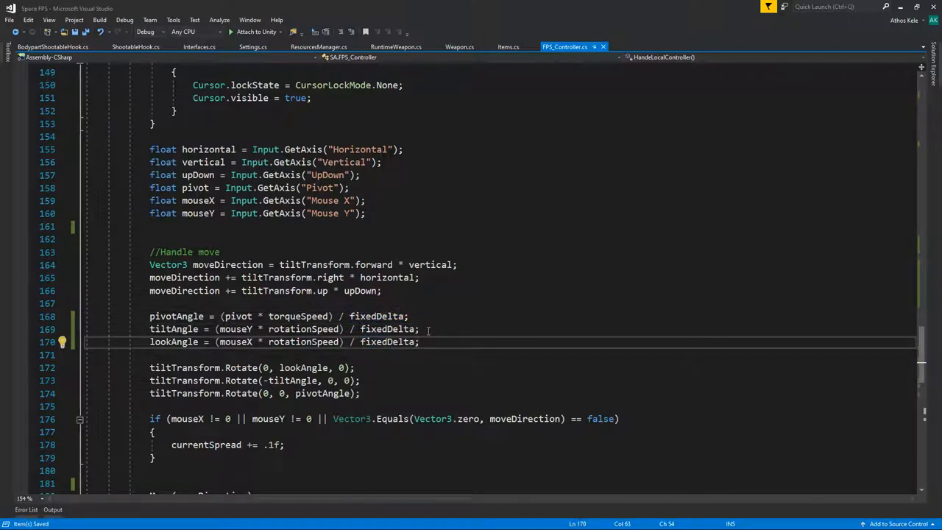
scroll("up", 3)
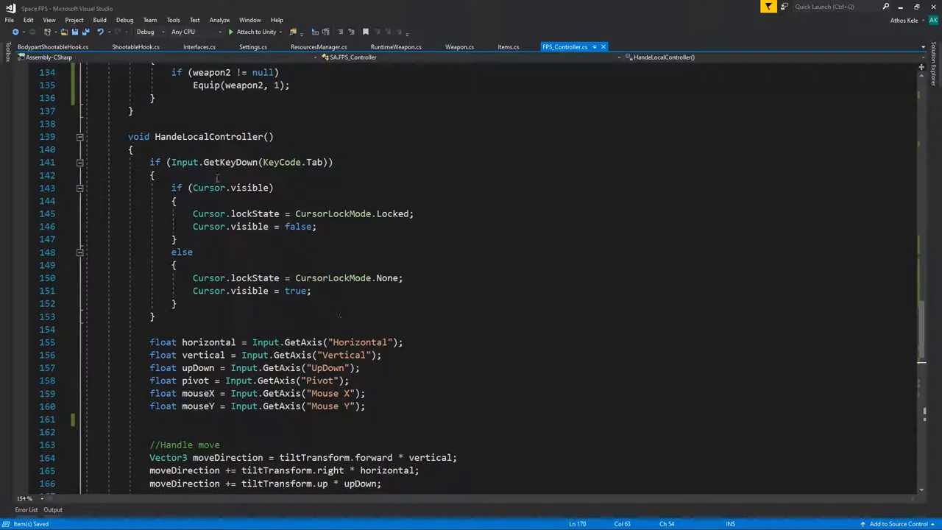
scroll("down", 3)
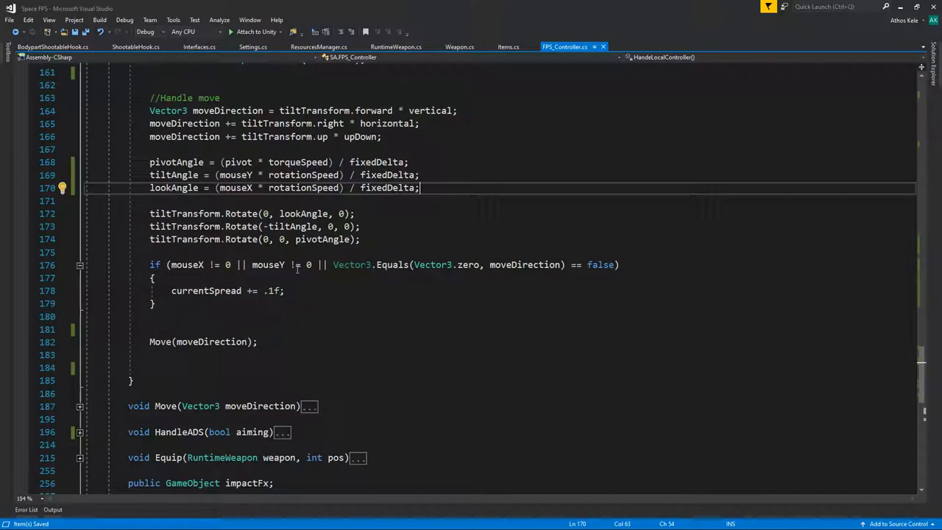
left_click(150, 329)
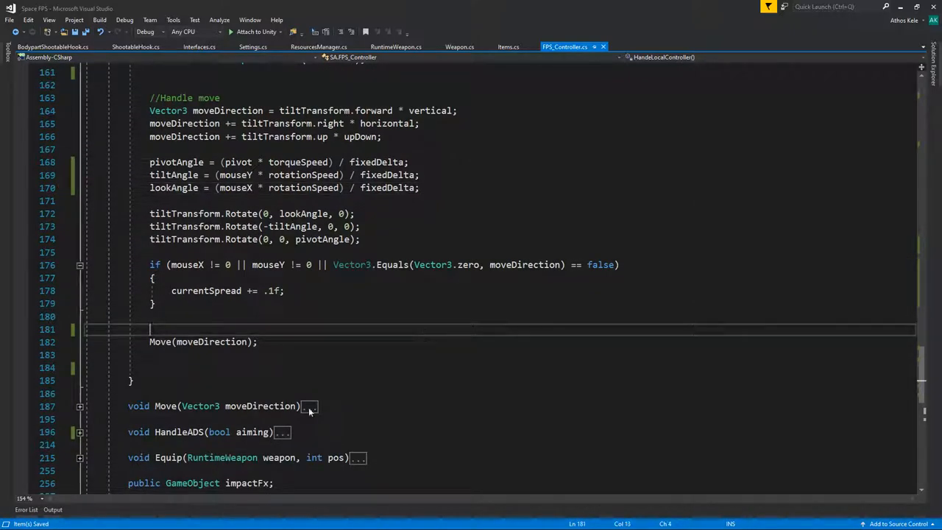
Expand the Move method and review its force and velocityDownSpeed lerp code
left_click(80, 406)
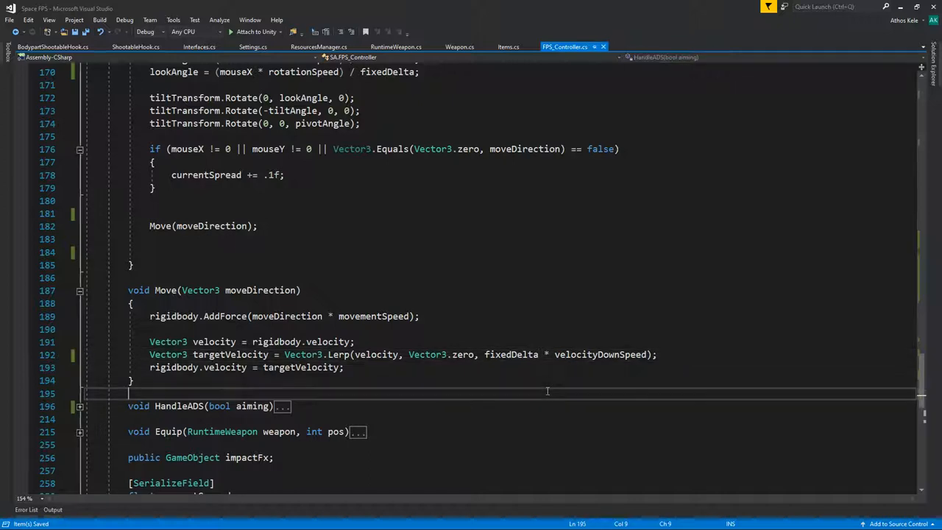
double_click(600, 353)
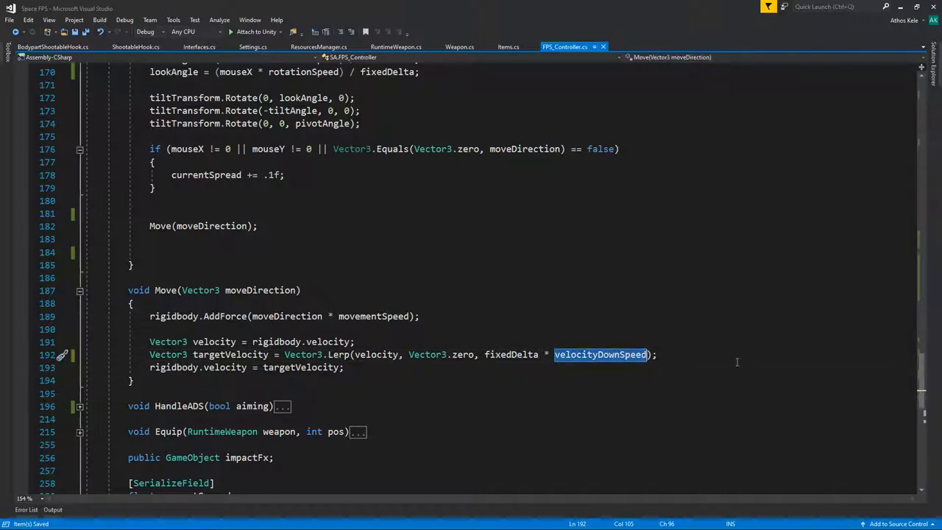
left_click(748, 353)
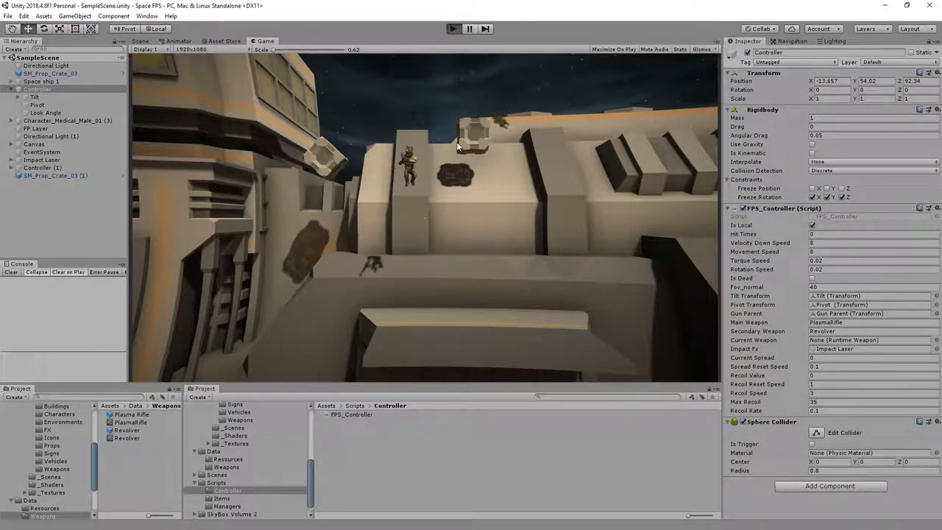
Play the scene again in Unity and check the console, which still logs an error
left_click(453, 30)
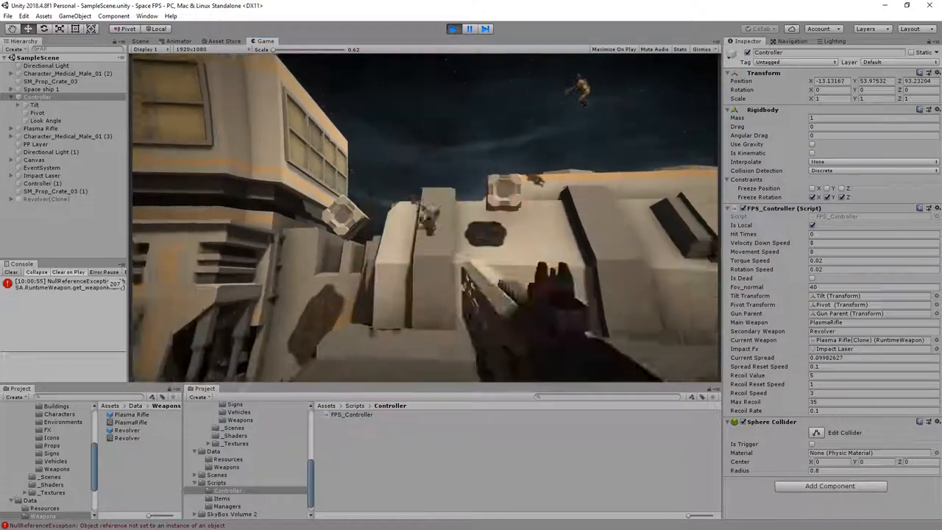
left_click(453, 29)
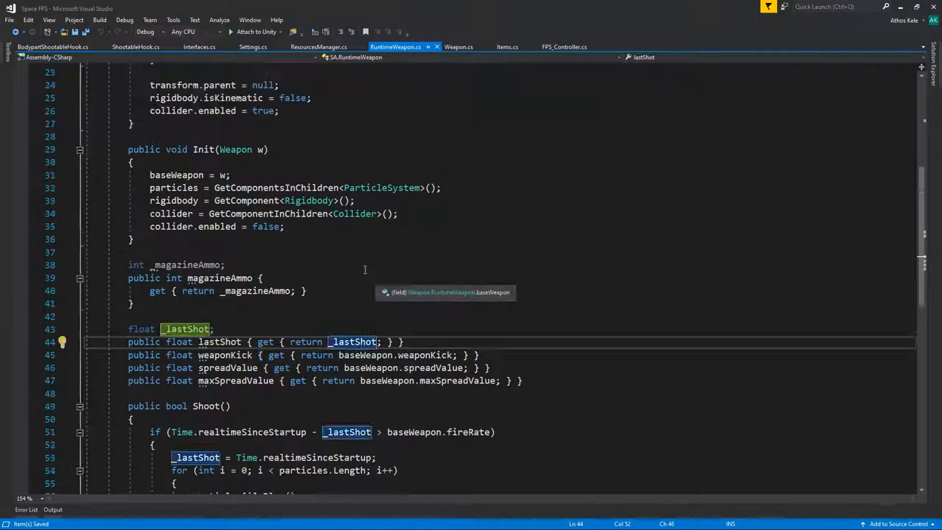
Review RuntimeWeapon.cs fields and its Init method, including the lastShot field
scroll("up", 3)
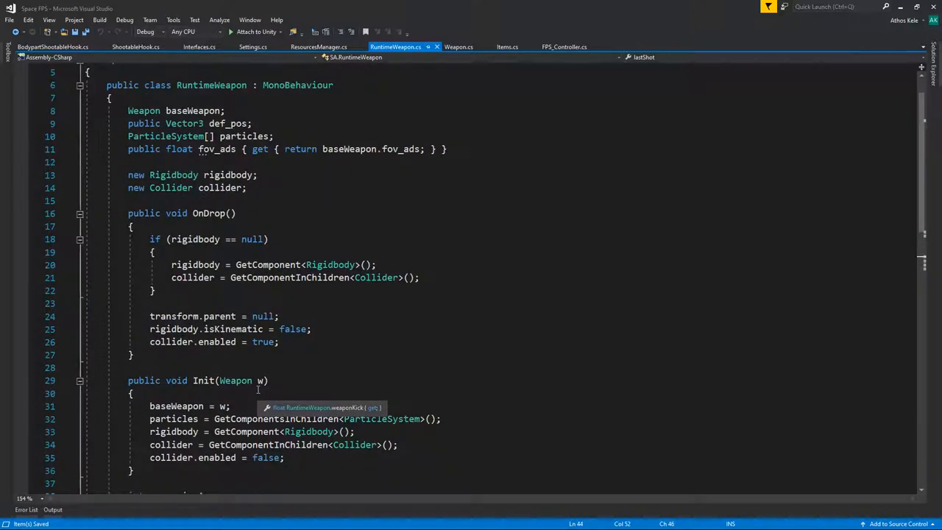
mouse_move(188, 124)
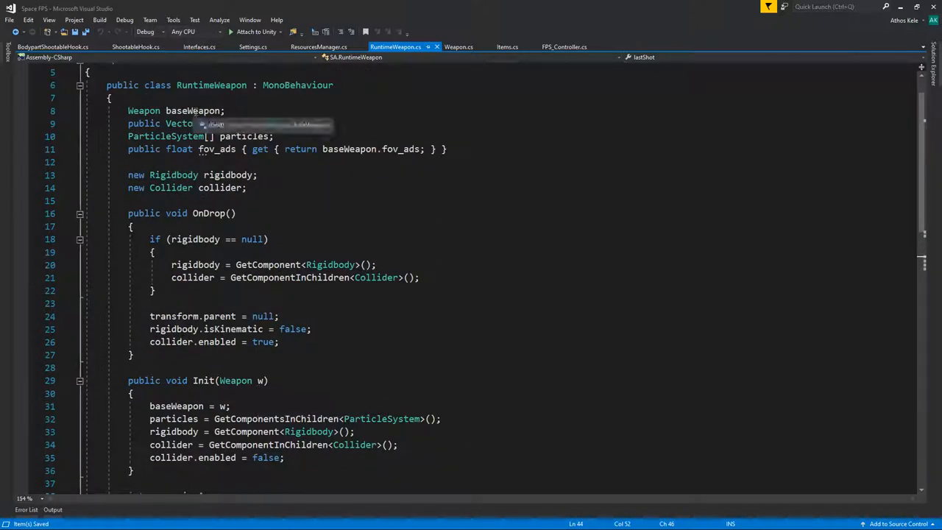
double_click(191, 110)
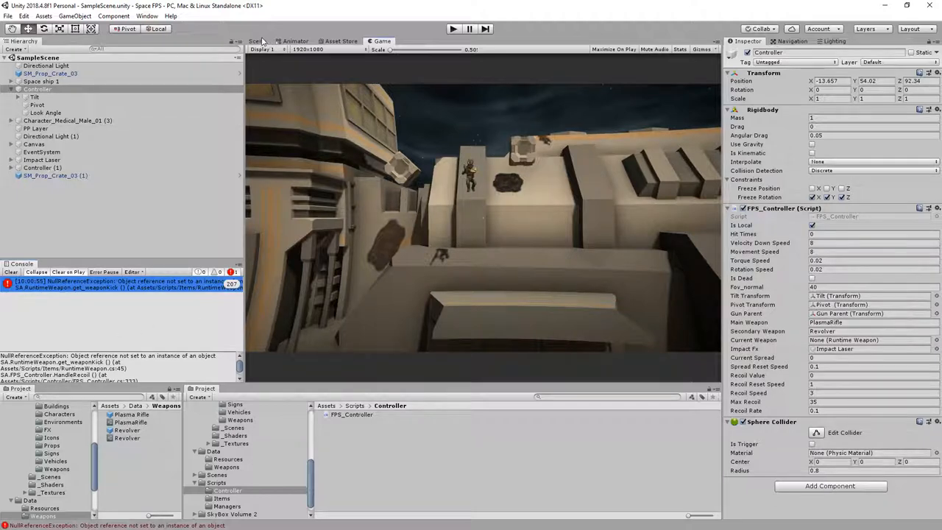
Read the NullReferenceException details in the Console and stop the running scene
left_click(256, 41)
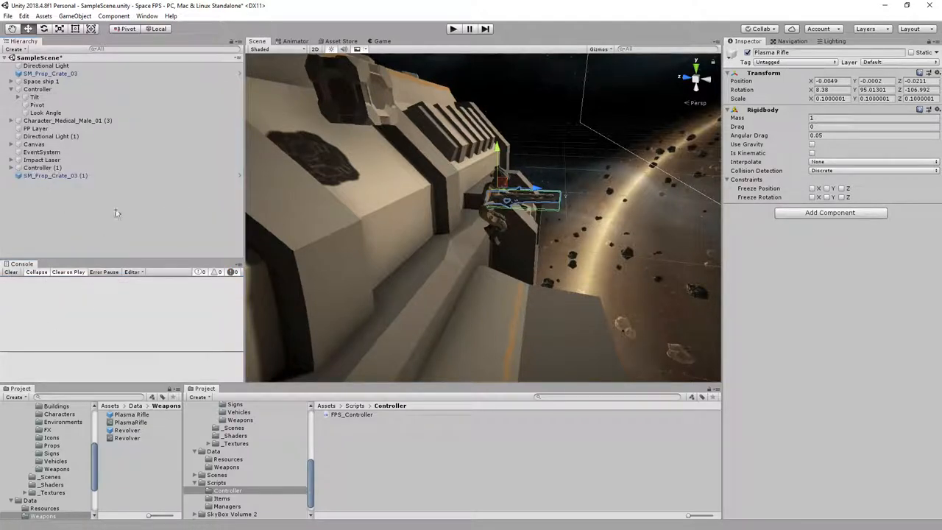
left_click(454, 28)
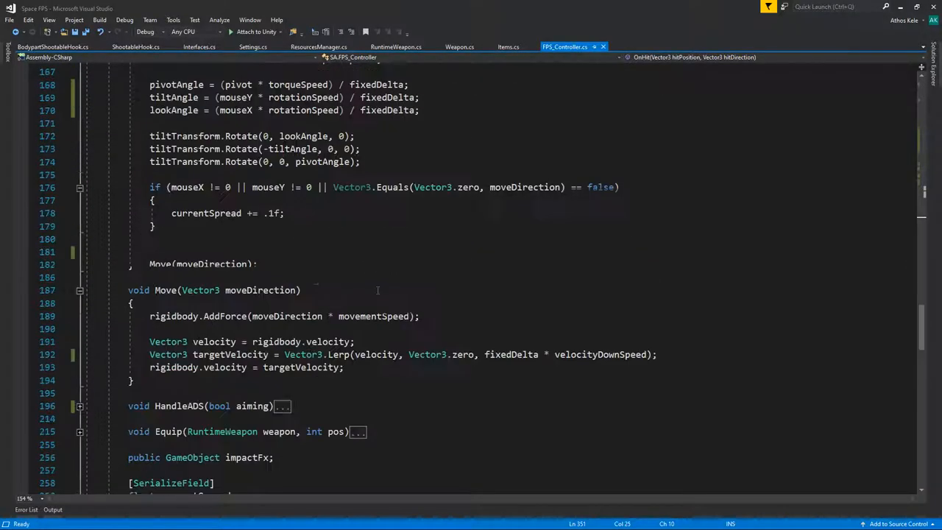
Go to the Equip method definition from its call in Start, review currentWeapon handling and build the solution
scroll("up", 3)
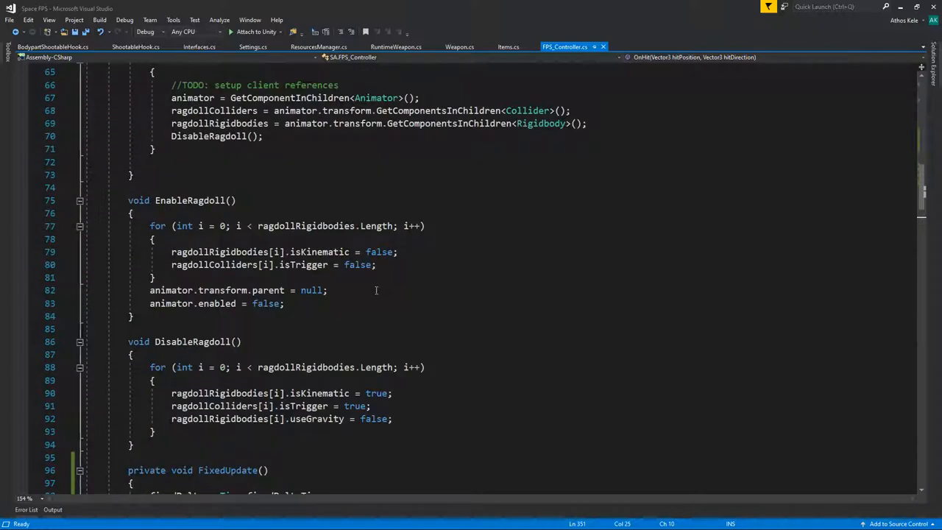
scroll("up", 3)
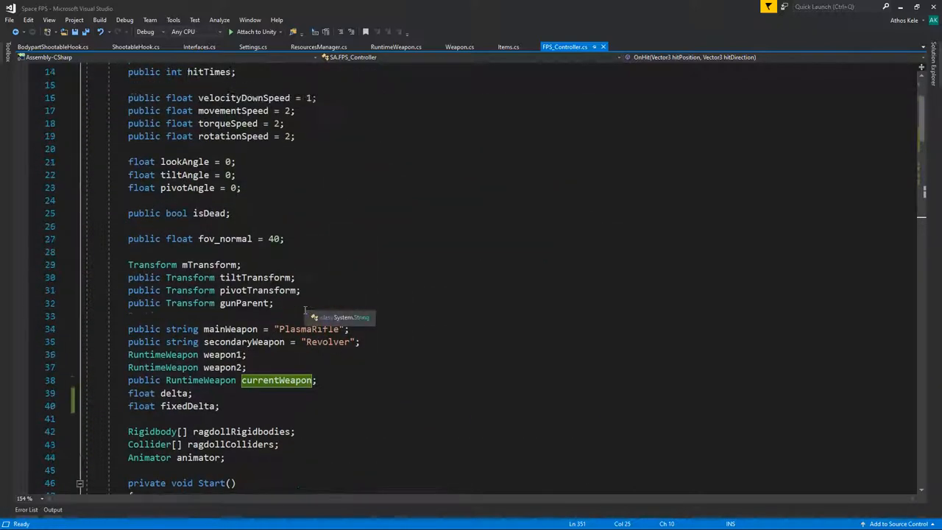
scroll("down", 3)
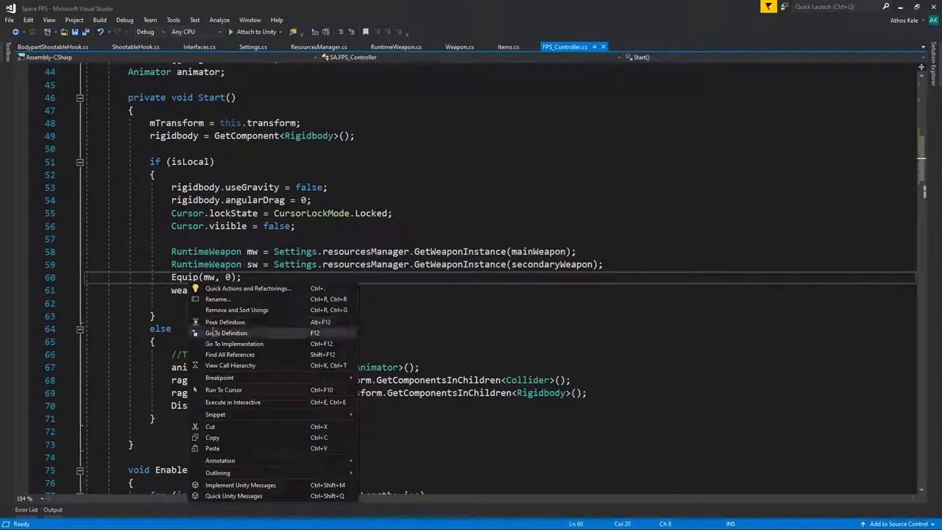
left_click(227, 333)
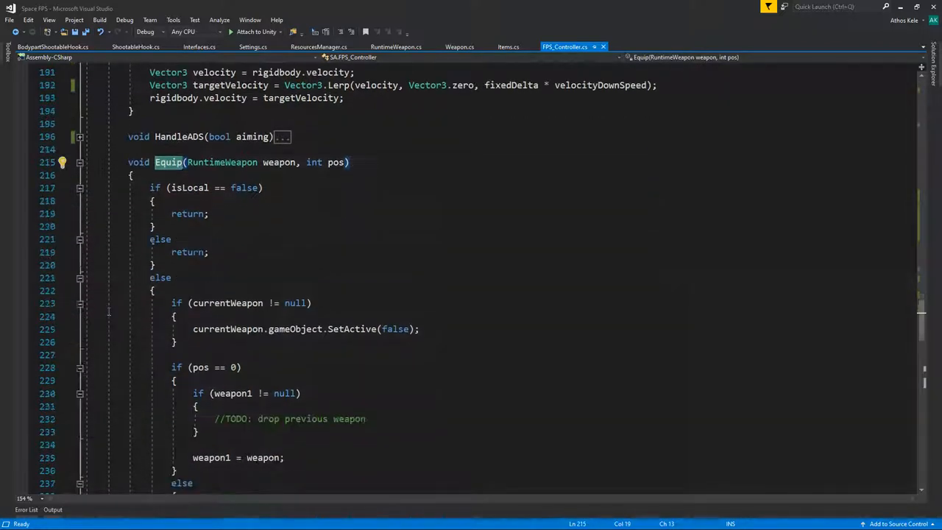
scroll("down", 3)
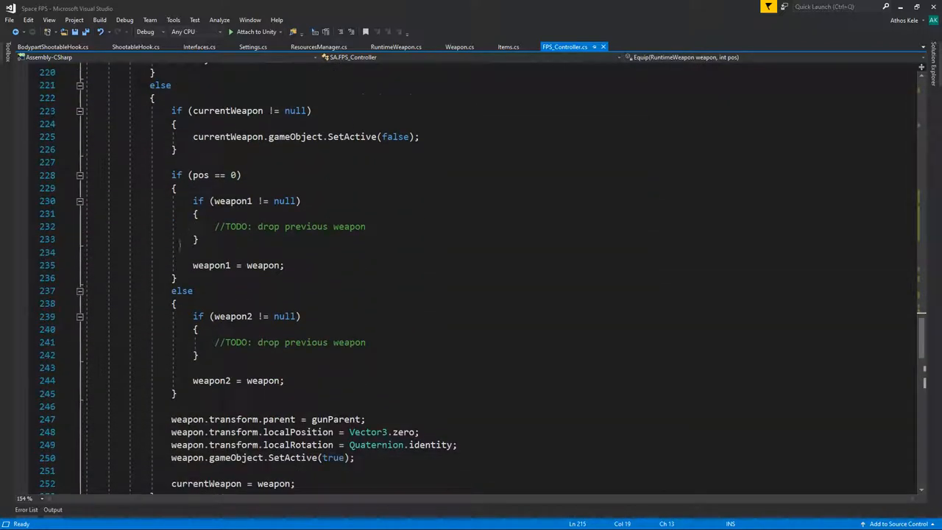
scroll("up", 3)
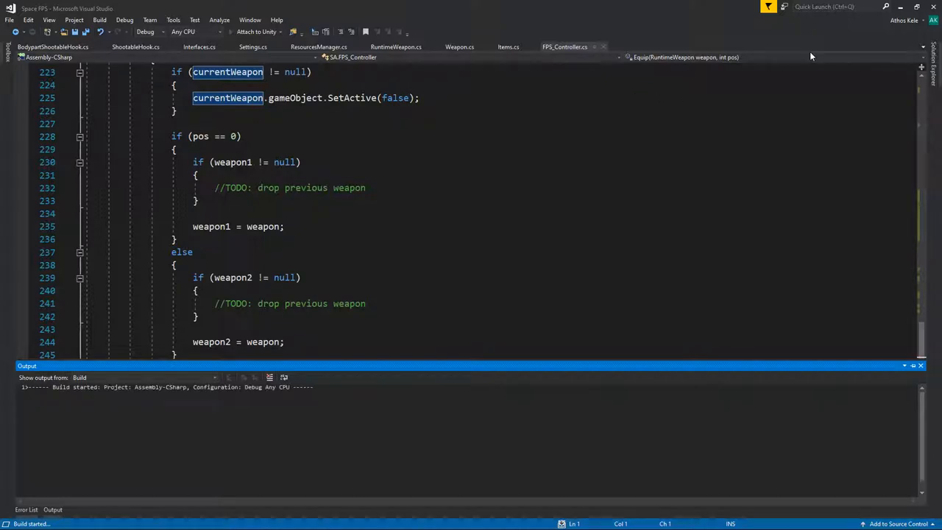
mouse_move(899, 13)
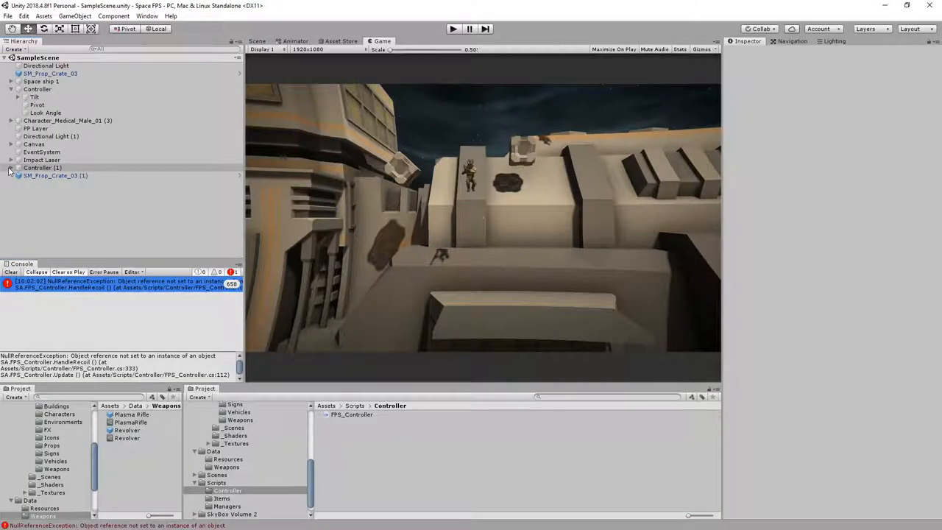
Select the NullReferenceException in the Console so it opens HandleRecoil's weaponKick code
left_click(12, 168)
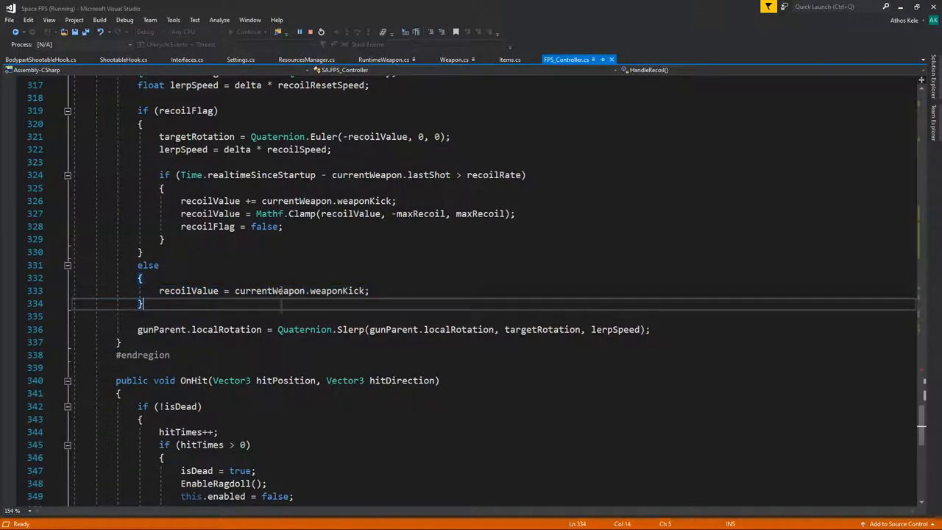
mouse_move(339, 290)
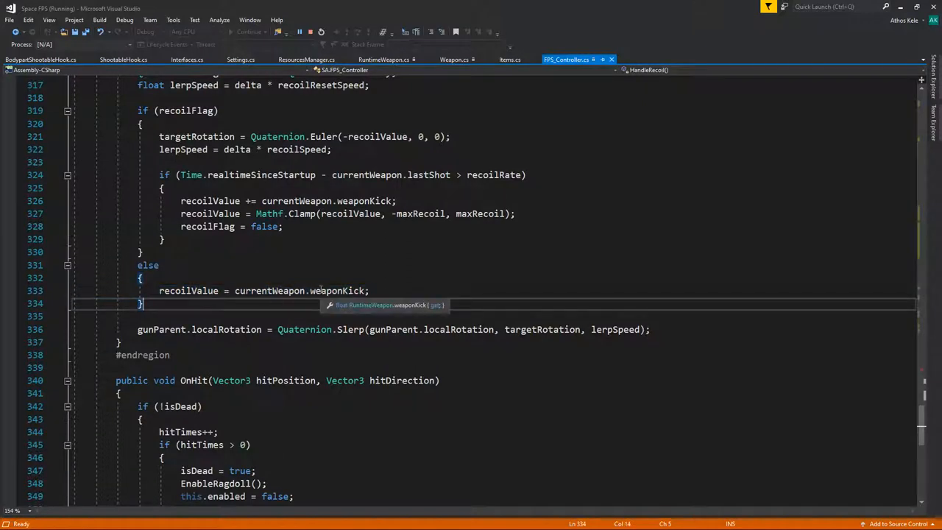
mouse_move(267, 289)
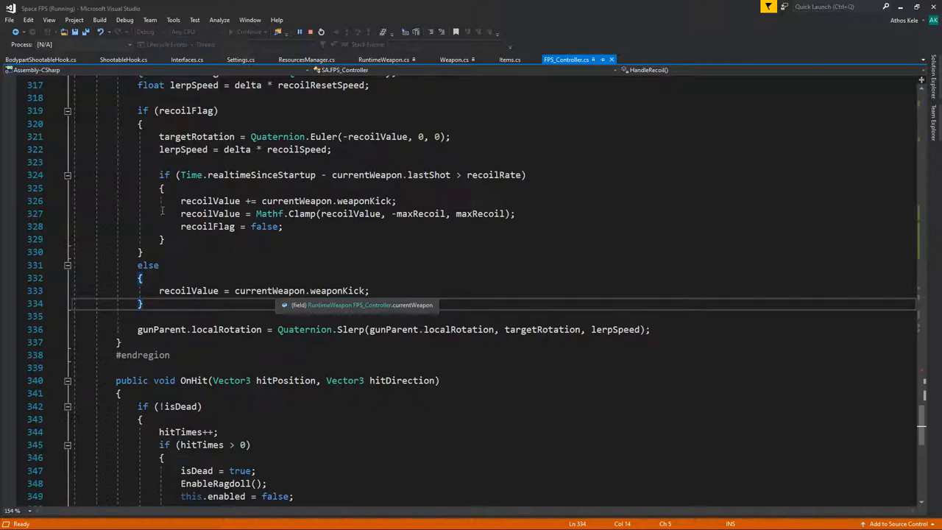
Find All References on Equip, listing its three calls including the two in Start
scroll("up", 3)
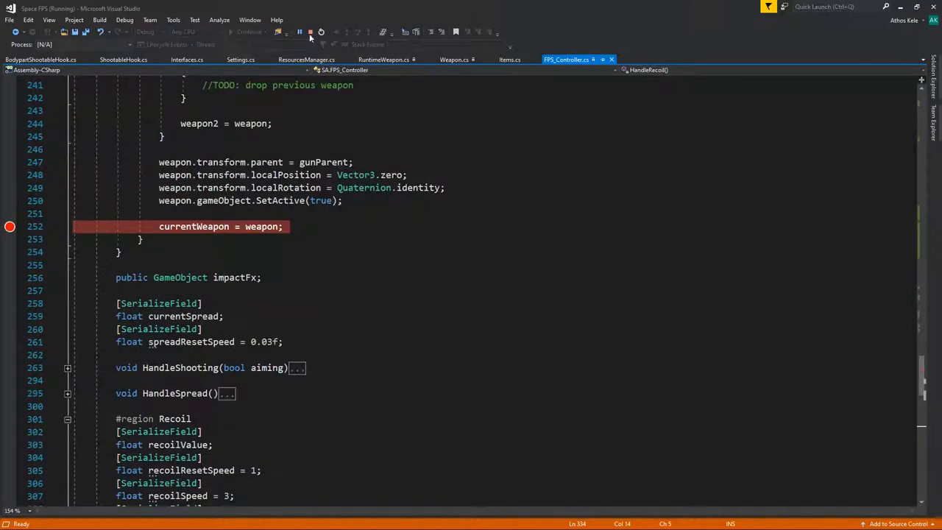
left_click(309, 32)
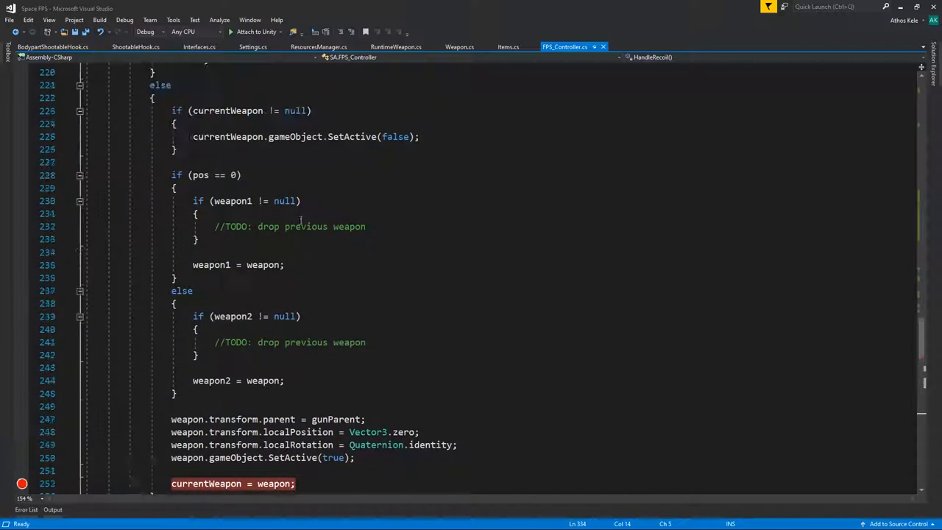
scroll("up", 3)
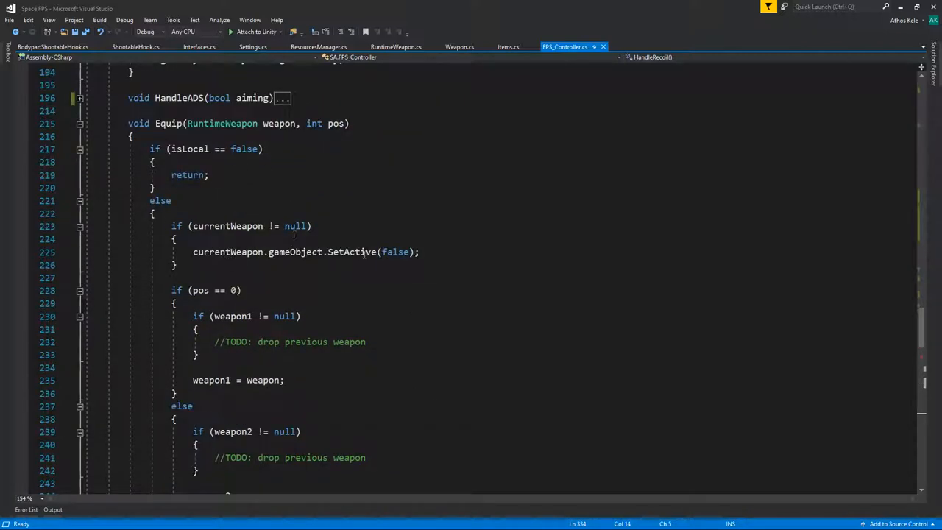
scroll("down", 3)
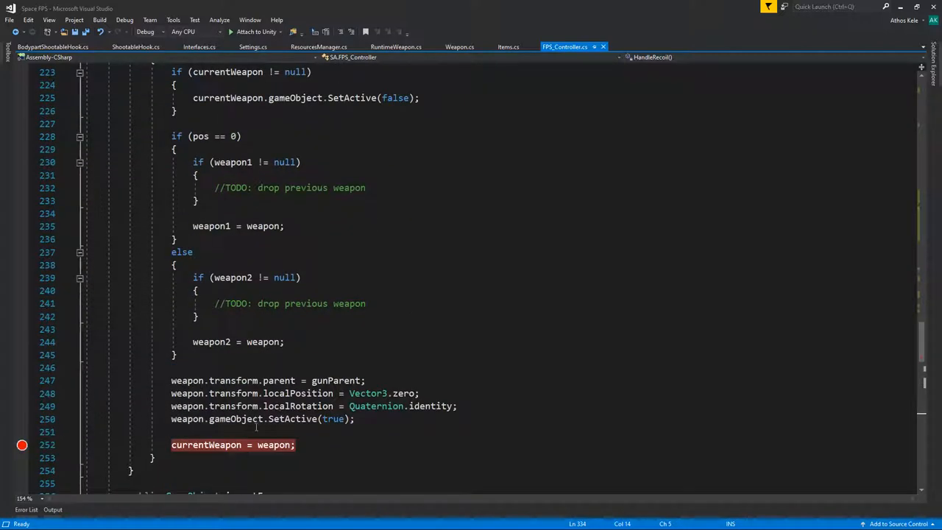
right_click(224, 123)
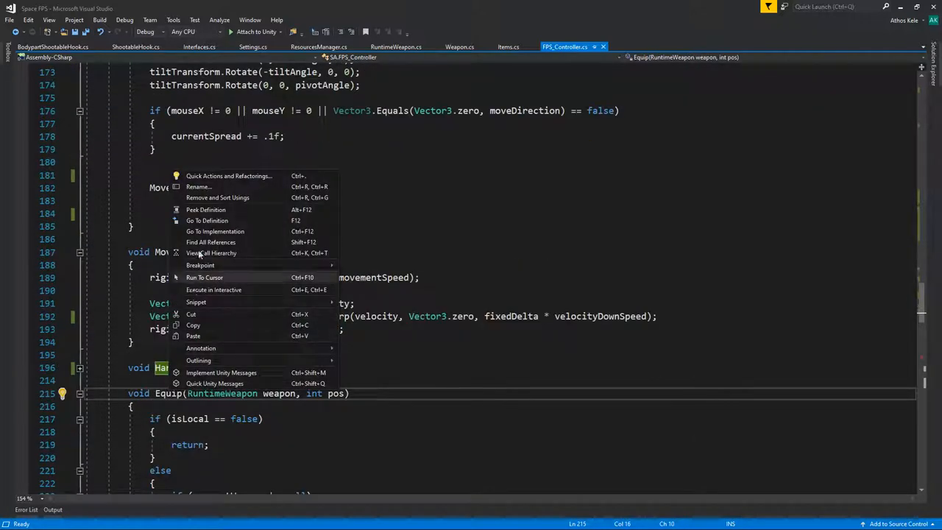
left_click(210, 241)
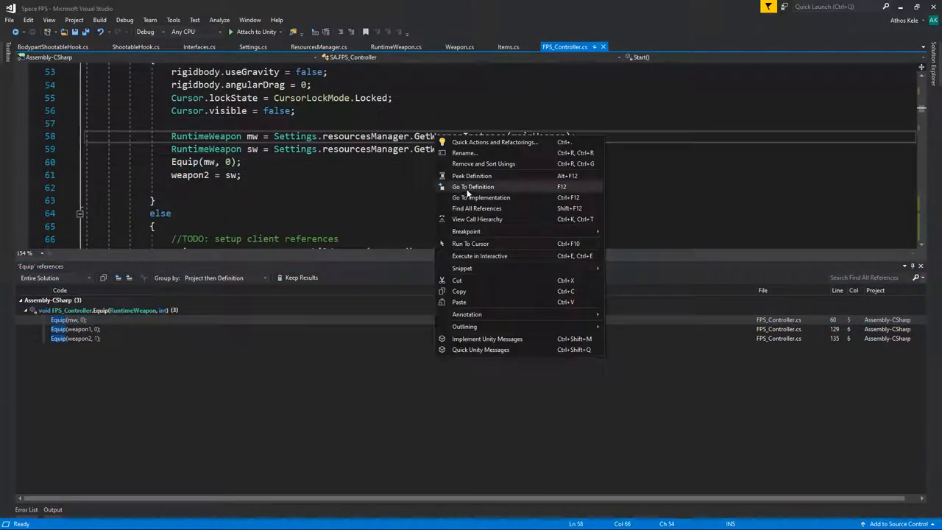
Go to GetWeaponInstance's definition in ResourcesManager and open the RuntimeWeapon script
left_click(472, 186)
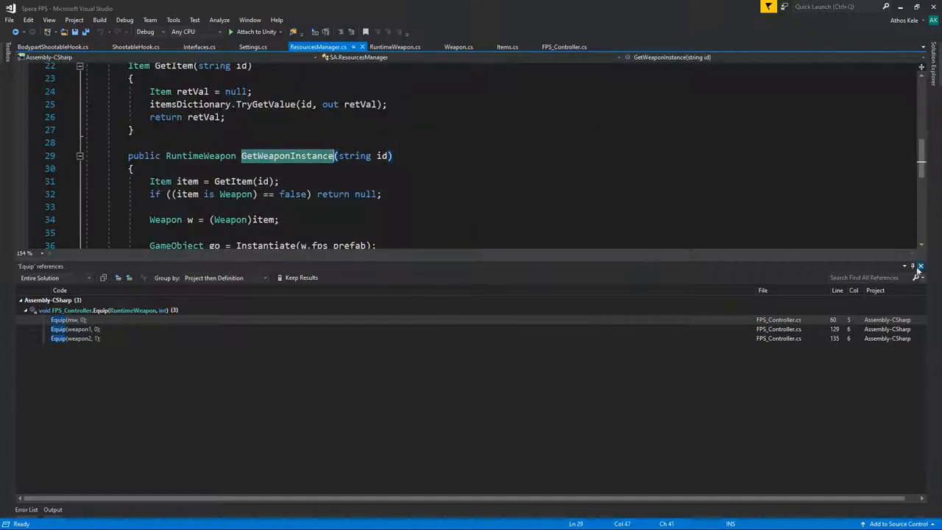
left_click(921, 265)
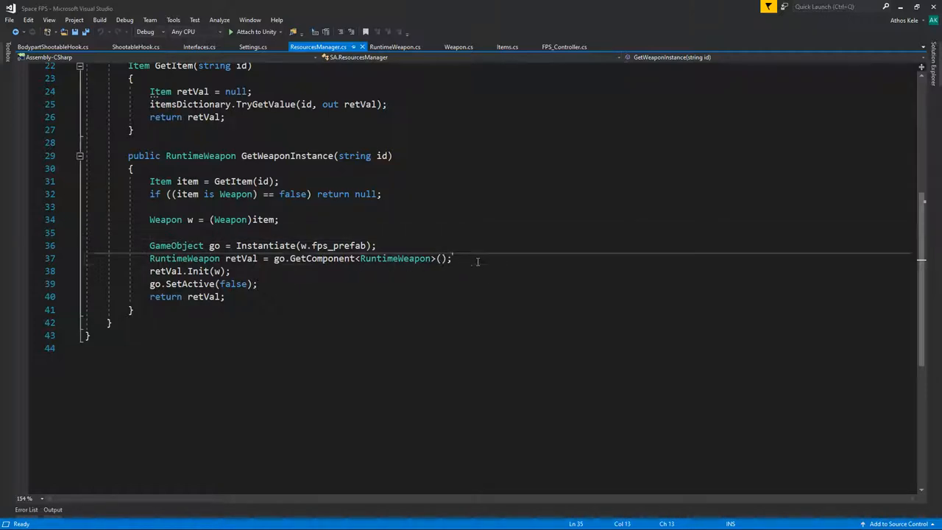
type("retv")
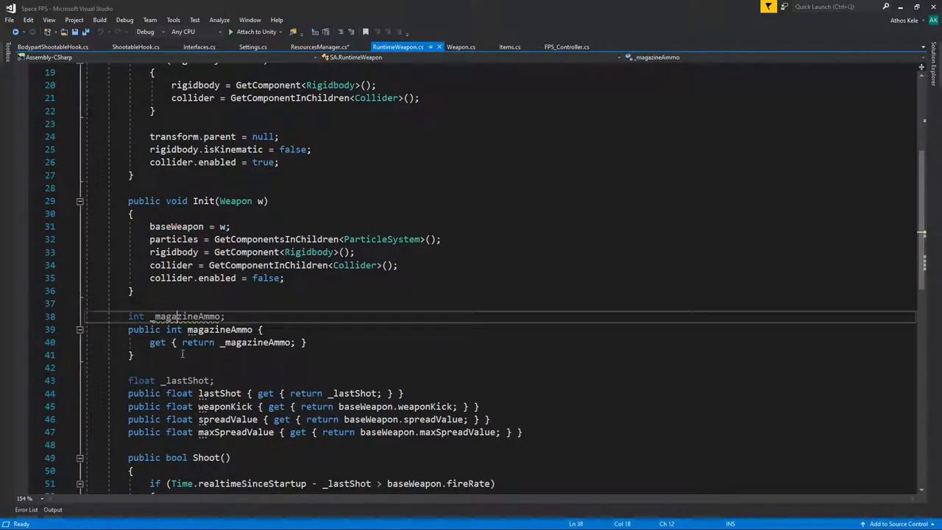
Review RuntimeWeapon's _magazineAmmo uses and Init method, then return to FPS_Controller
double_click(185, 314)
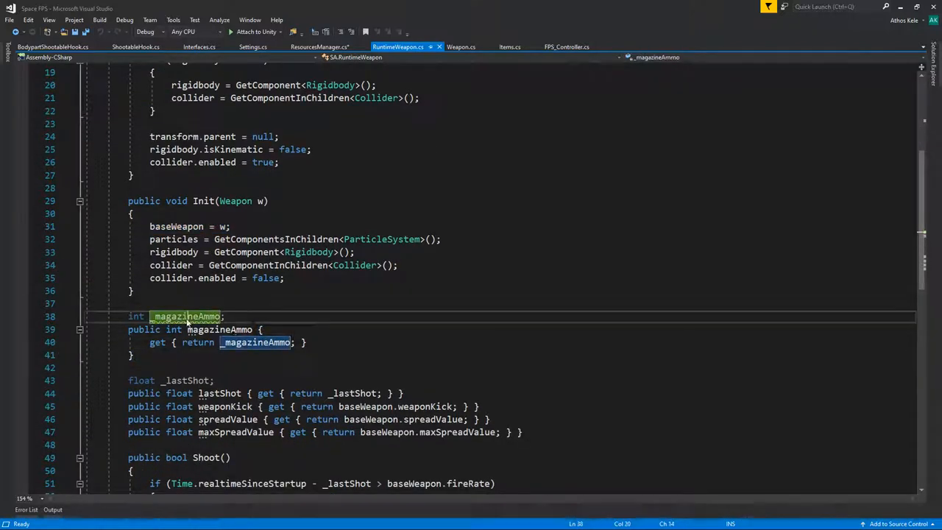
left_click(235, 330)
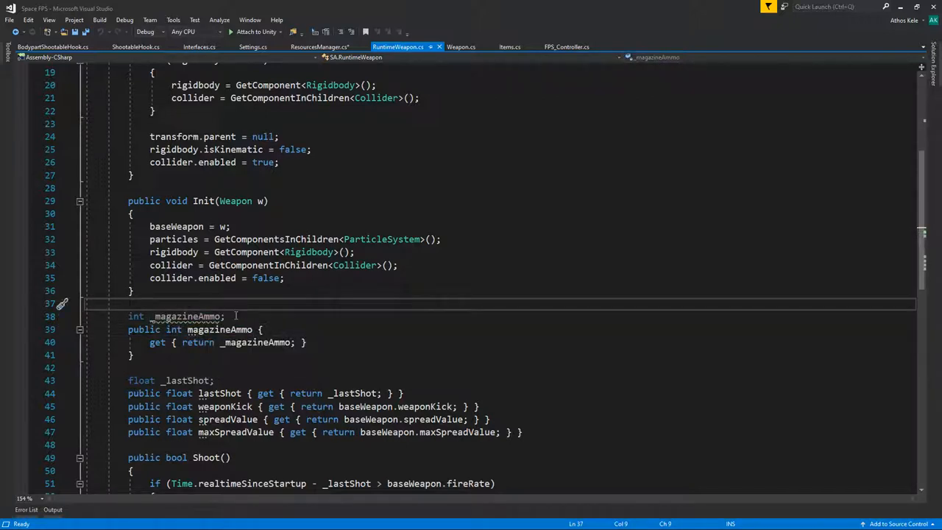
scroll("down", 3)
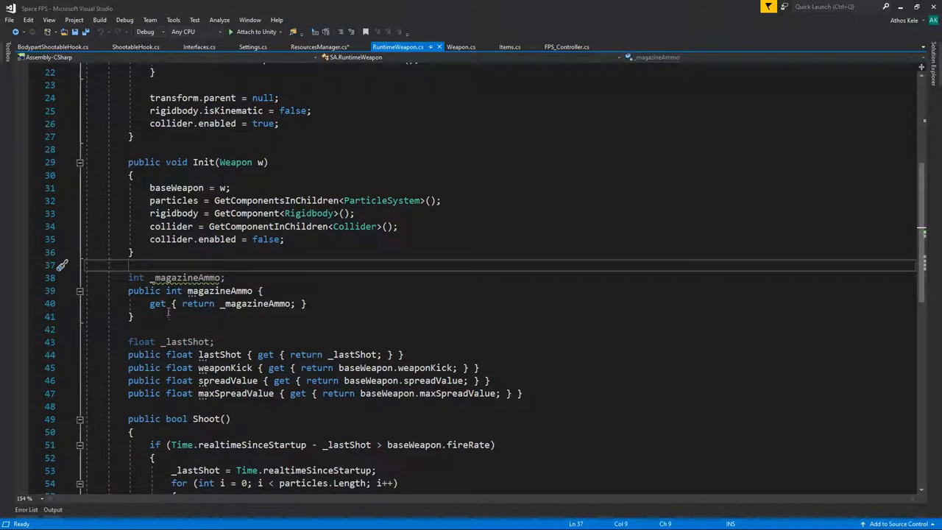
right_click(162, 189)
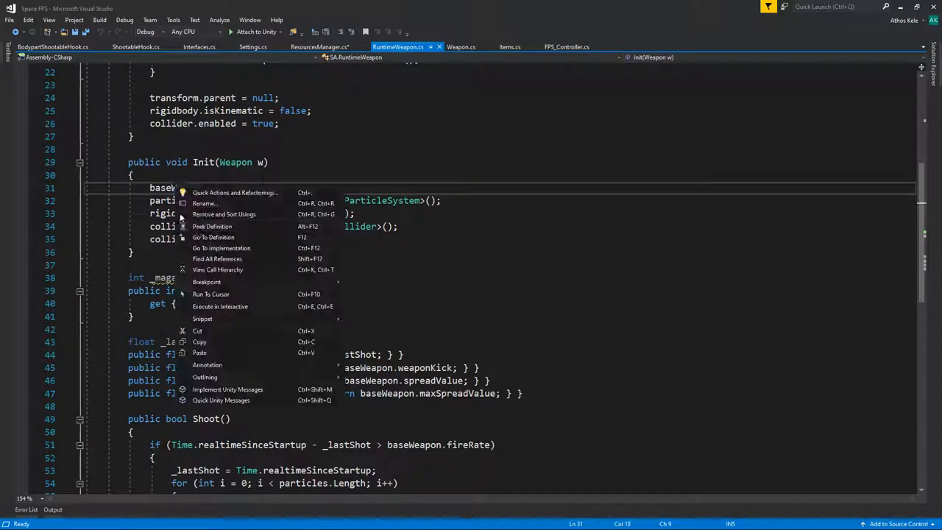
left_click(212, 227)
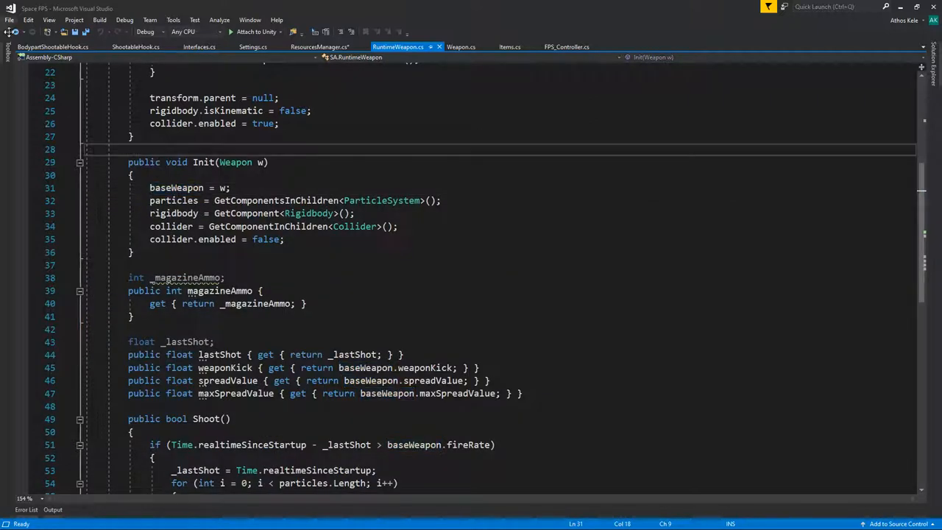
left_click(318, 46)
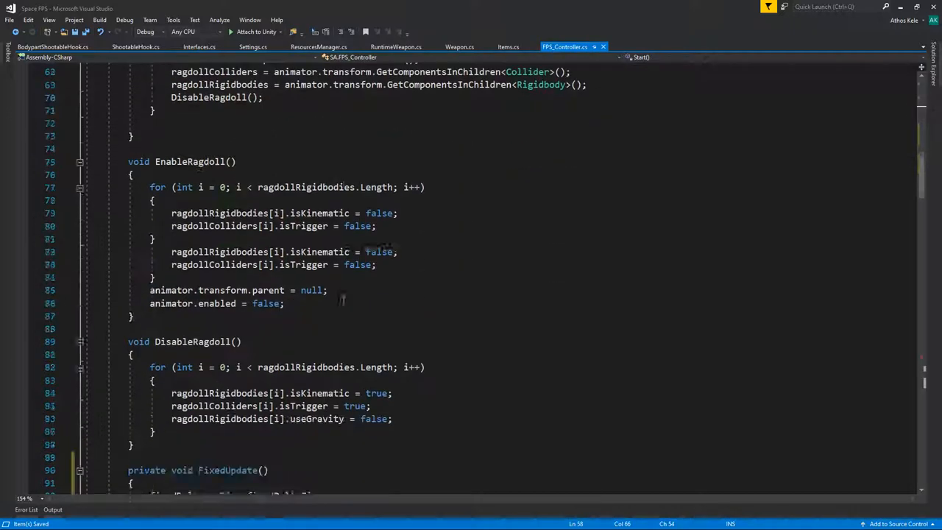
Scroll FPS_Controller down from Equip to the HandleRecoil method
scroll("down", 3)
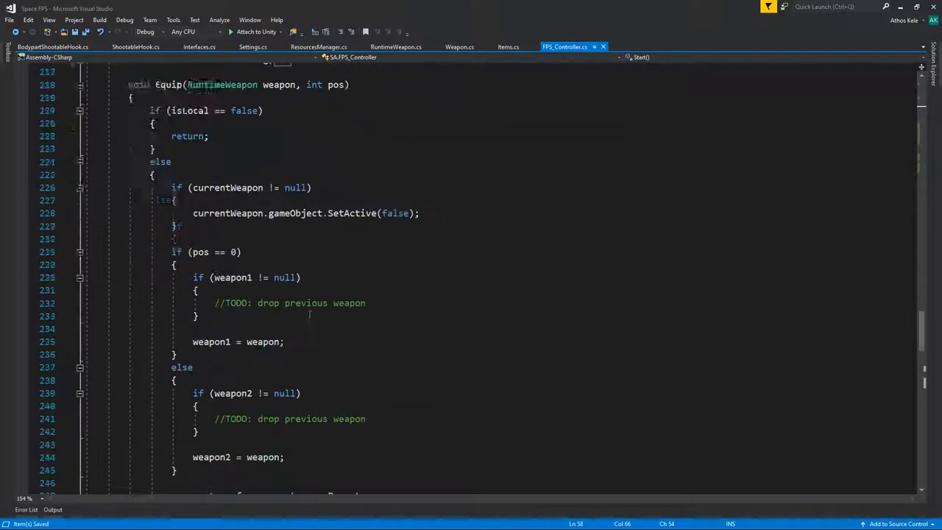
scroll("down", 3)
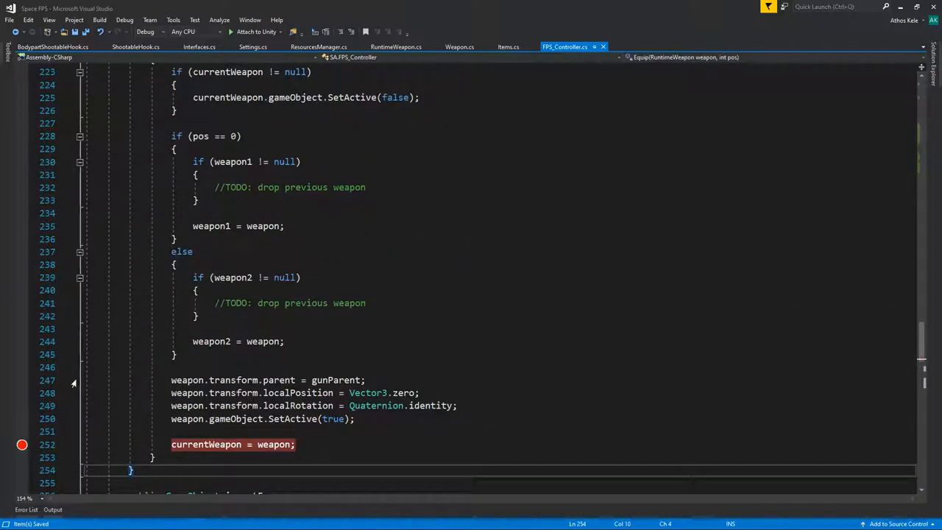
scroll("down", 3)
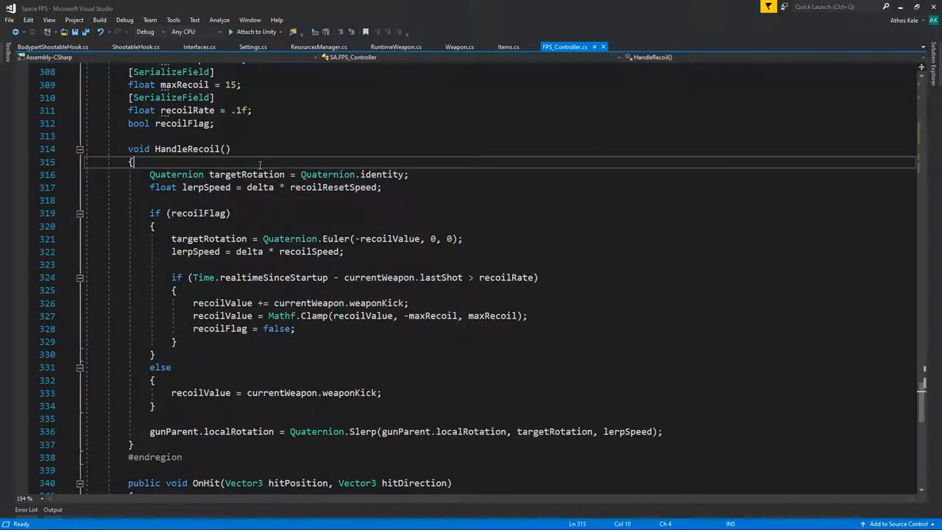
Begin HandleRecoil with if (currentWeapon == null) and a Debug.Log call
type("if(cr")
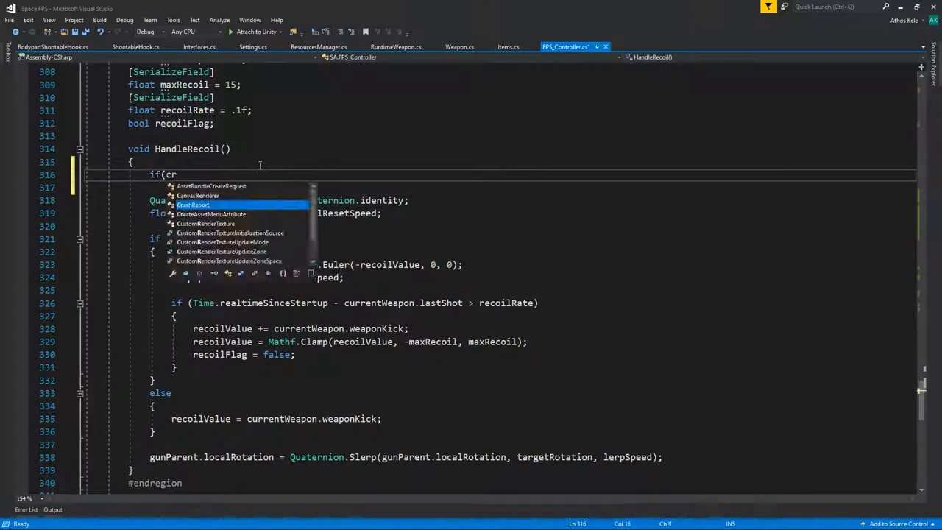
type("i")
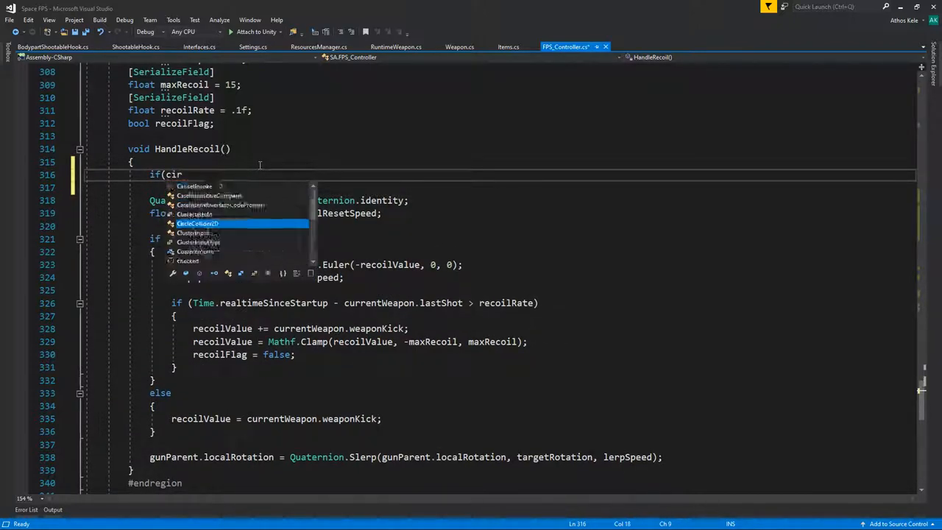
type("urrentWeapon == null")
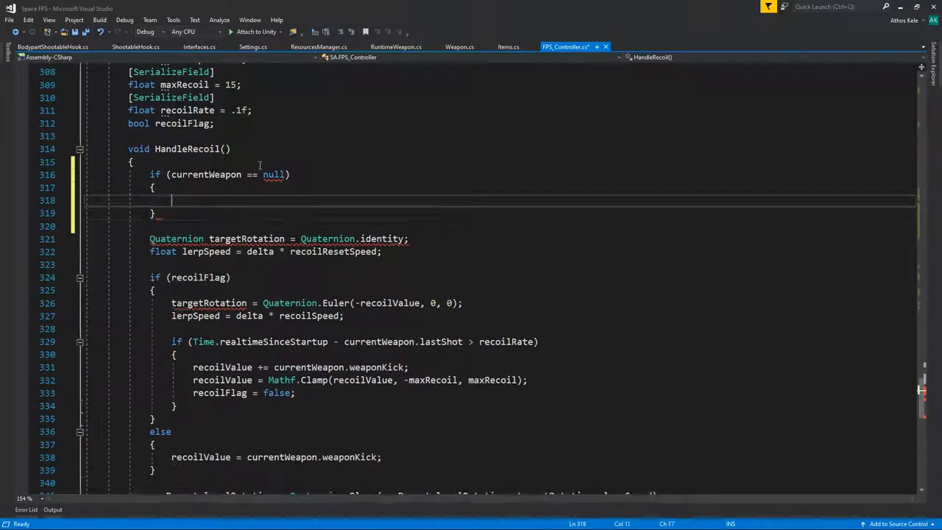
type("Debug")
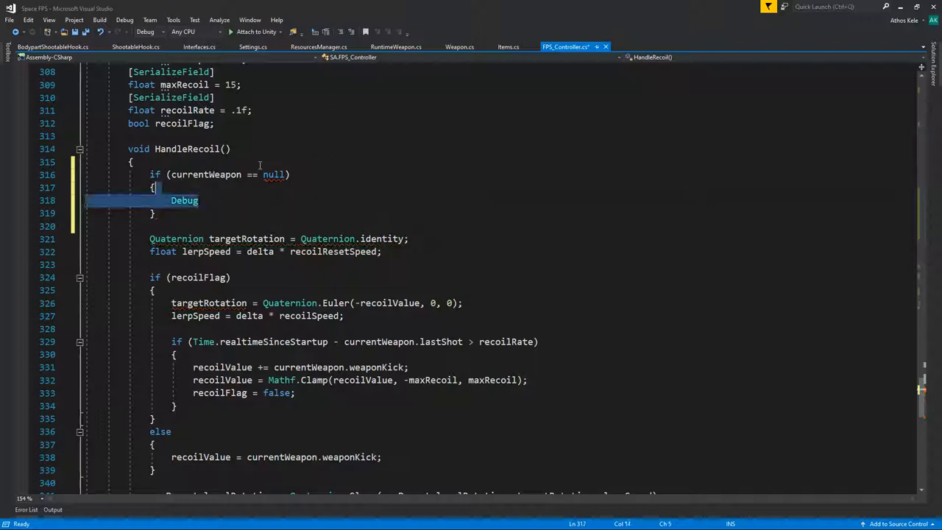
left_click(197, 200)
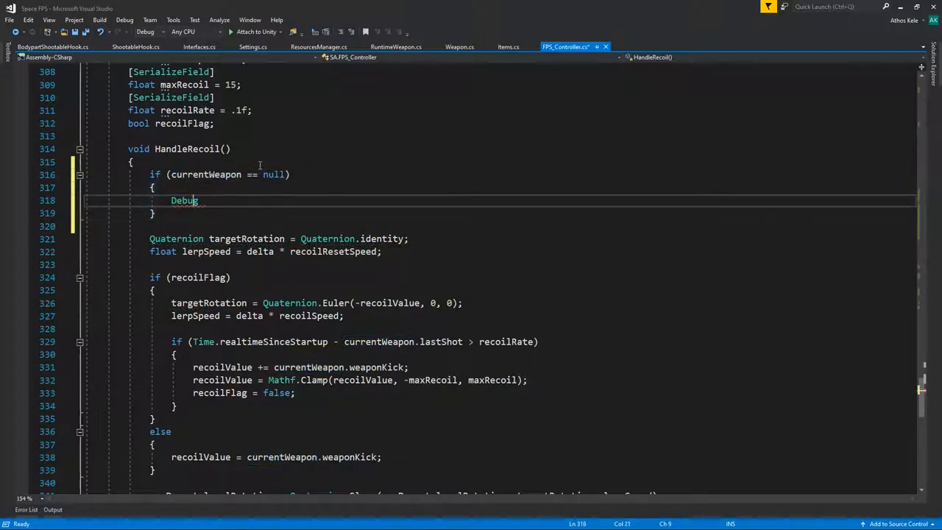
type(".Log")
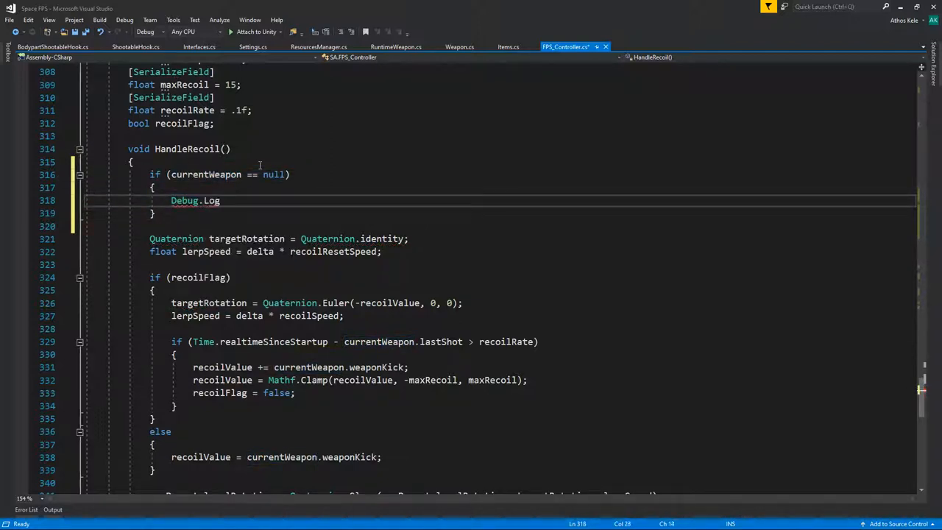
type("()")
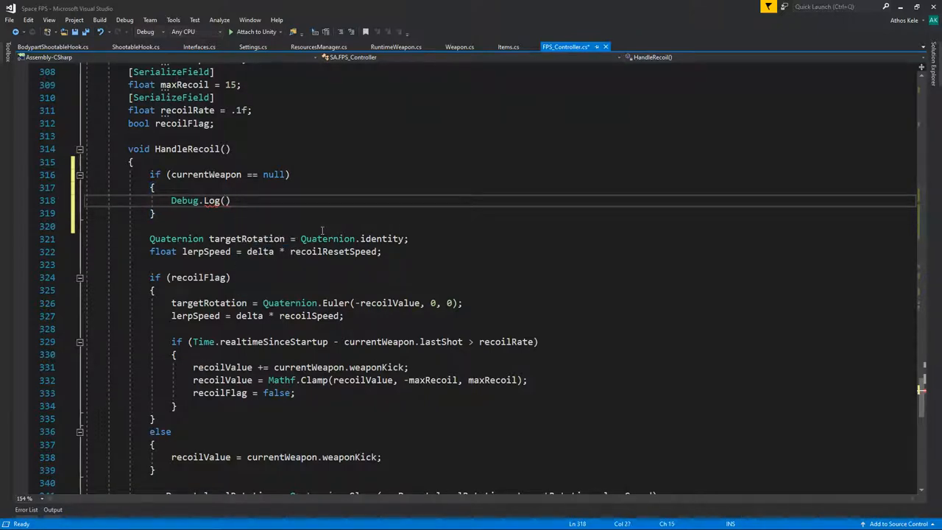
Log "no current weapon" and return inside the null check, then save the script
type("\"\"")
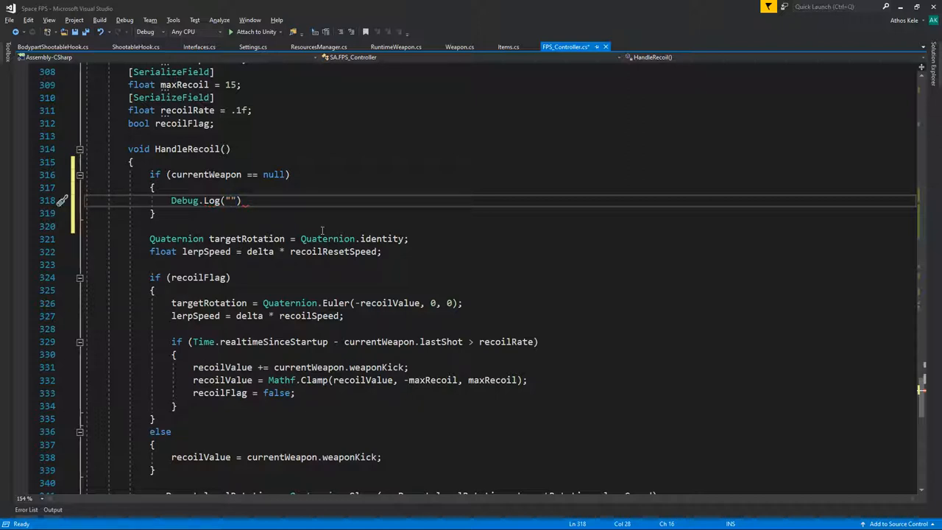
type("no un")
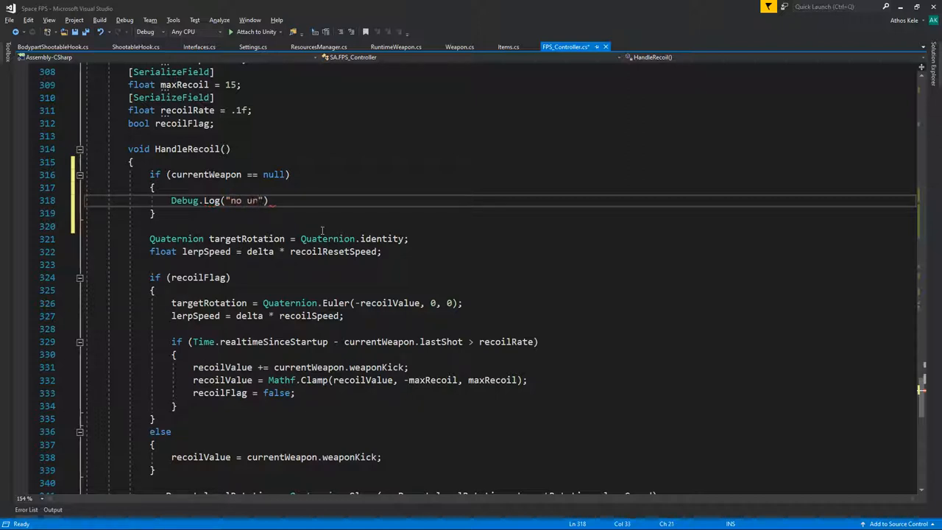
type("current weapon")
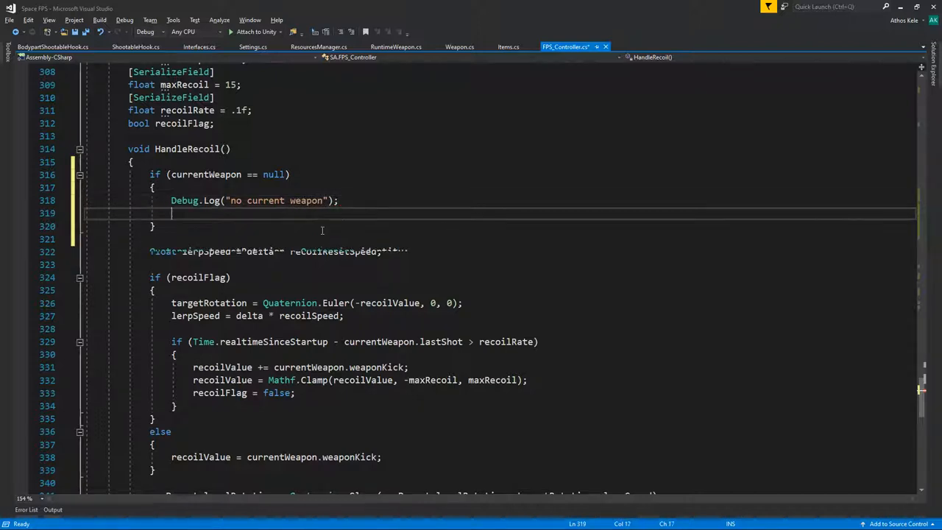
type("return;")
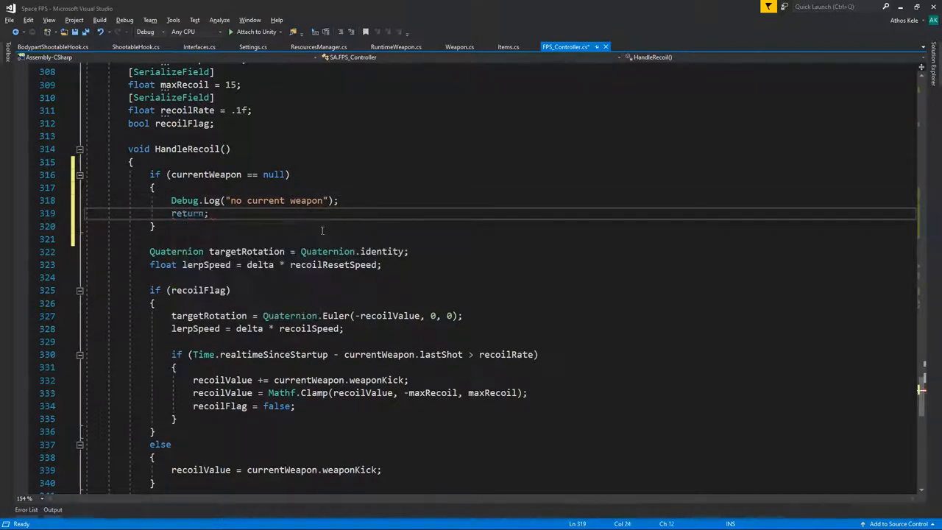
key("ctrl+s")
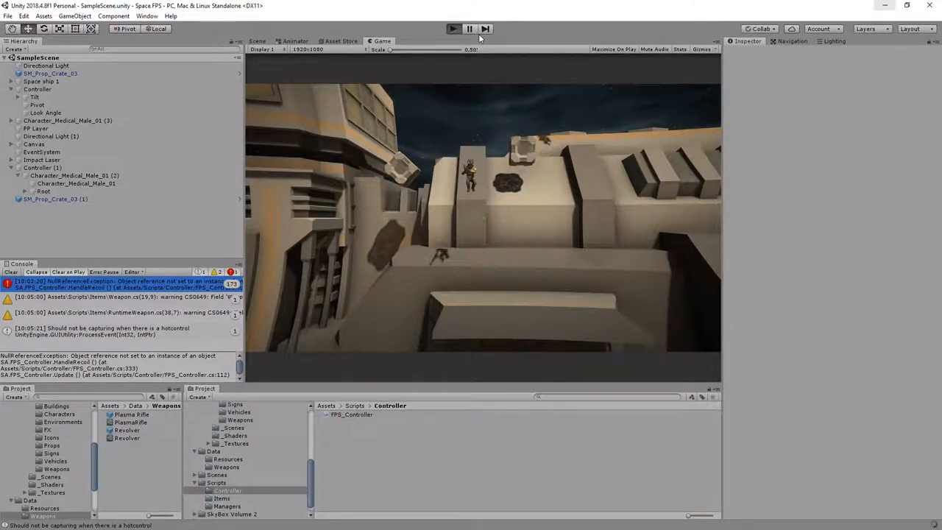
List every reference to currentWeapon and jump to where it gets assigned
left_click(454, 29)
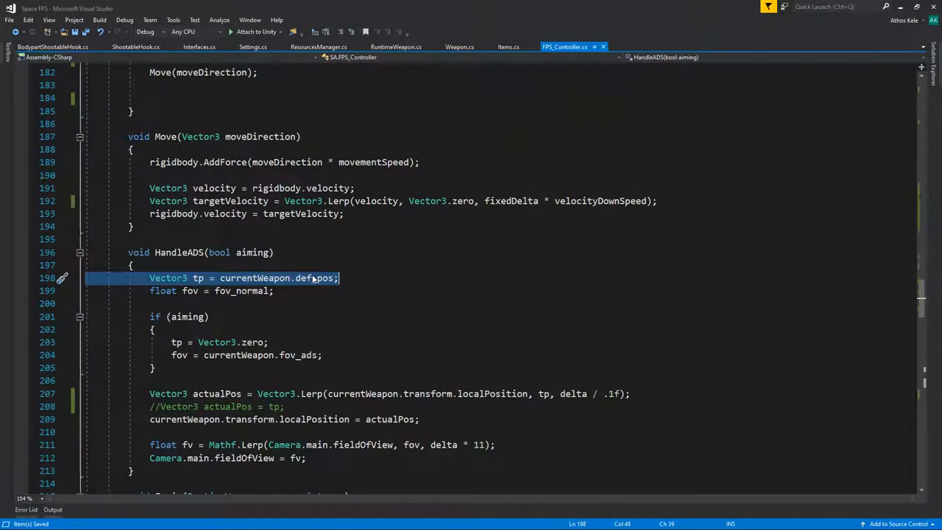
scroll("up", 3)
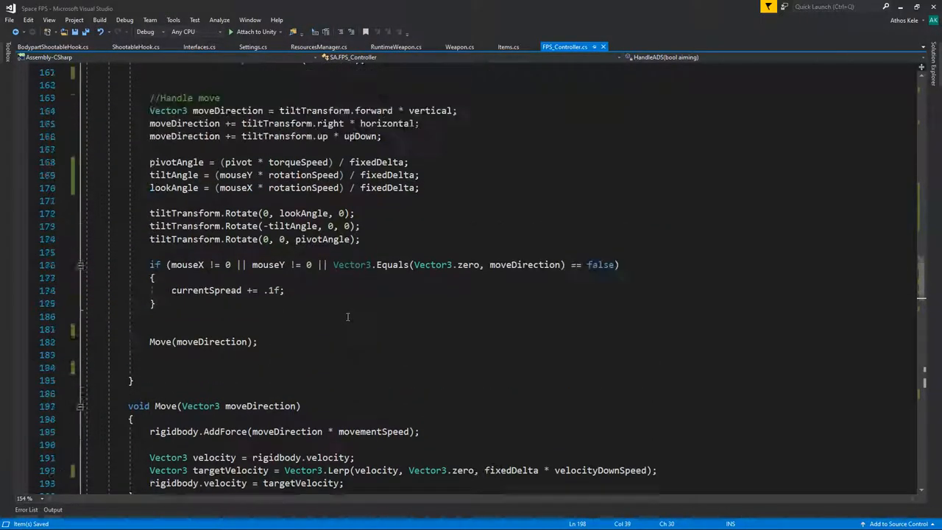
scroll("down", 3)
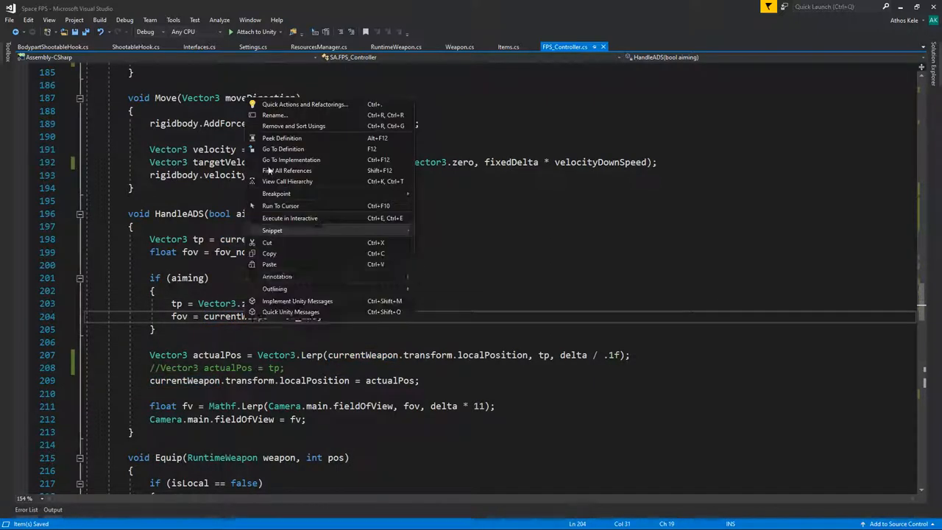
left_click(287, 170)
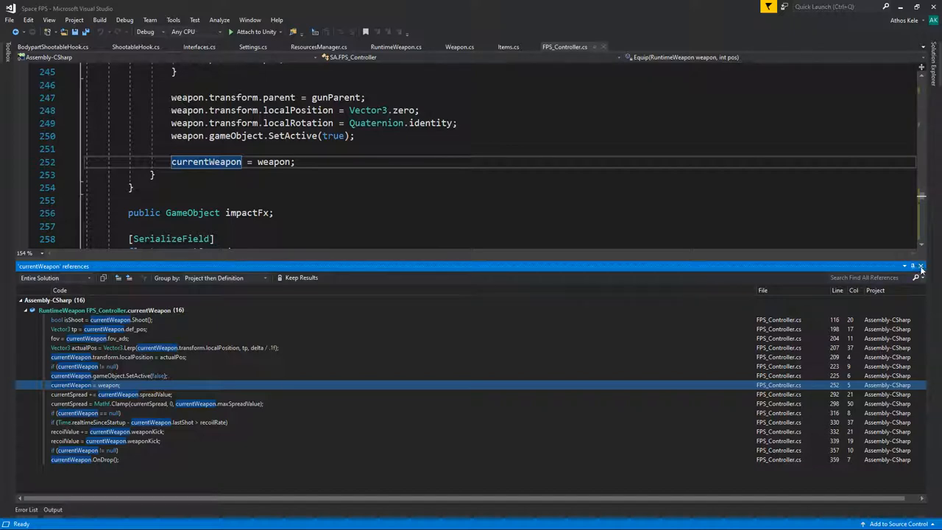
left_click(921, 265)
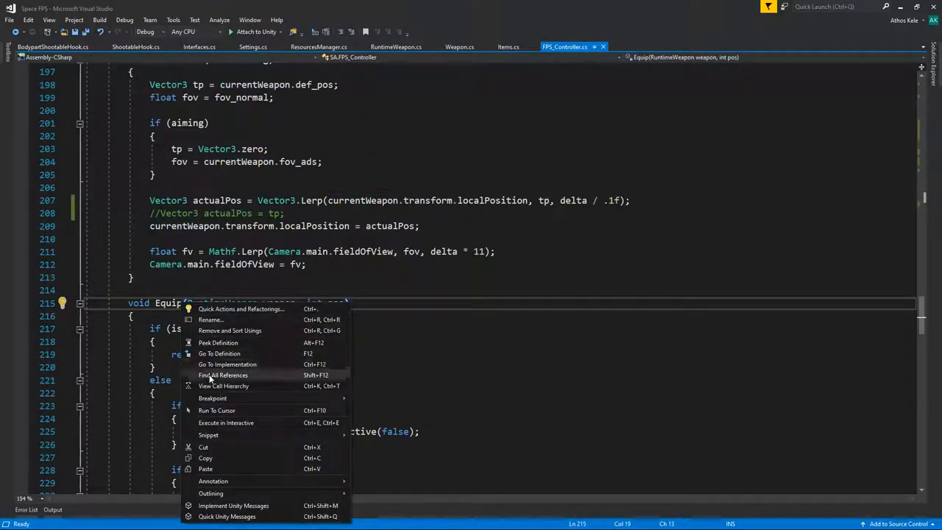
Find all Equip calls, reaching Update's commented-out Alpha1/Alpha2 equip checks
left_click(224, 375)
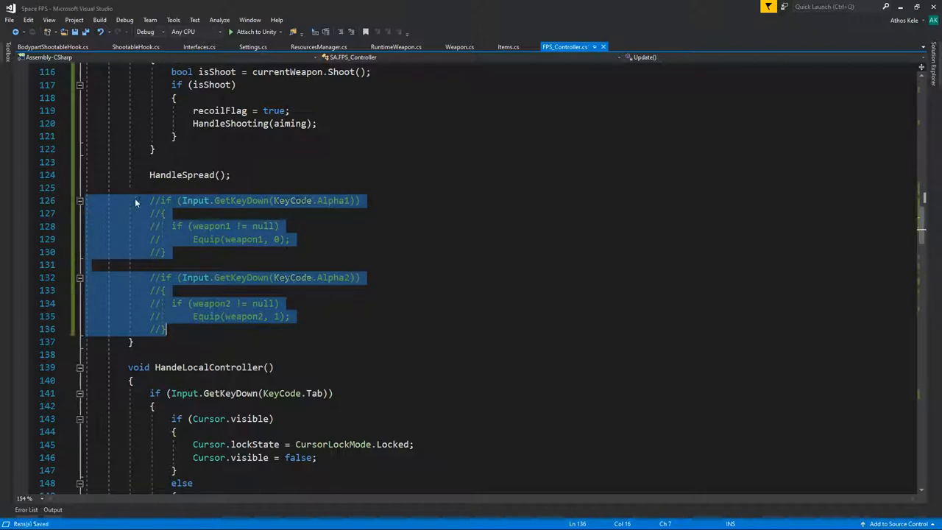
scroll("down", 3)
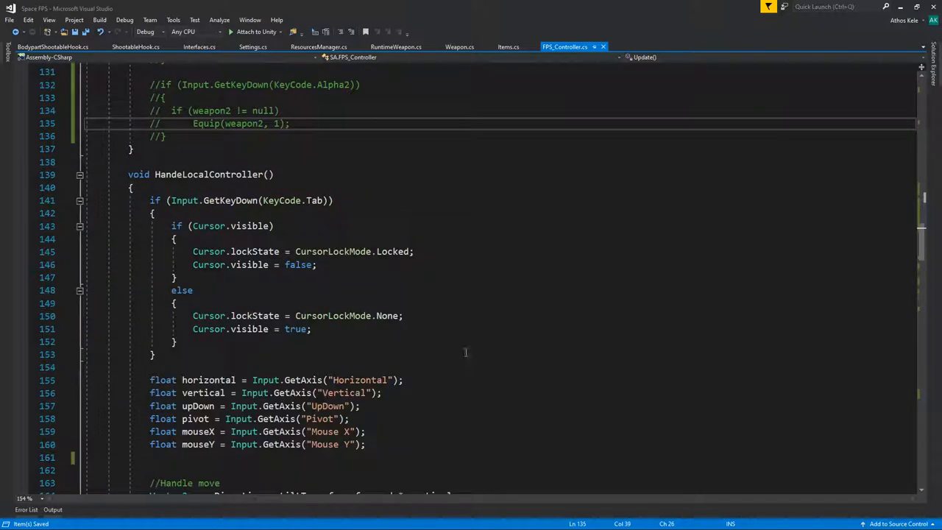
scroll("down", 3)
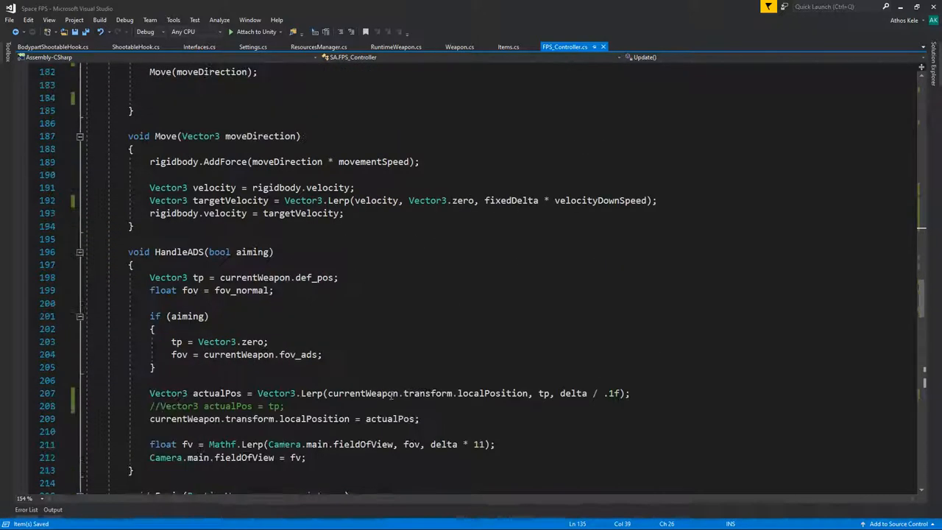
scroll("down", 3)
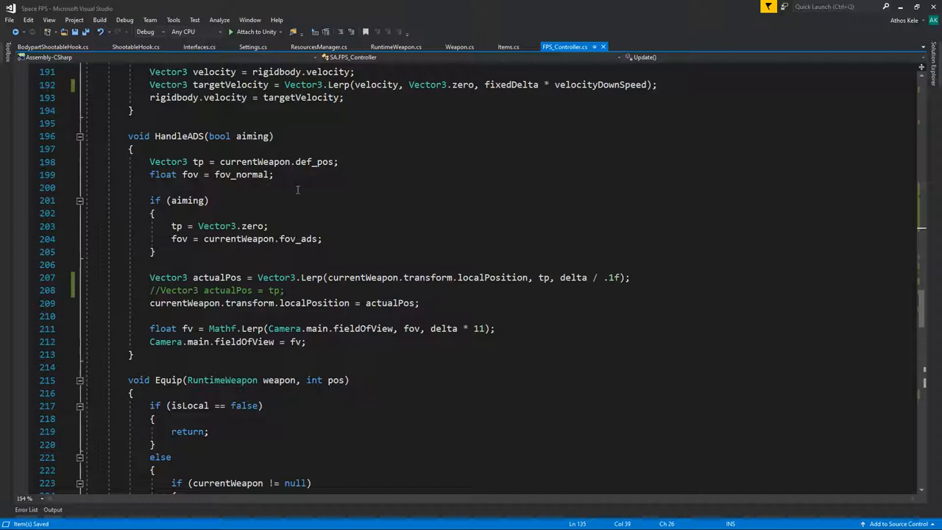
mouse_move(262, 162)
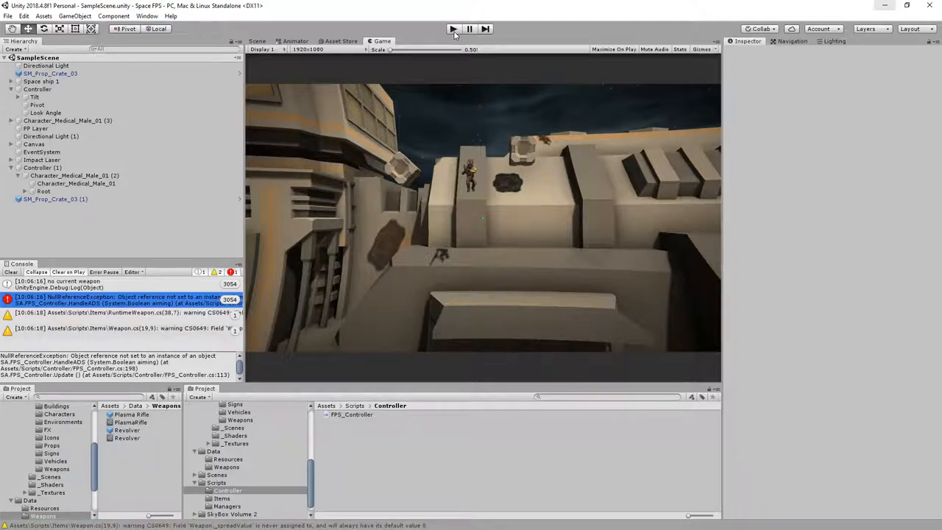
Play the scene, inspect the Controller's FPS_Controller values and children, then stop Play
left_click(453, 29)
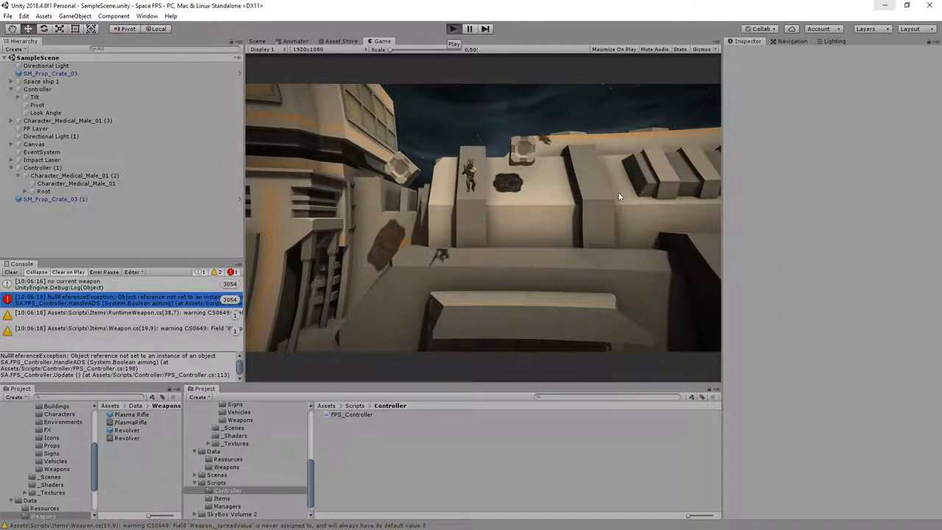
left_click(467, 30)
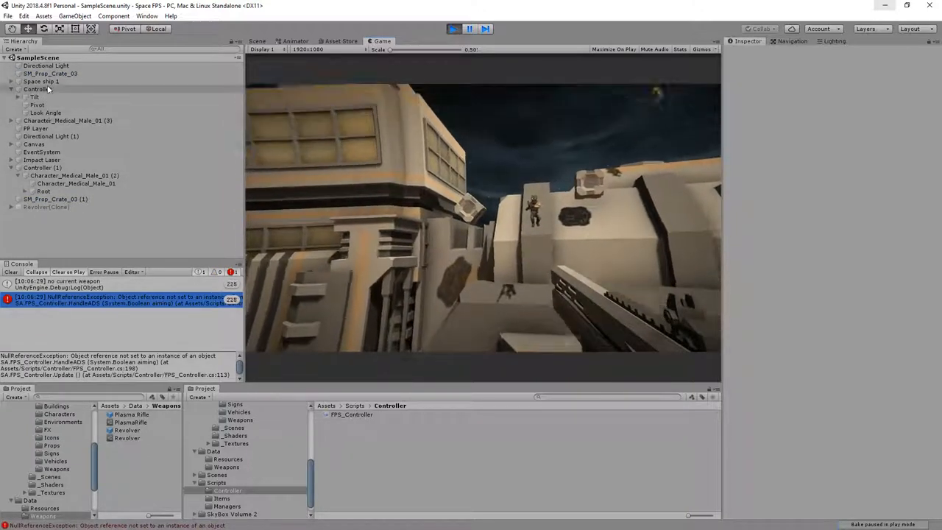
left_click(35, 90)
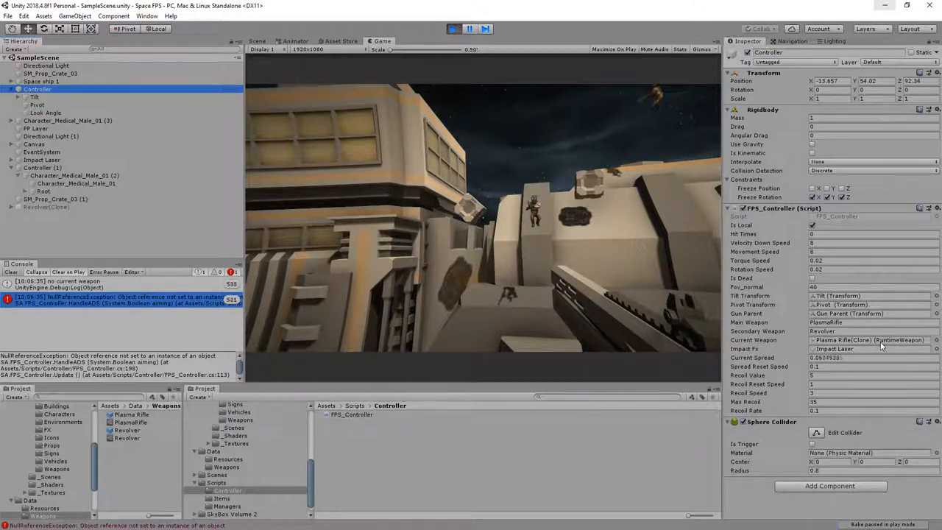
left_click(17, 90)
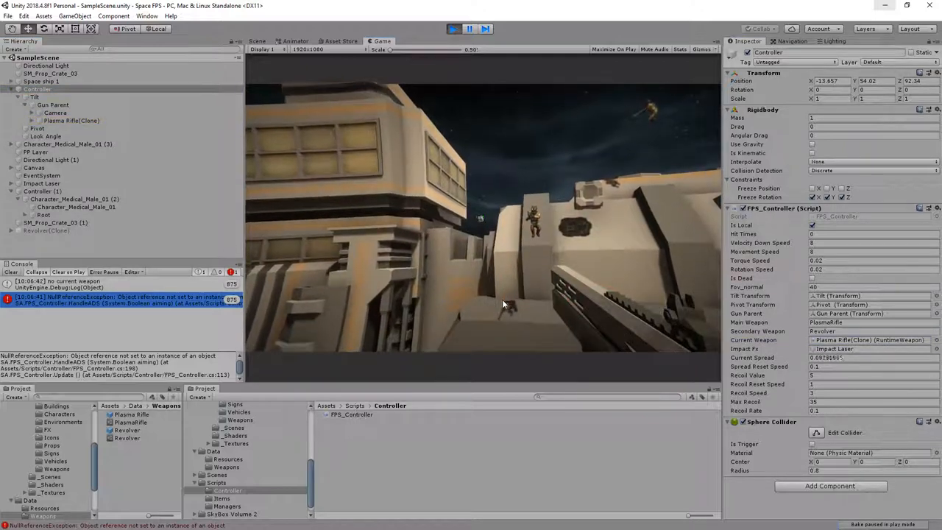
left_click(255, 42)
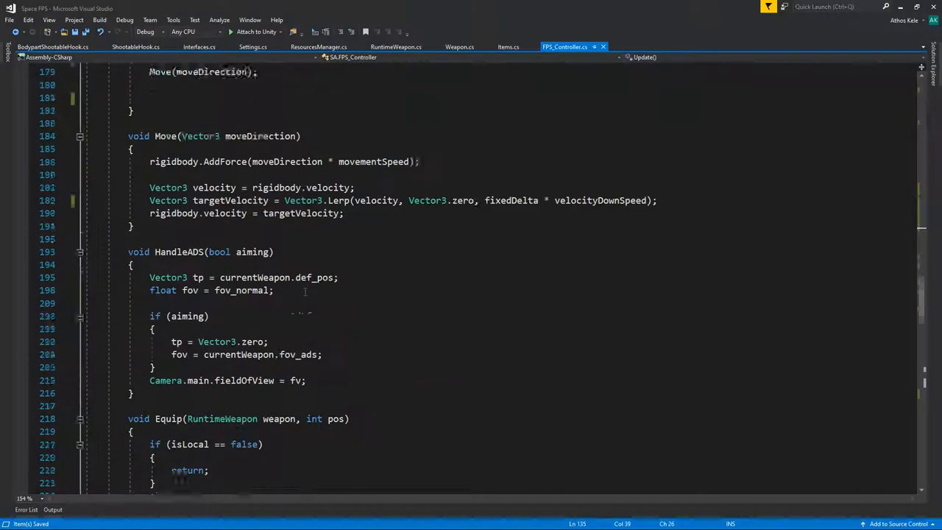
scroll("up", 3)
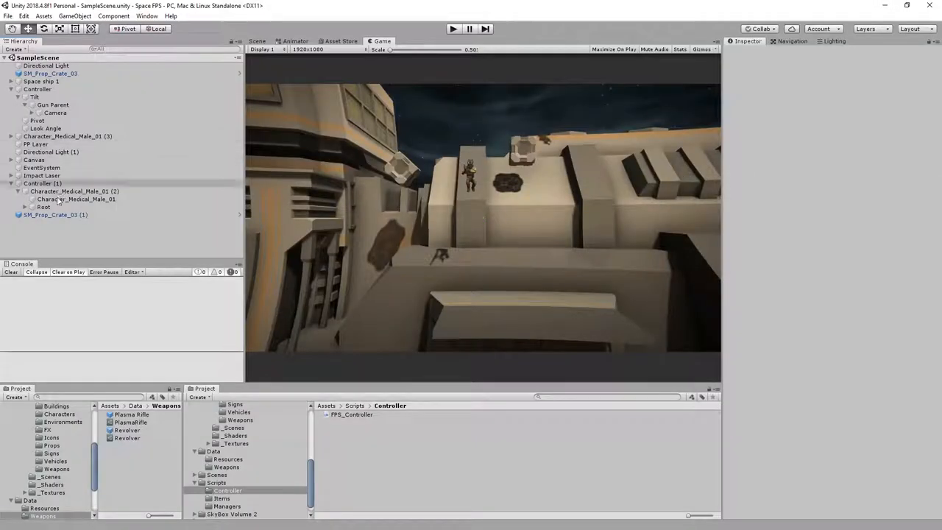
Wrap Update's aiming, shooting, recoil and spread code in an if (isLocal) block
left_click(42, 182)
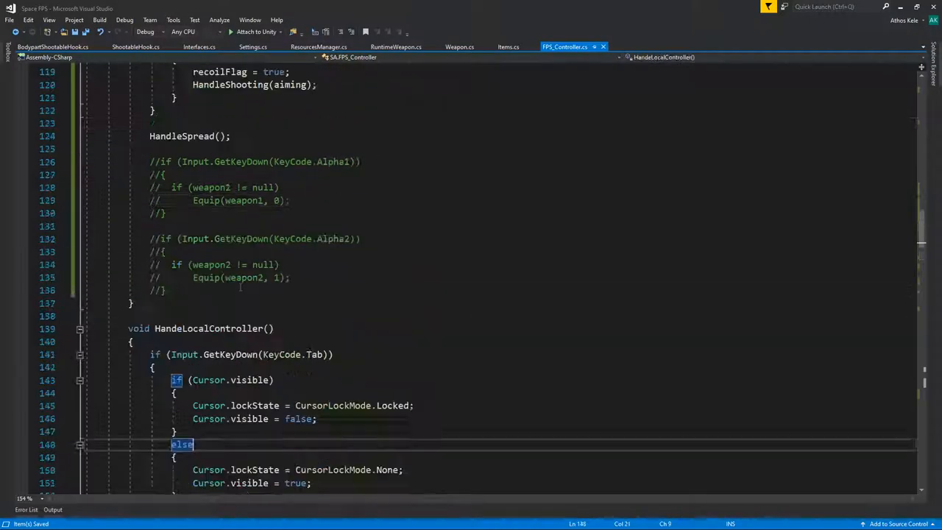
scroll("up", 3)
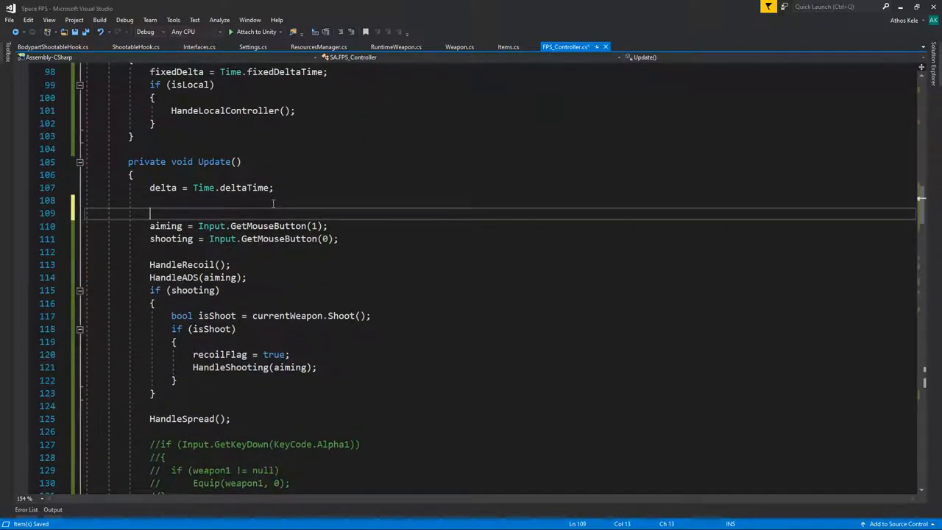
type("if(isLocal")
type("{")
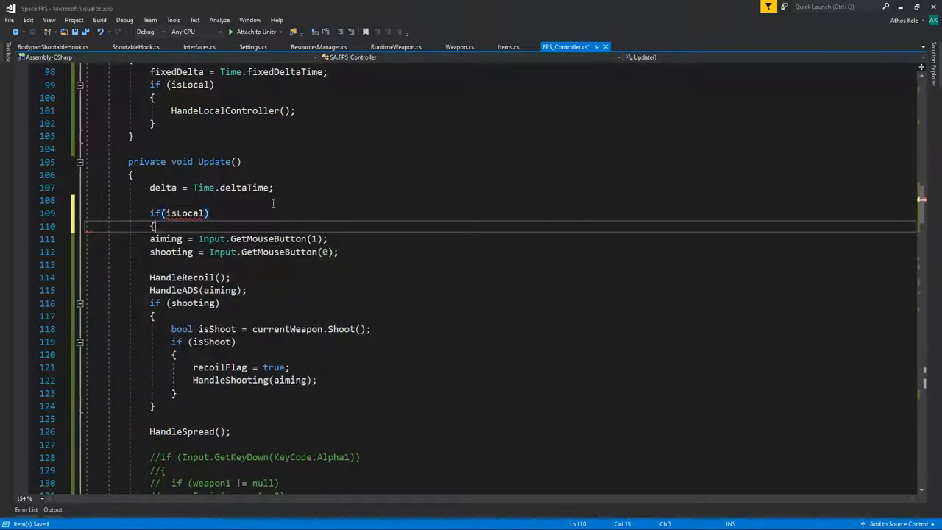
scroll("down", 3)
type("}")
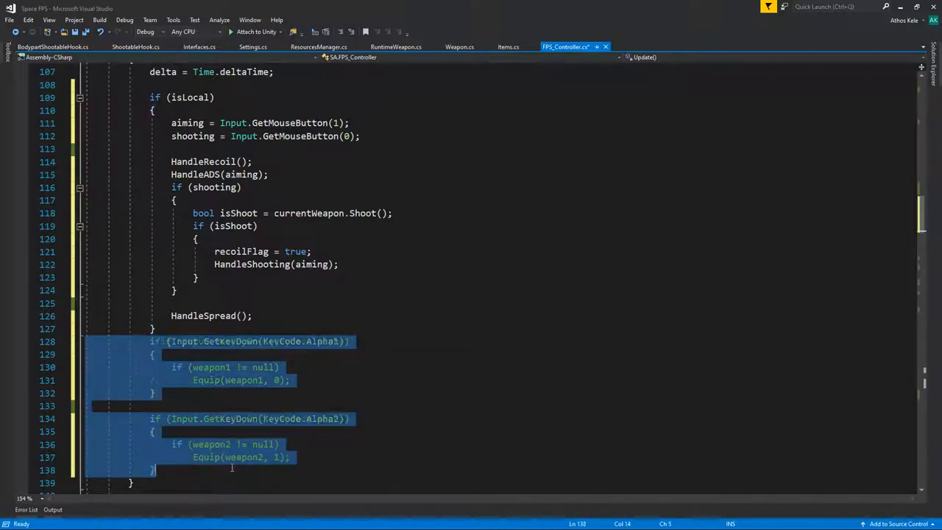
left_click(161, 329)
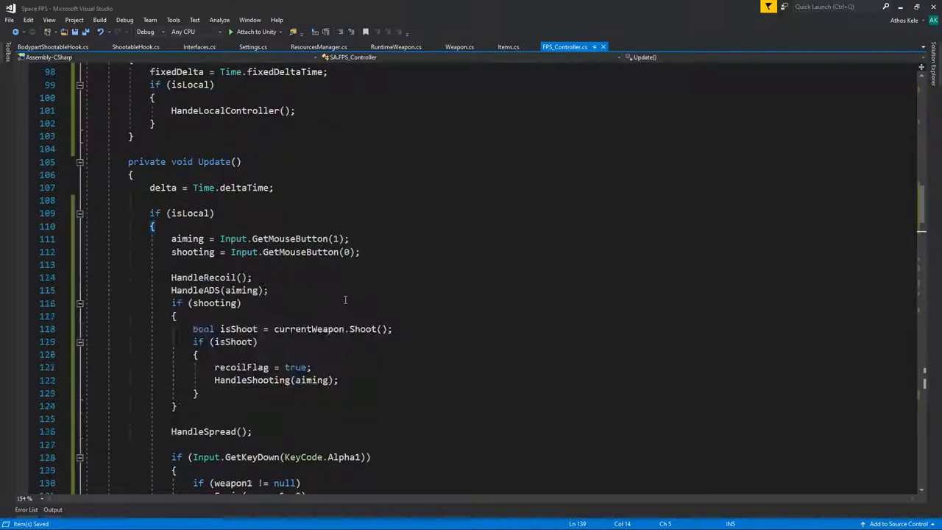
Uncomment the Alpha1/Alpha2 Equip checks and move them inside the isLocal block
scroll("down", 3)
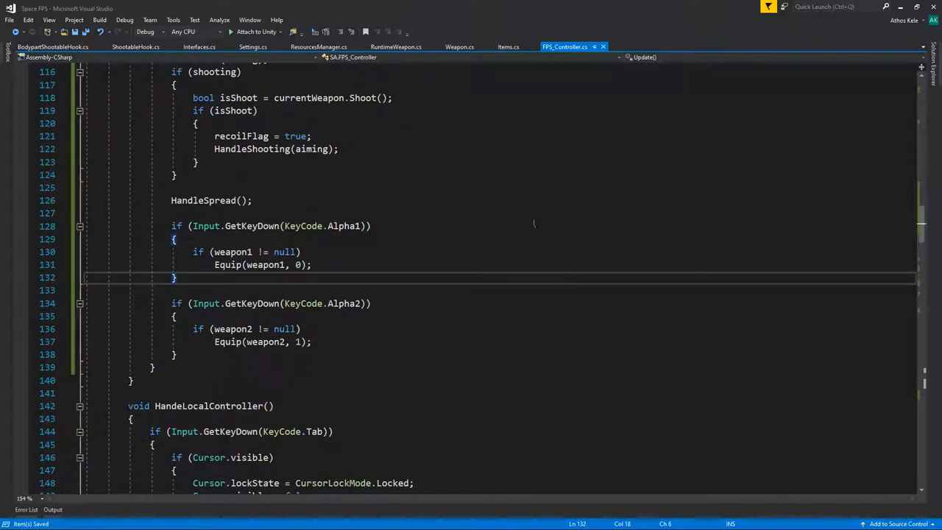
scroll("down", 3)
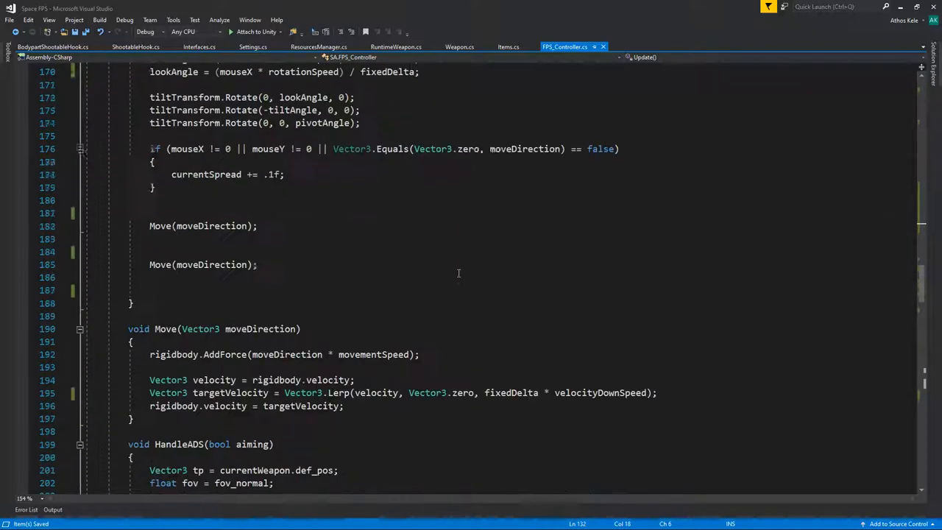
scroll("down", 3)
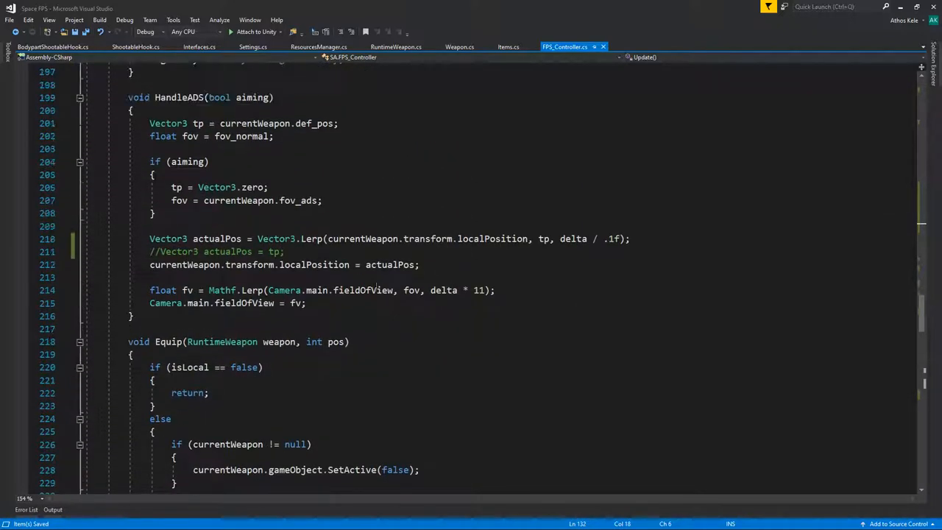
double_click(574, 239)
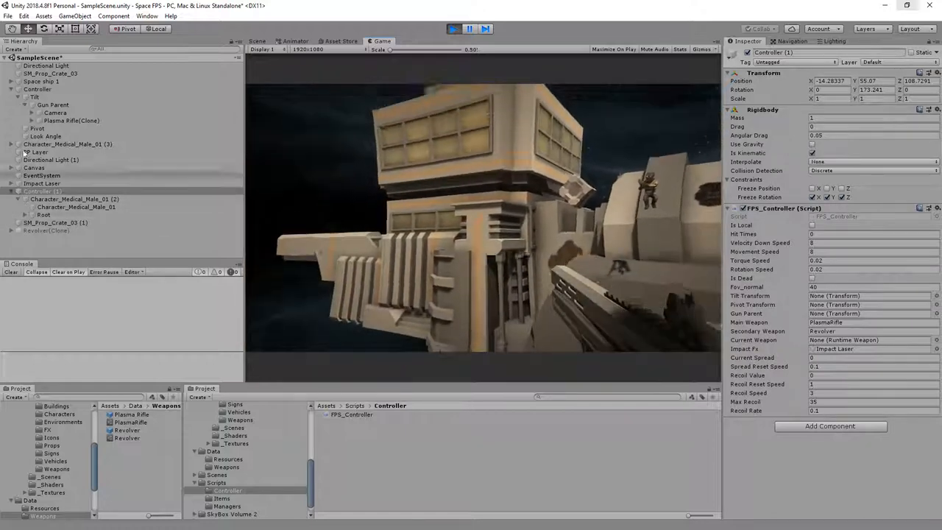
left_click(53, 104)
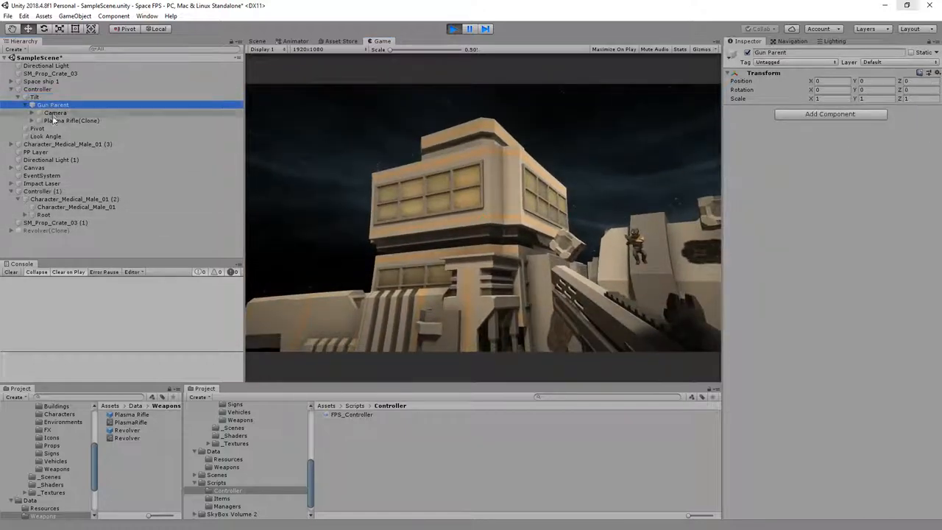
left_click(56, 112)
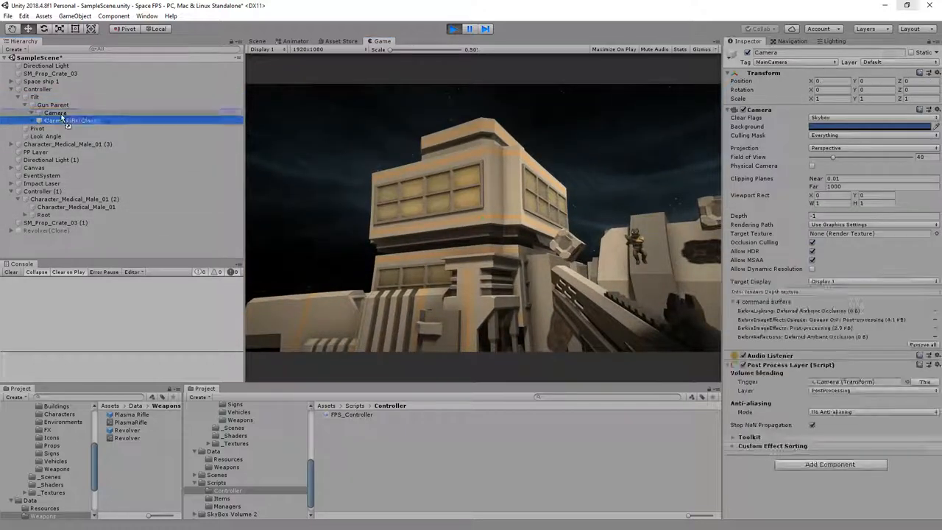
left_click(78, 128)
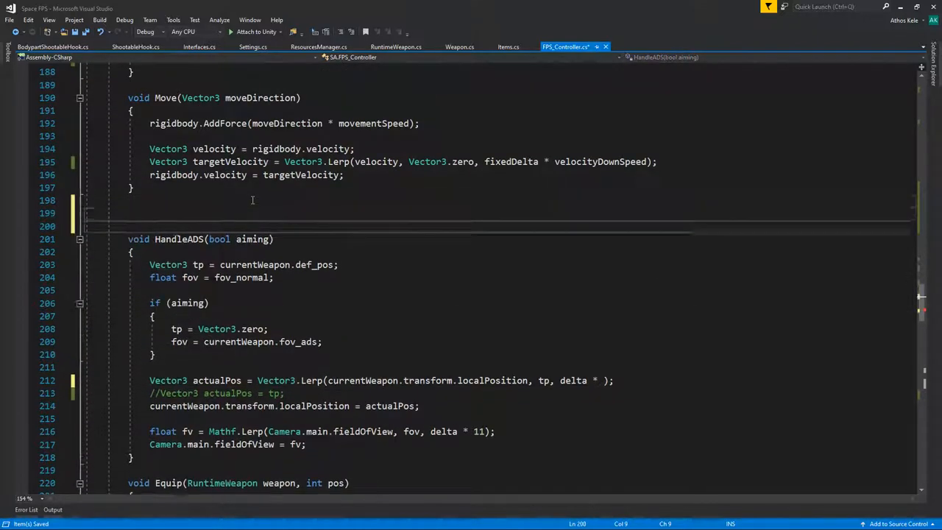
Declare public float lerpADSSpeed = 9 above HandleADS and pick up its name
type("public float lerp")
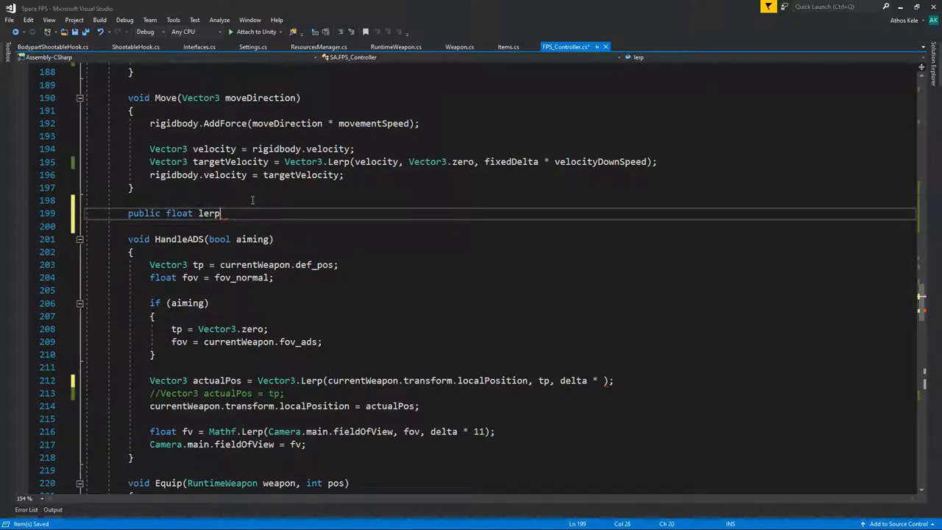
type("ADSSpee")
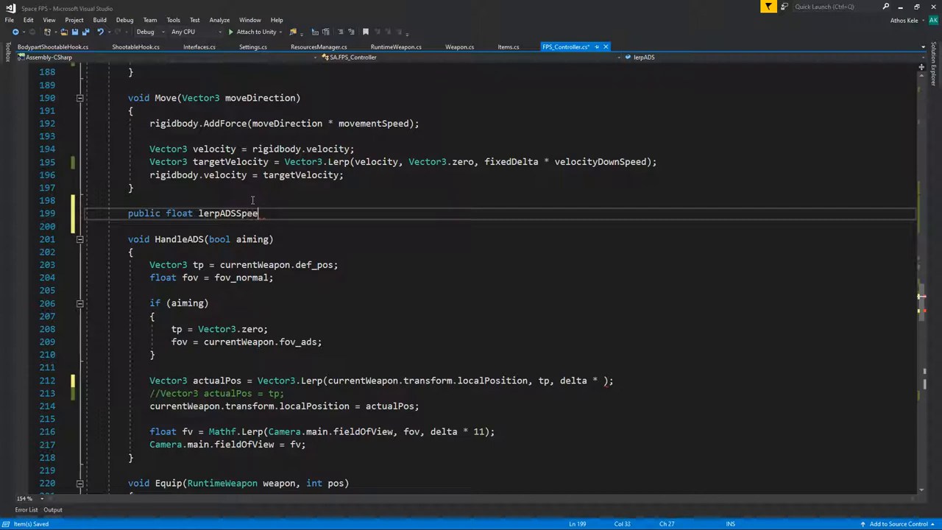
type("= 9;")
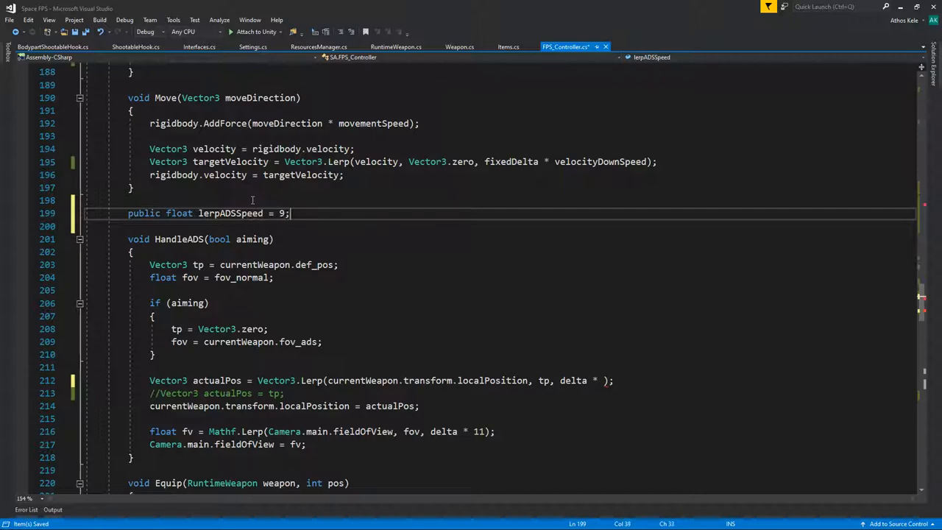
double_click(229, 212)
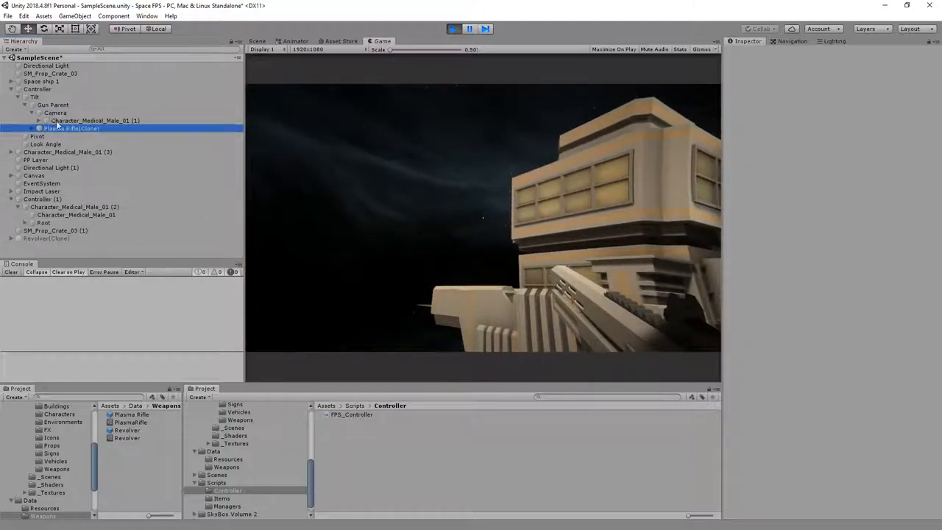
Control the player in the running game, move around and fire the plasma rifle
left_click(39, 89)
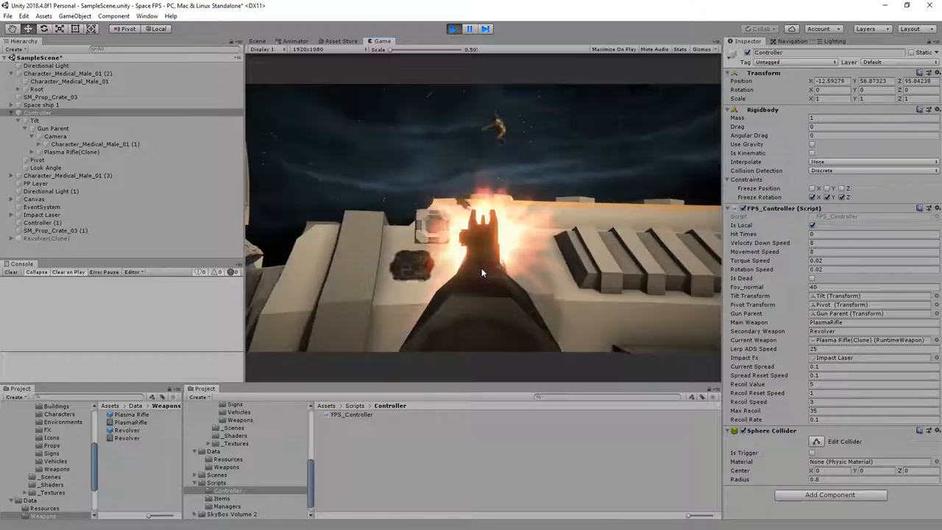
left_click(453, 30)
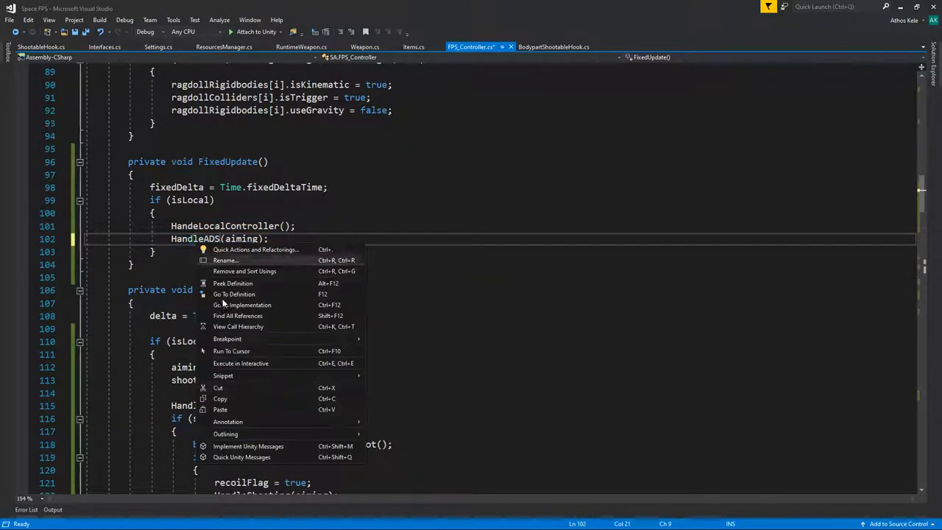
Jump to the HandleADS definition at the actualPos line and save FPS_Controller
left_click(233, 294)
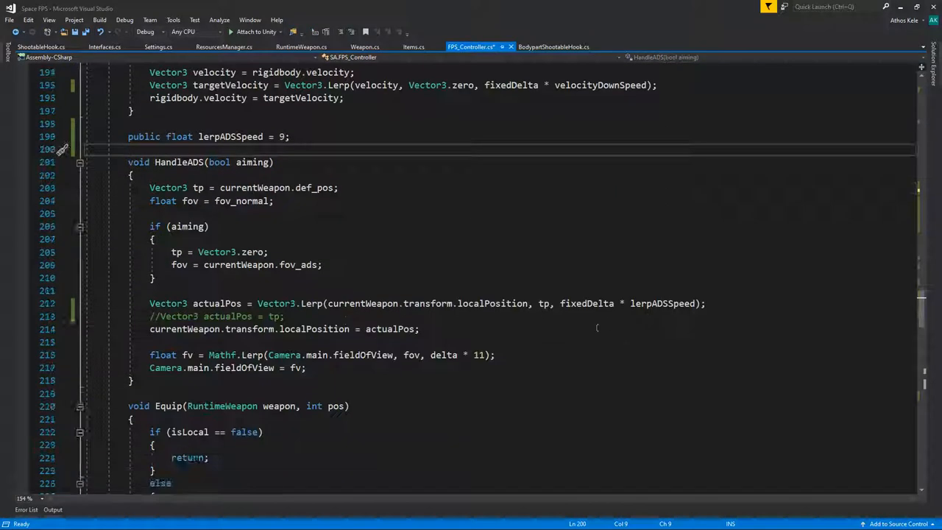
left_click(286, 315)
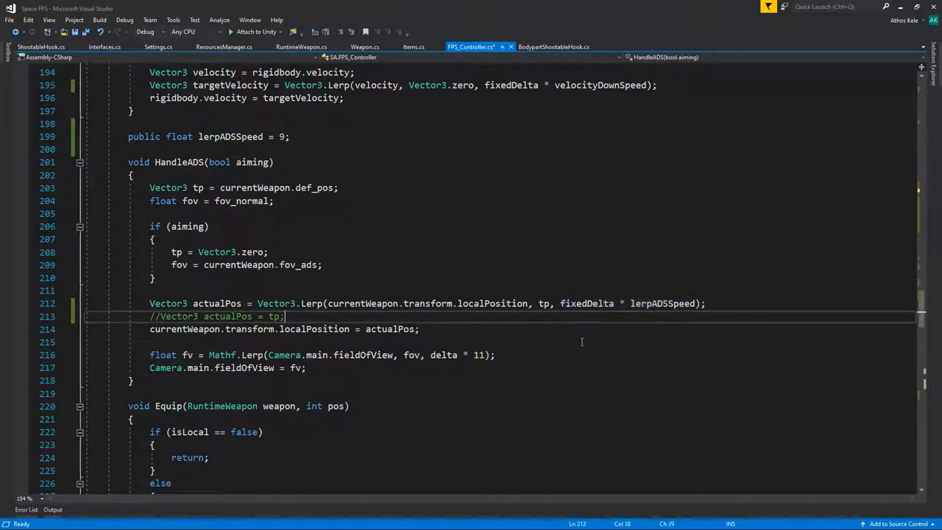
key("ctrl+s")
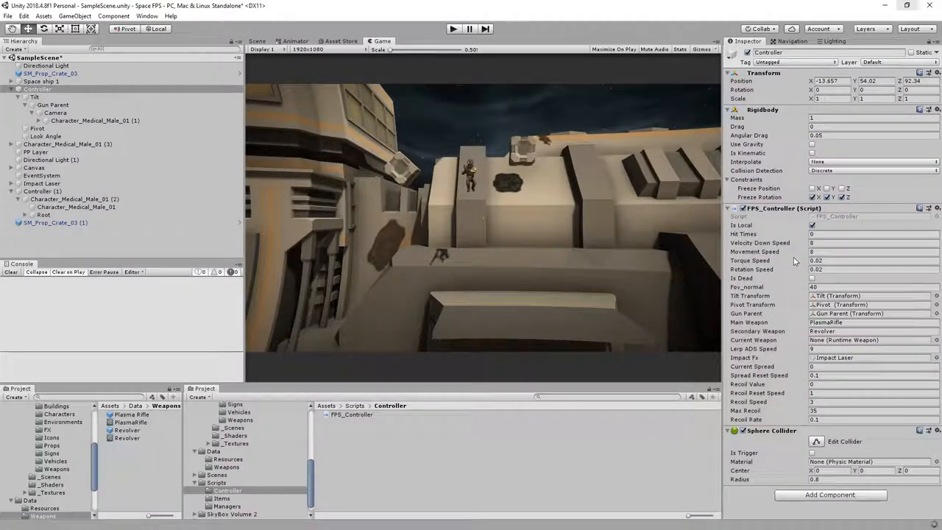
mouse_move(812, 353)
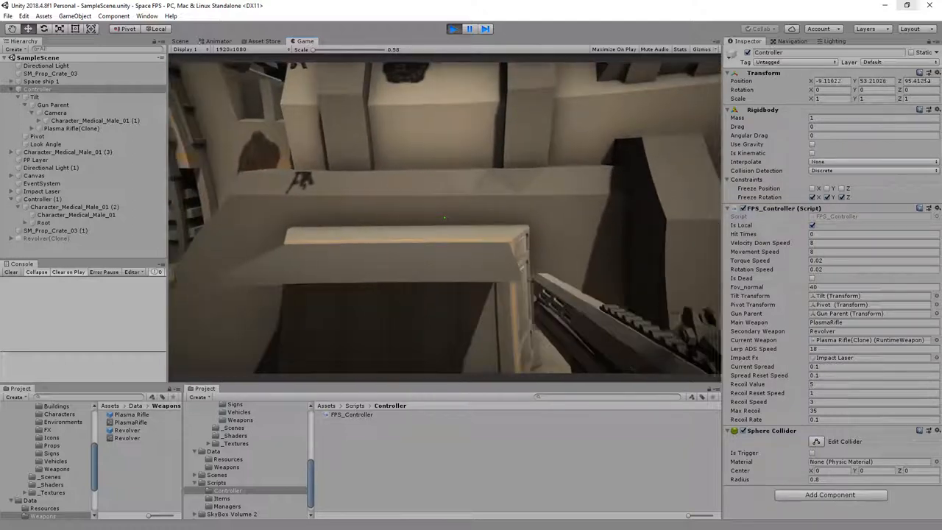
Return to the FPS_Controller script in Visual Studio after the rifle play test
left_click(453, 28)
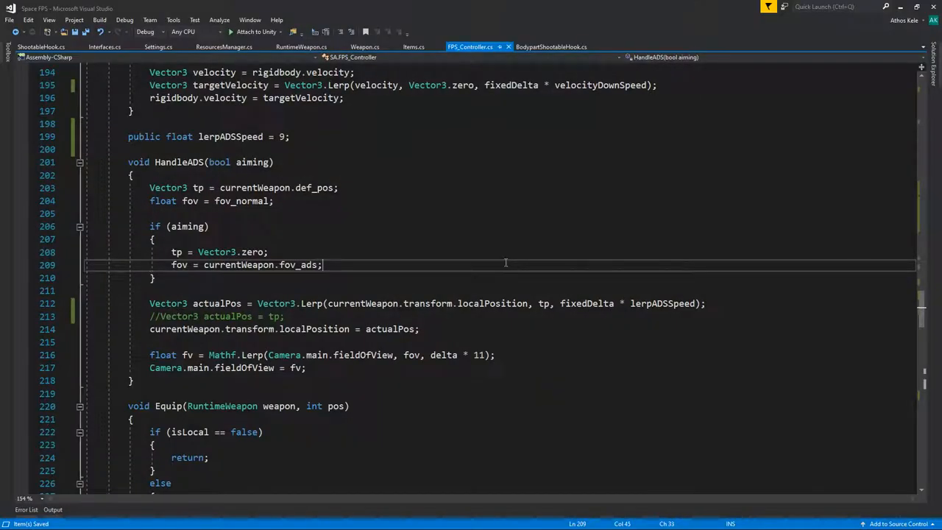
Rename movementSpeed to normalMovementSpeed and declare a second aimSpeed field beside it
scroll("up", 3)
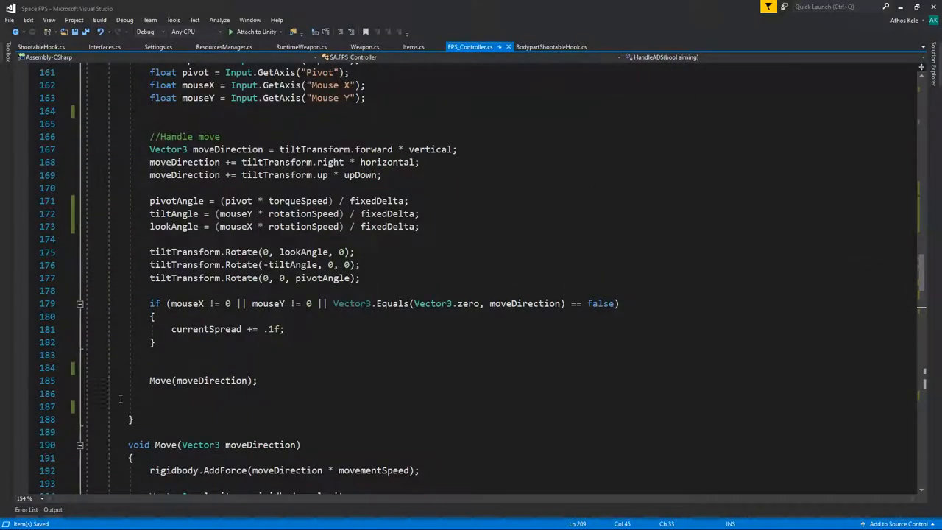
scroll("up", 3)
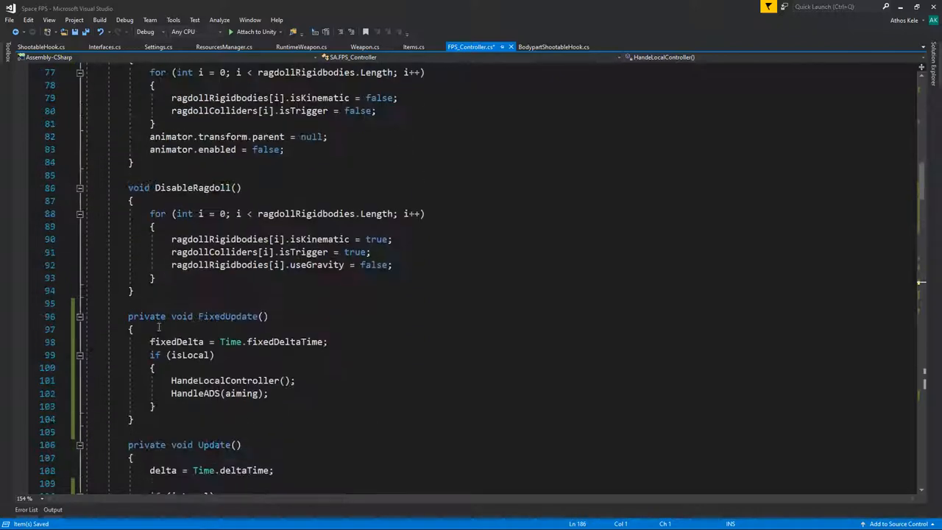
scroll("up", 3)
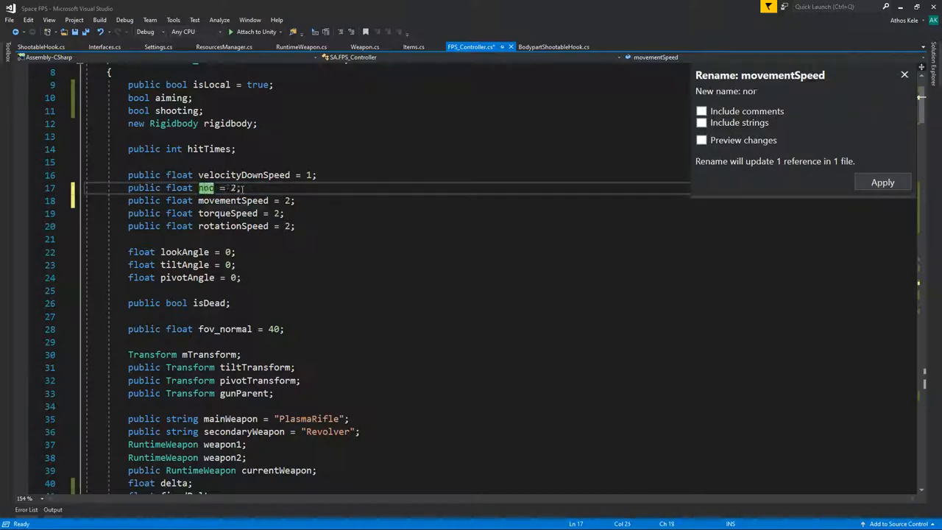
type("malMove")
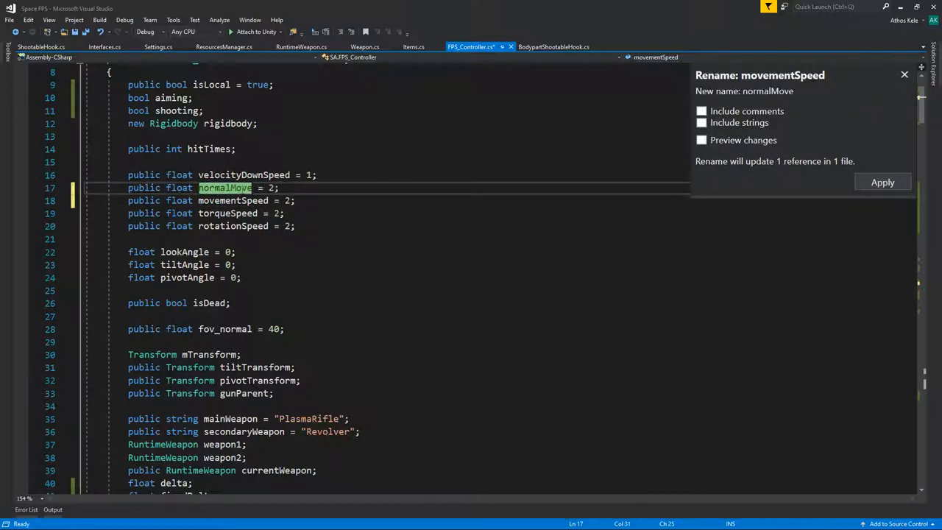
type("MovementSpeed")
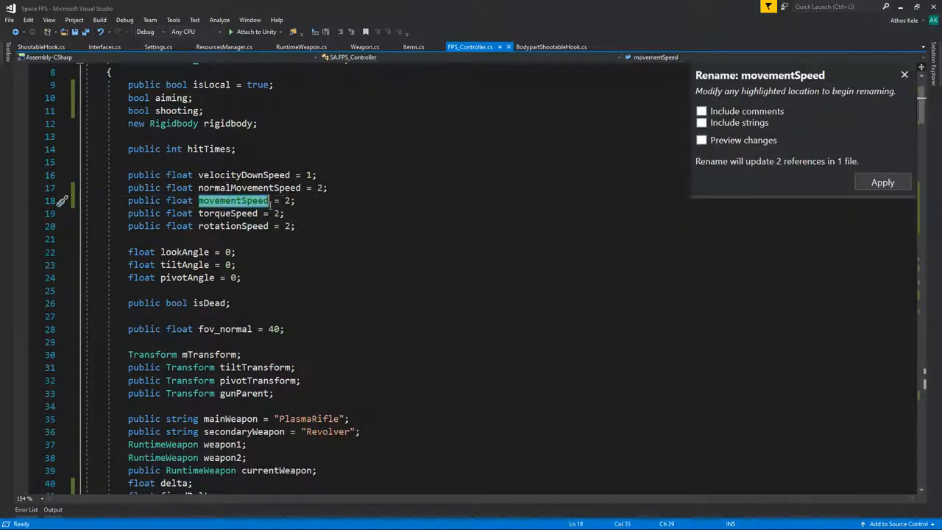
type("aim")
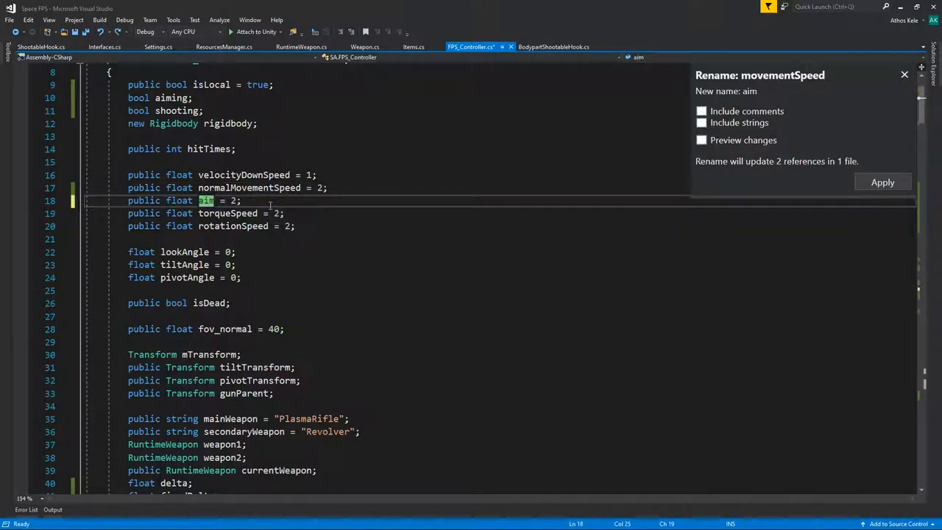
type("Speed")
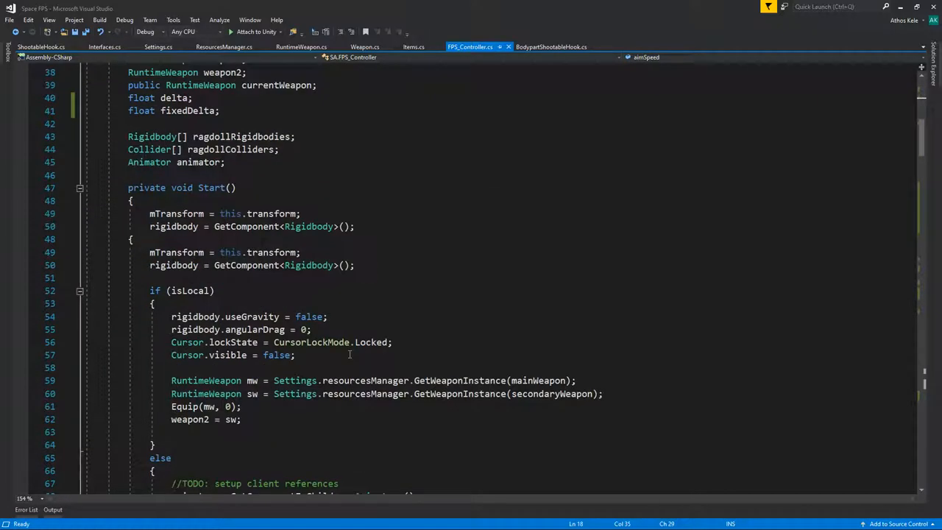
In Move, declare float actualSpeed = normalMovementSpeed and set it to aimSpeed if aiming
scroll("down", 3)
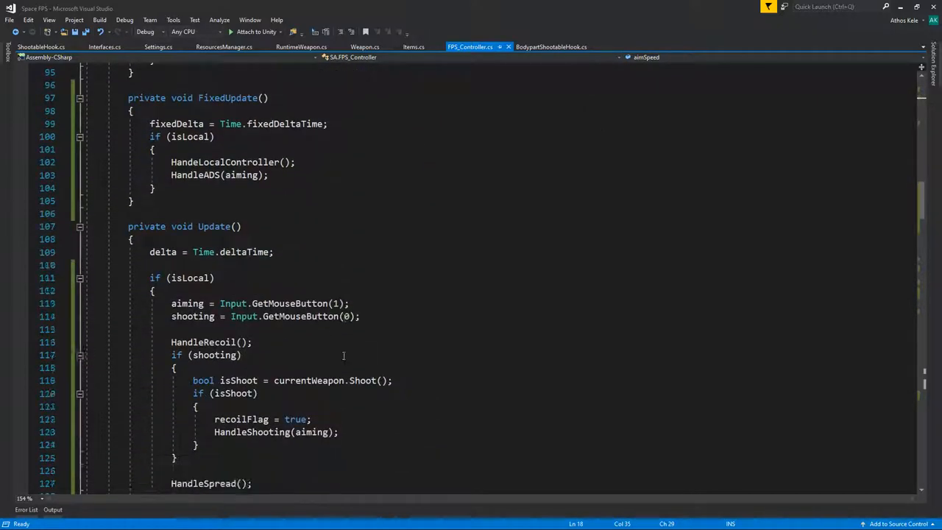
scroll("down", 3)
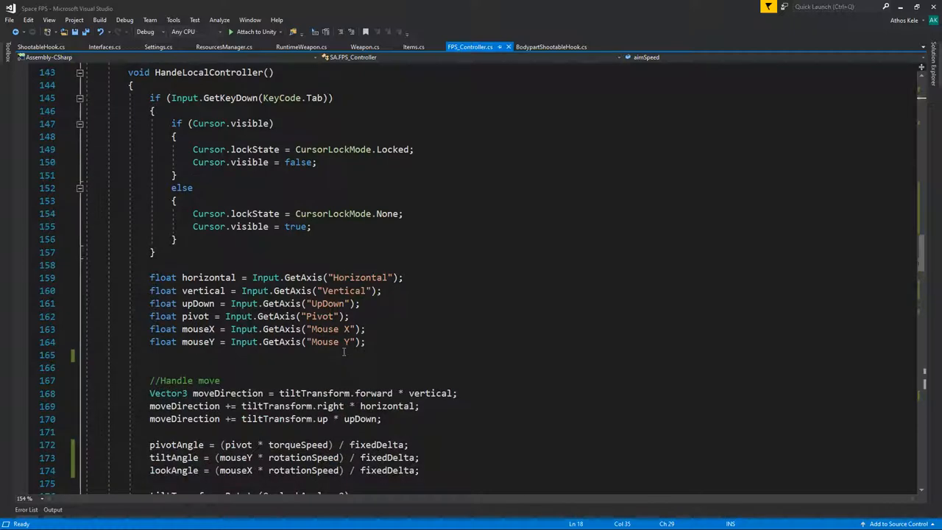
scroll("down", 3)
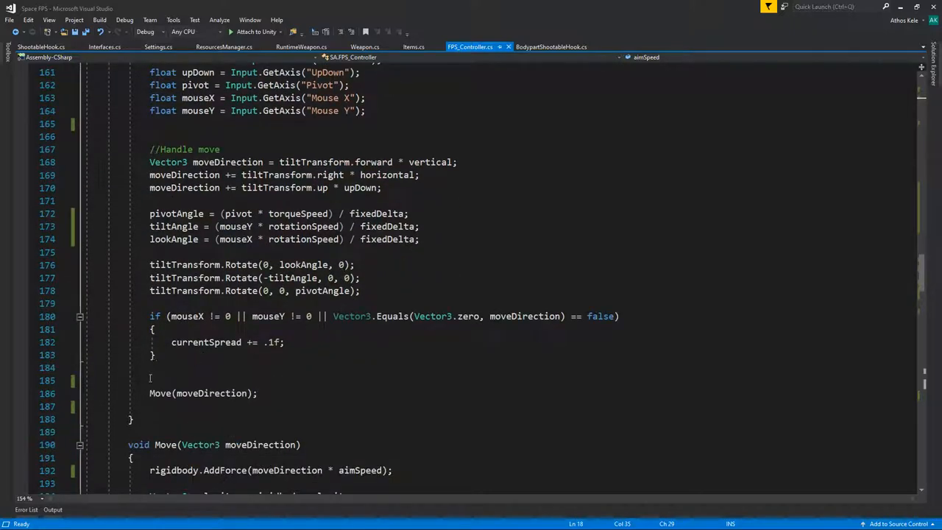
scroll("down", 3)
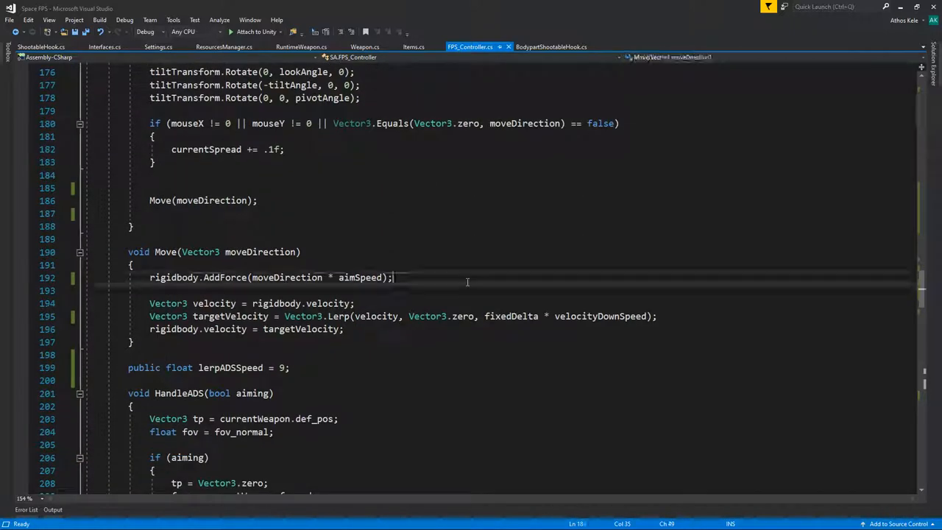
type("if(aiming")
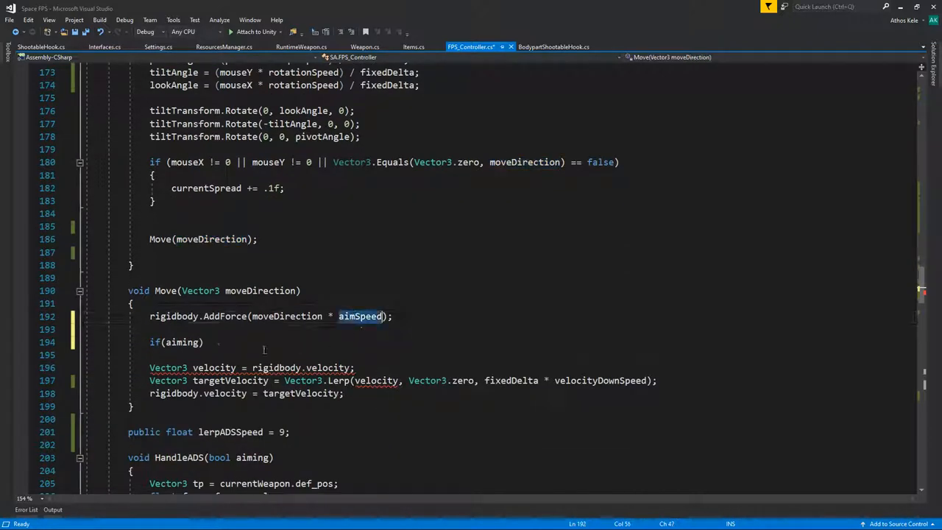
left_click(237, 309)
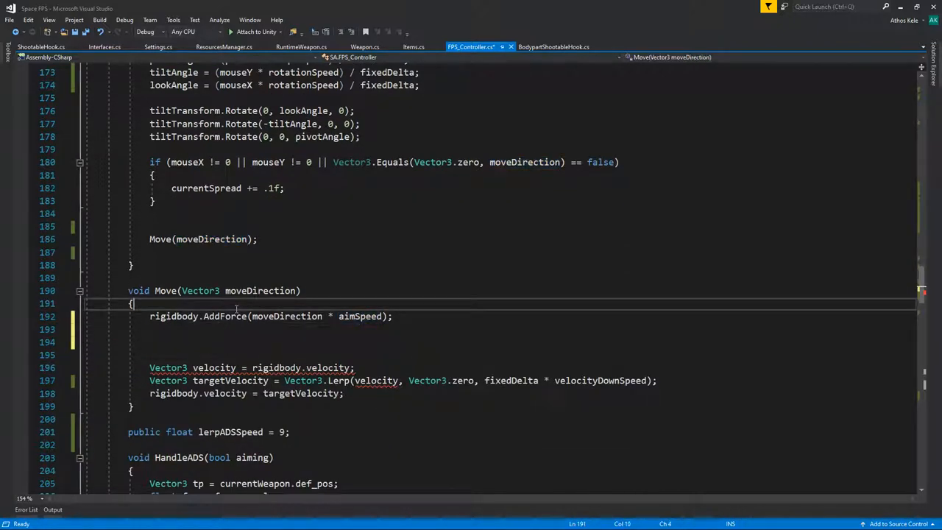
type("if (aiming)")
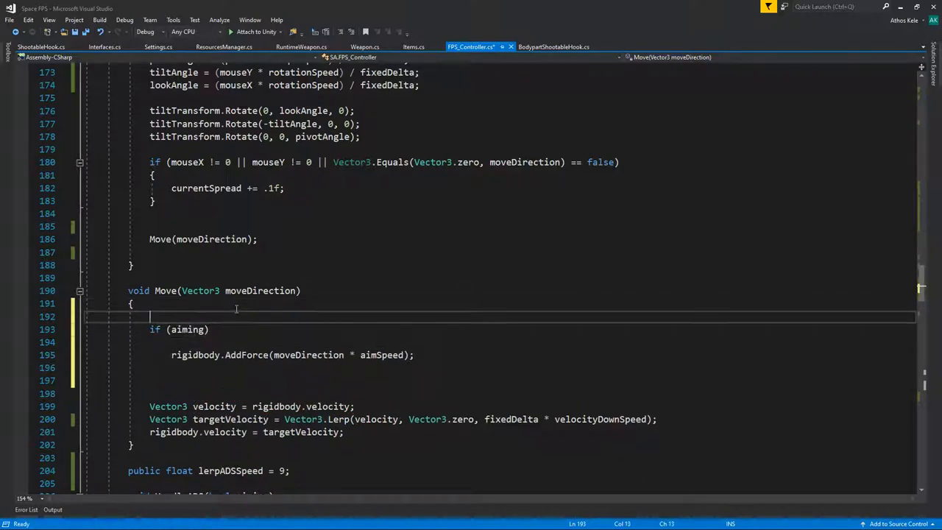
type("float a")
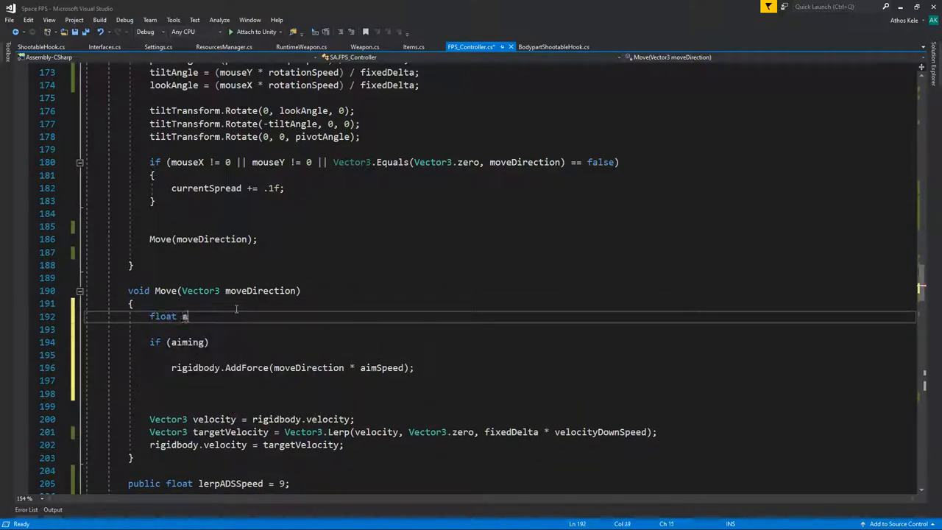
type("ctualSpeed =")
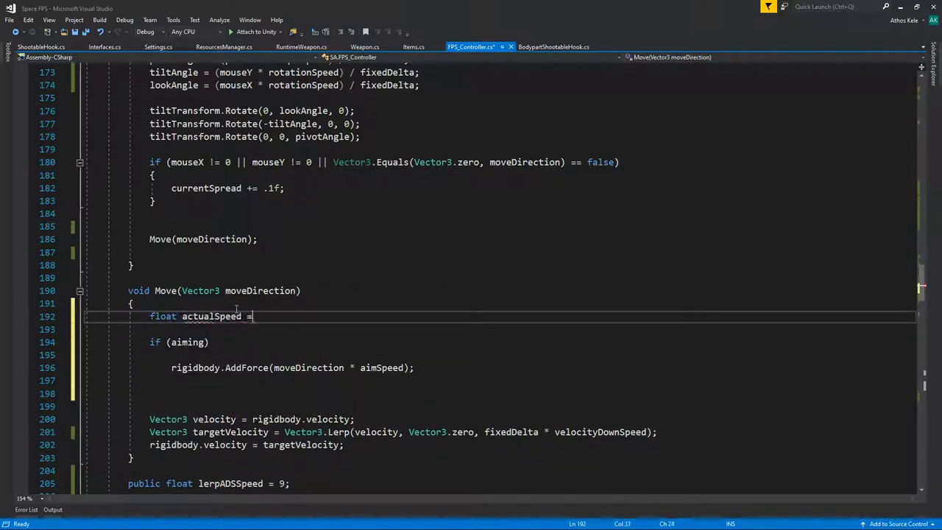
type("normalMovementSpeed;")
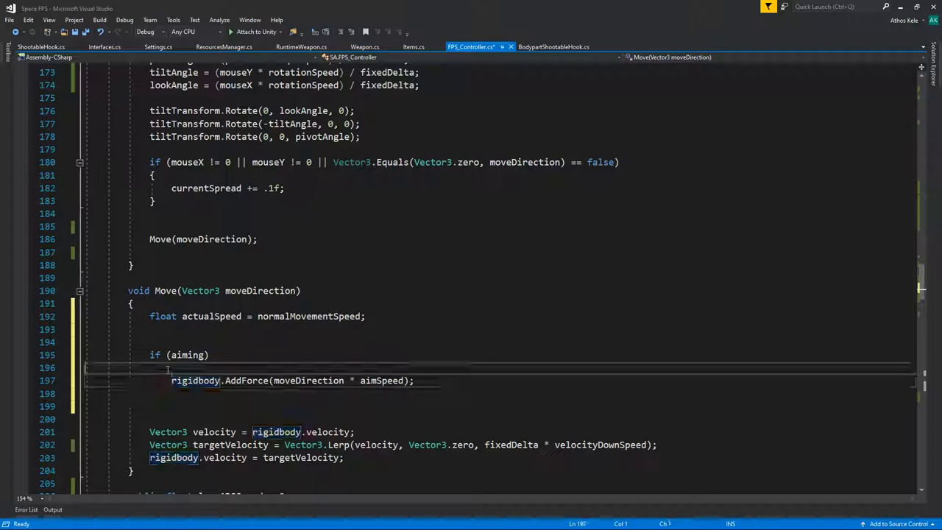
type("actualSpeed = aimSpeed;")
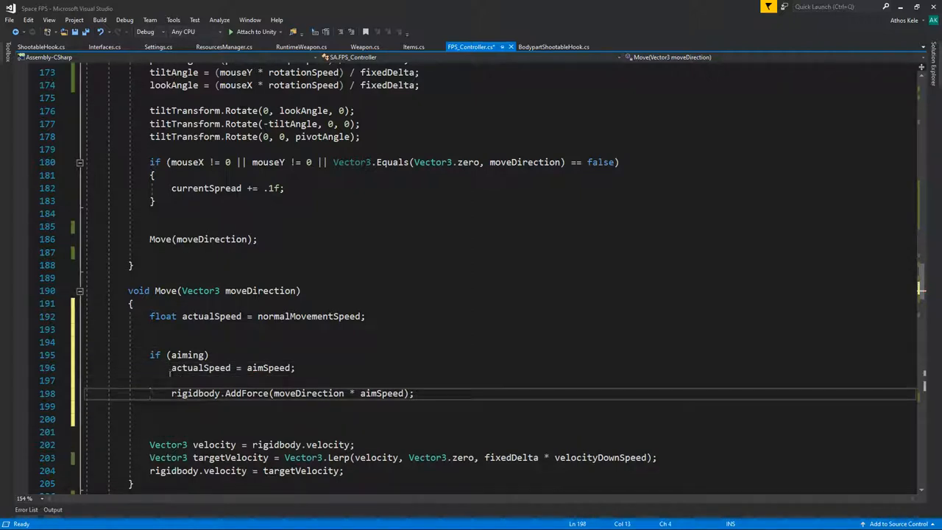
Replace aimSpeed with actualSpeed in Move's AddForce call
double_click(359, 393)
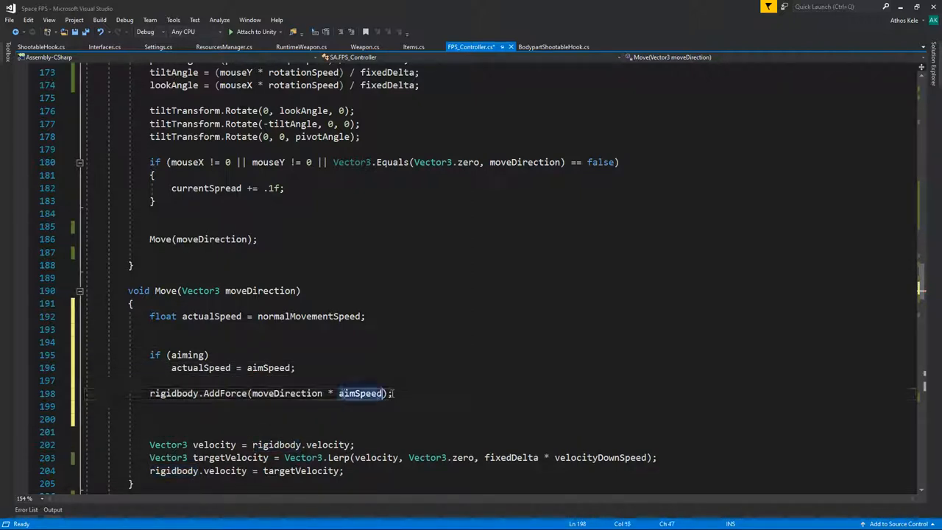
type("actualSpeed")
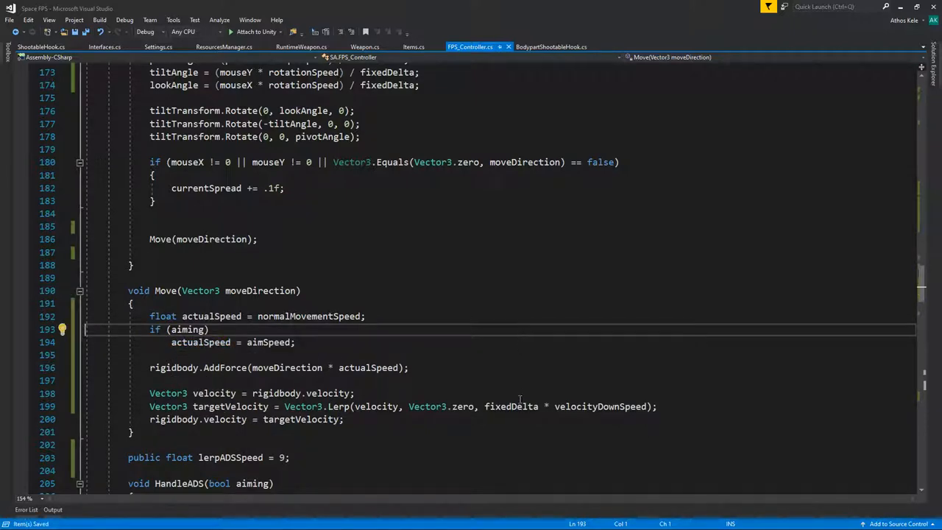
mouse_move(903, 18)
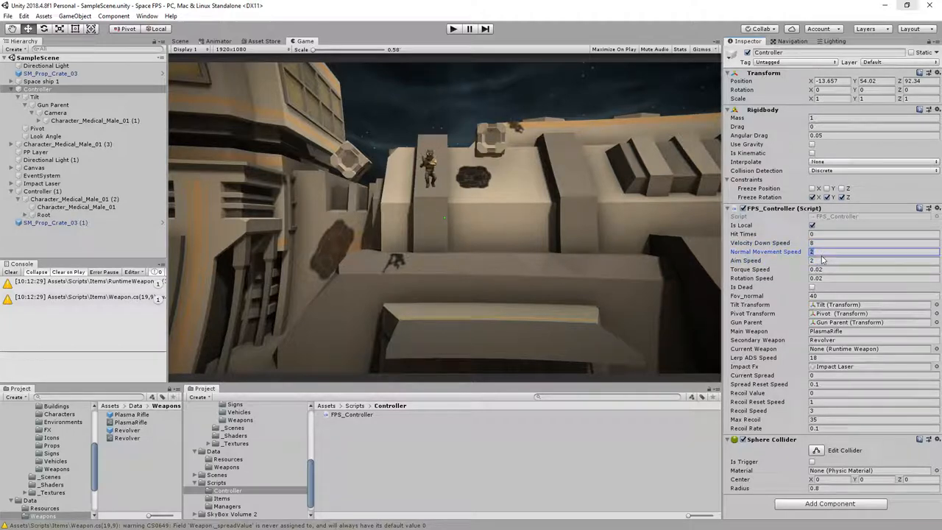
Select the Controller's Normal Movement Speed field in the FPS_Controller Inspector
left_click(871, 259)
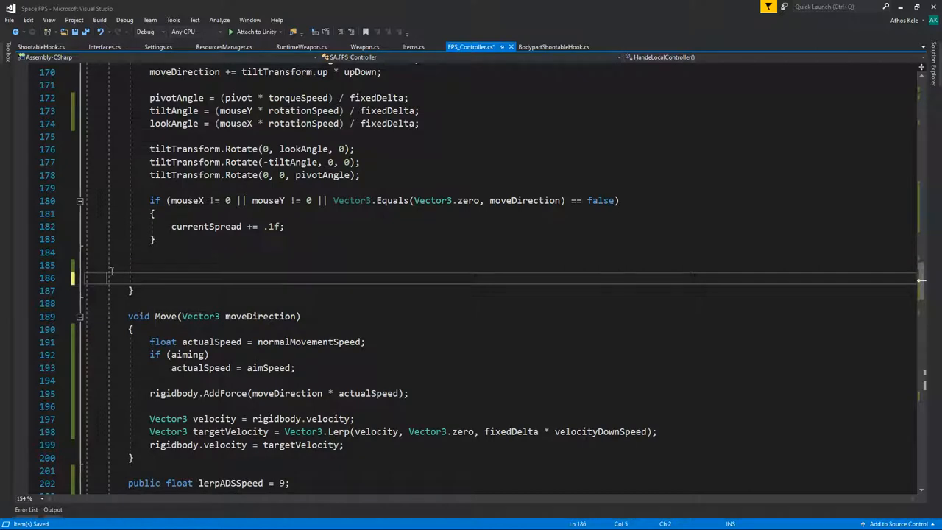
type("Move(moveDirection);")
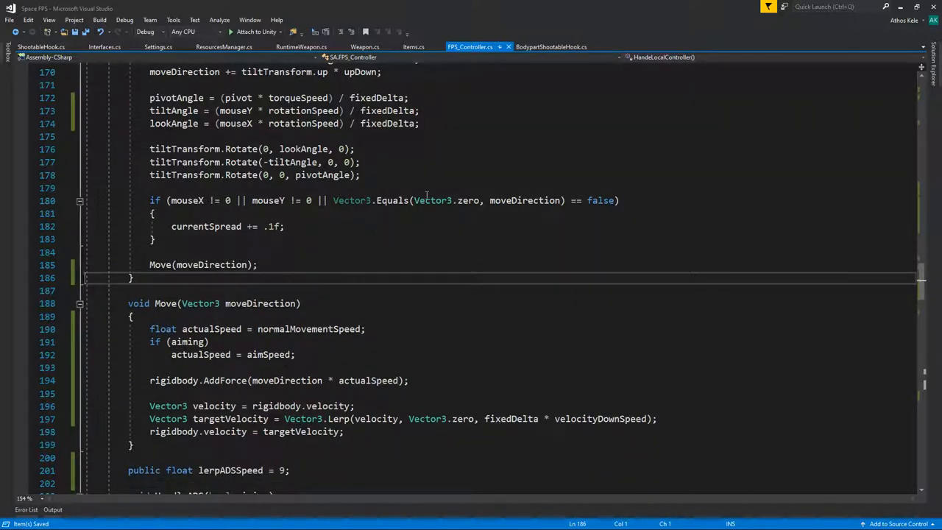
mouse_move(633, 312)
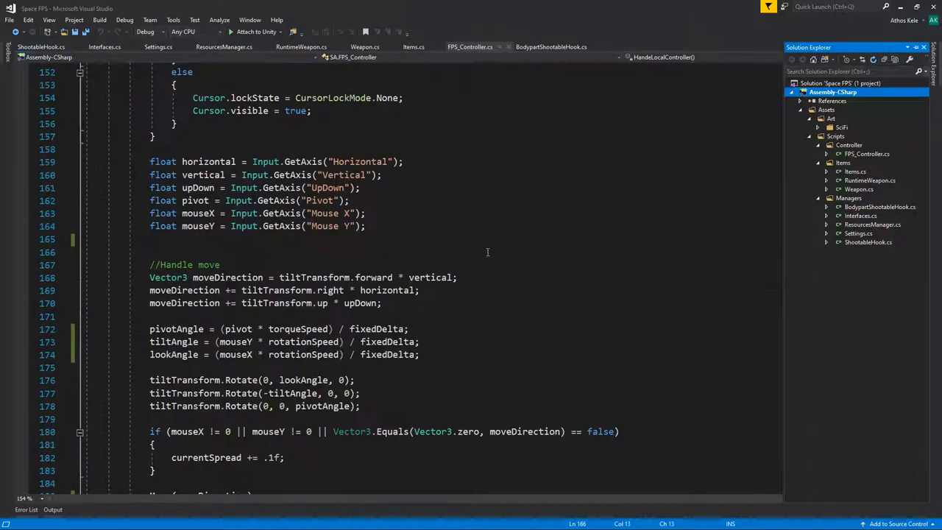
left_click(469, 45)
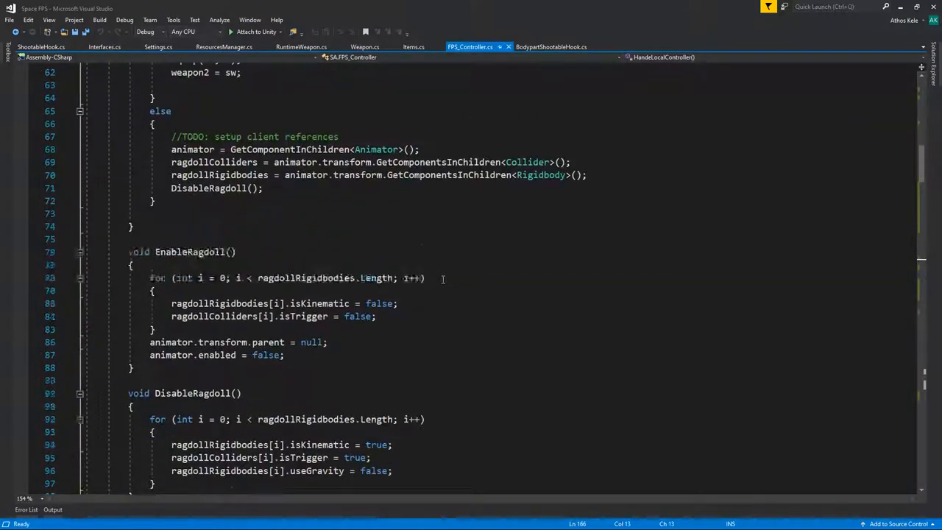
scroll("up", 3)
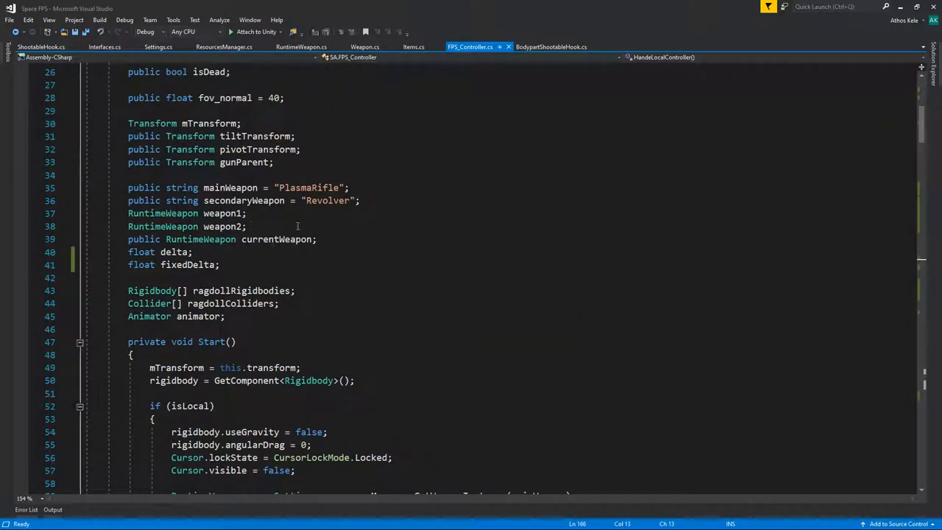
scroll("up", 3)
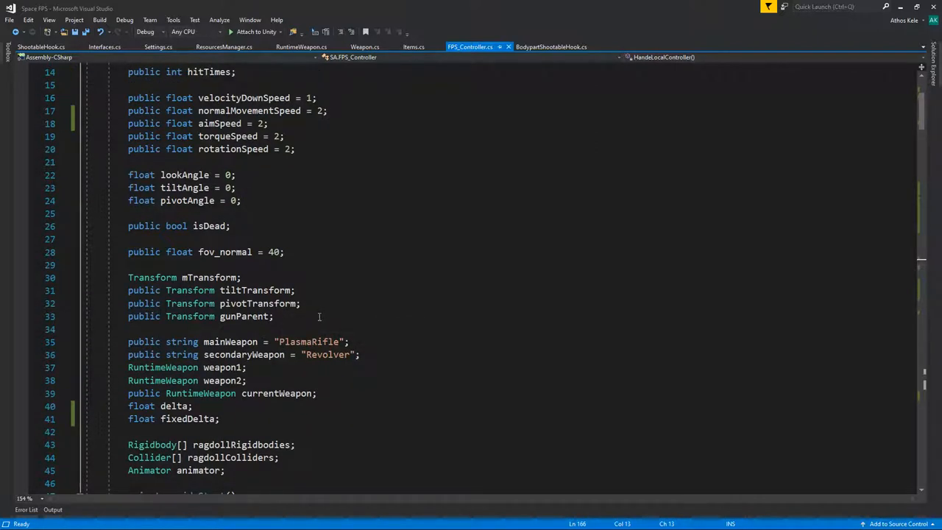
scroll("up", 3)
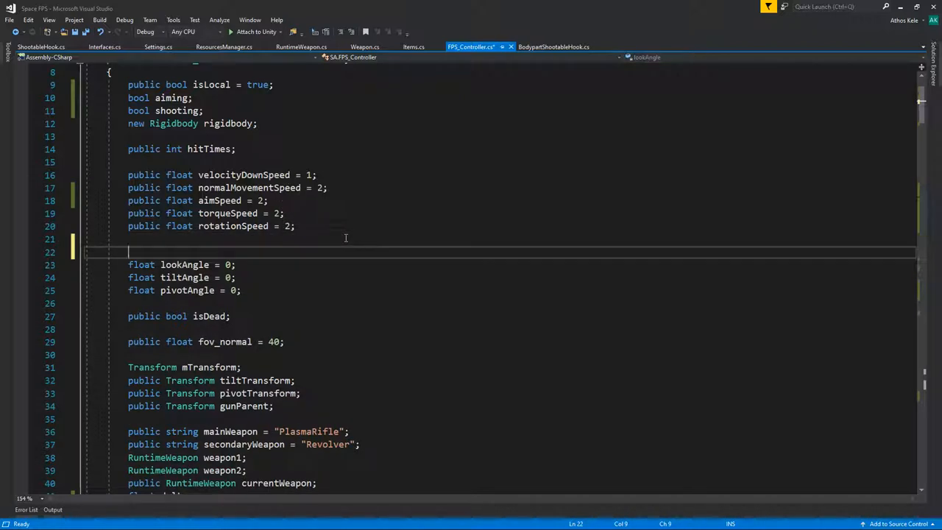
Declare a public float movementDownWeapon field after the movement speed fields
type("public float movem")
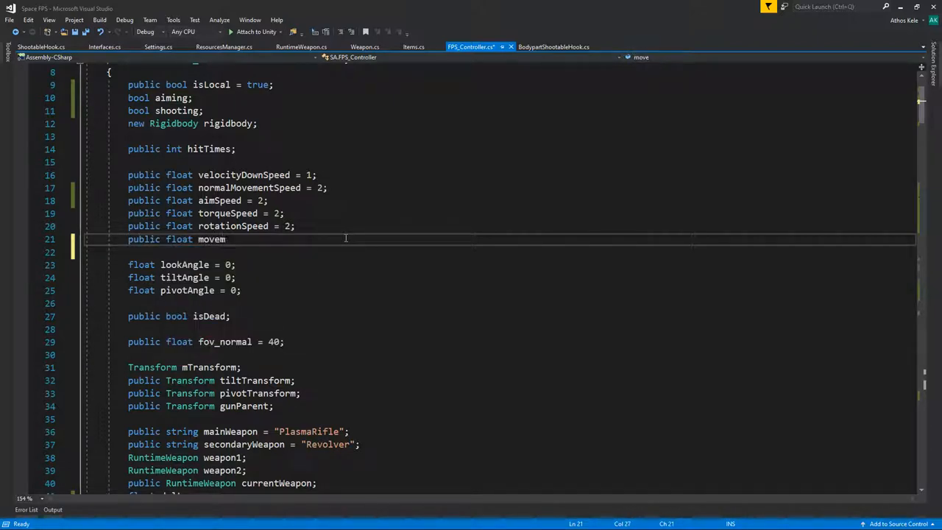
type("entDownWeapon")
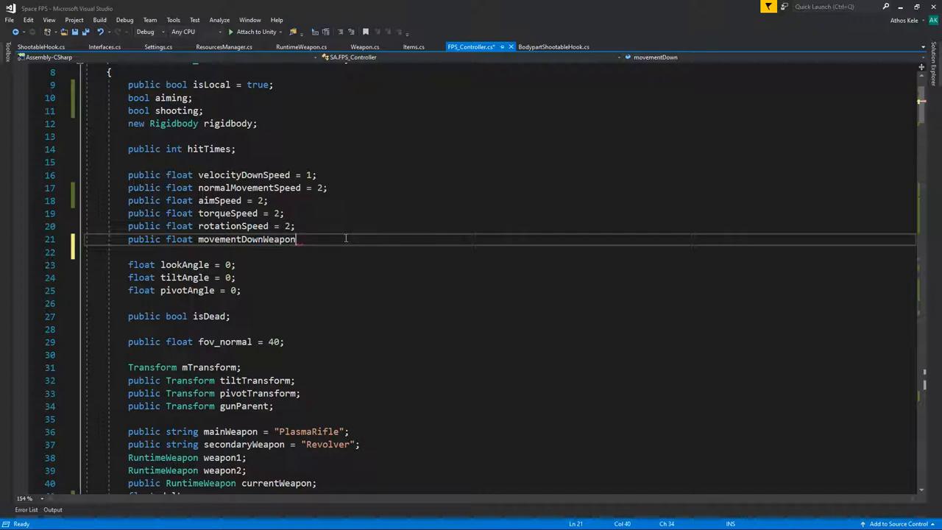
type("= 0")
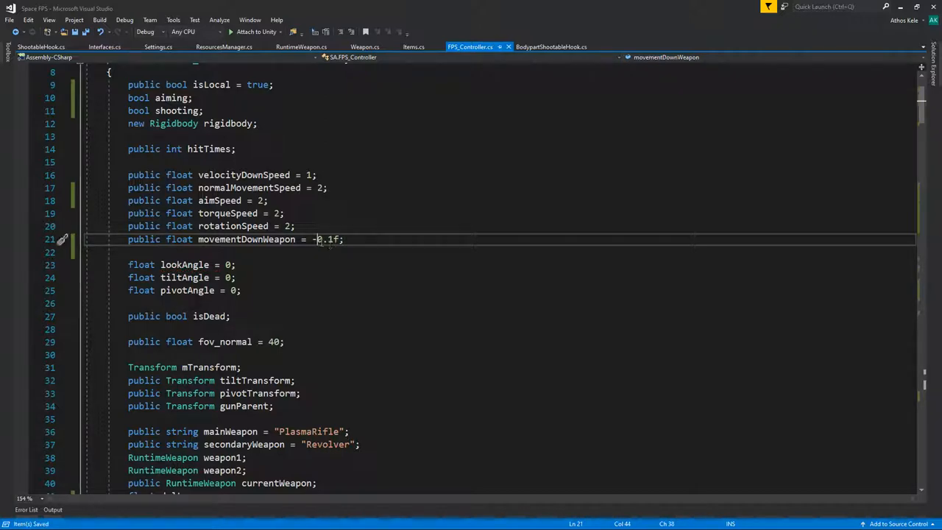
scroll("down", 3)
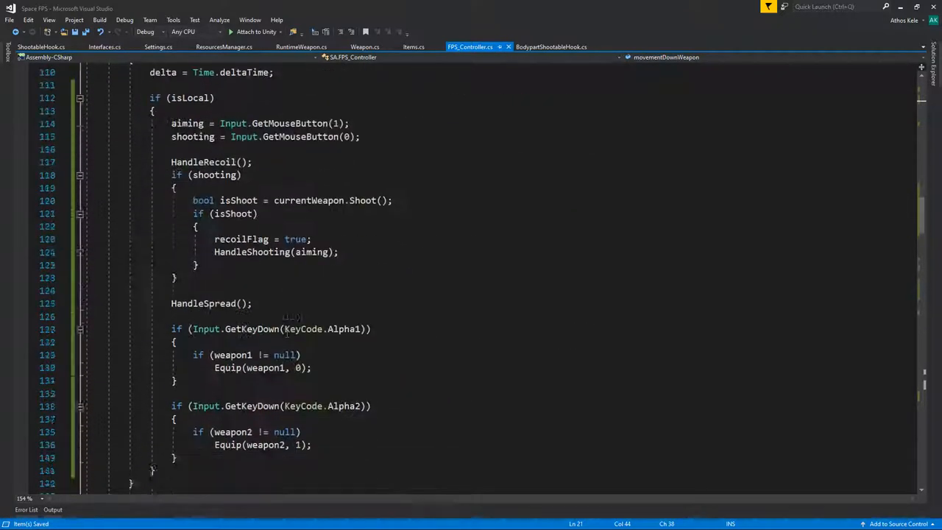
scroll("down", 3)
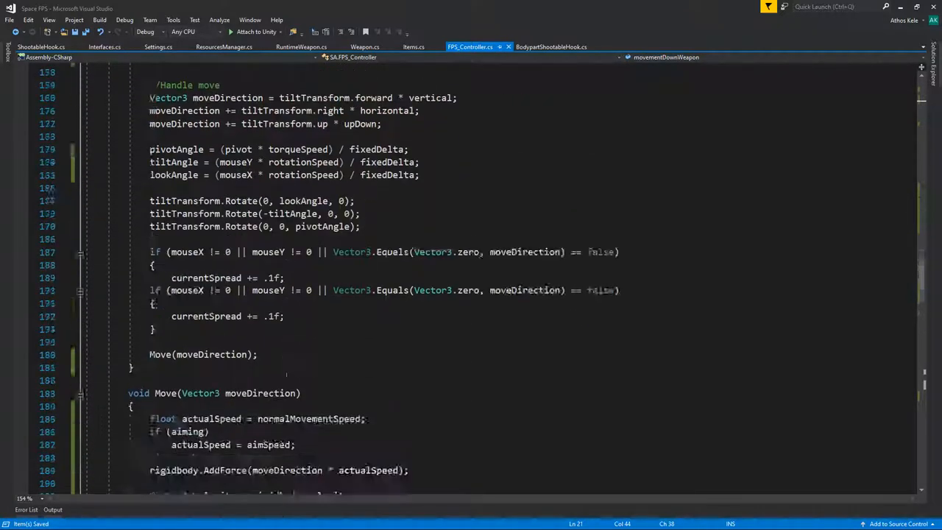
scroll("down", 3)
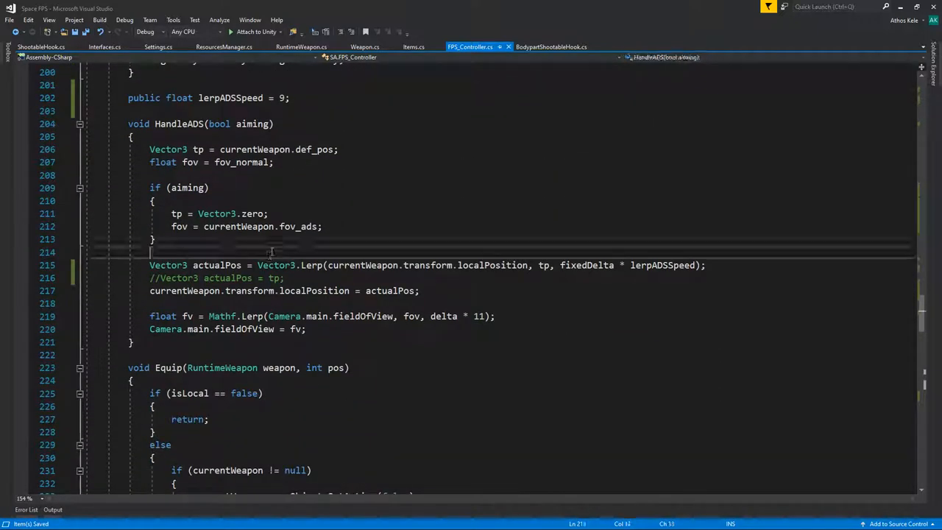
double_click(187, 188)
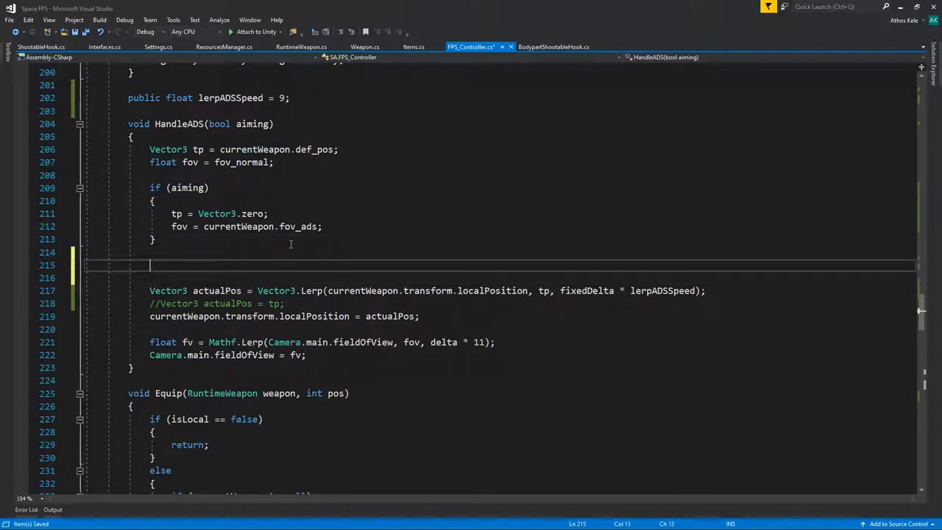
type("if(m")
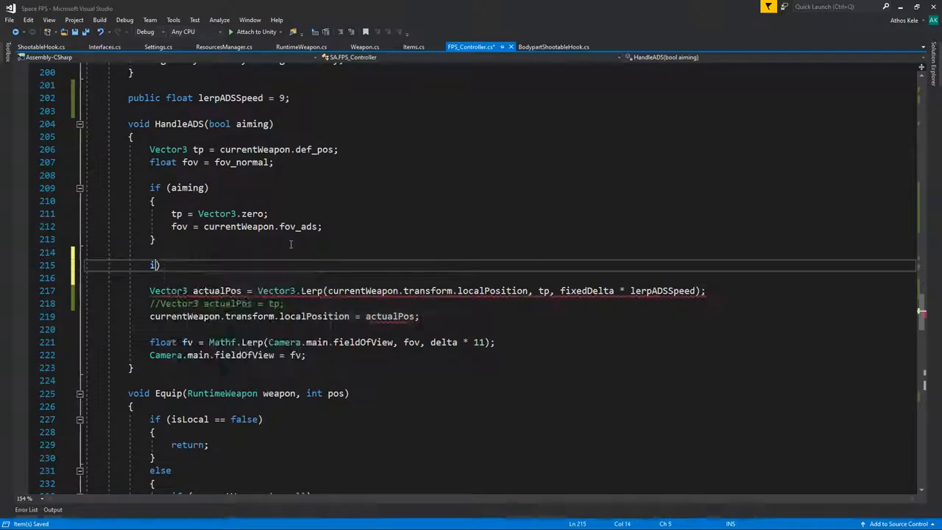
key("backspace")
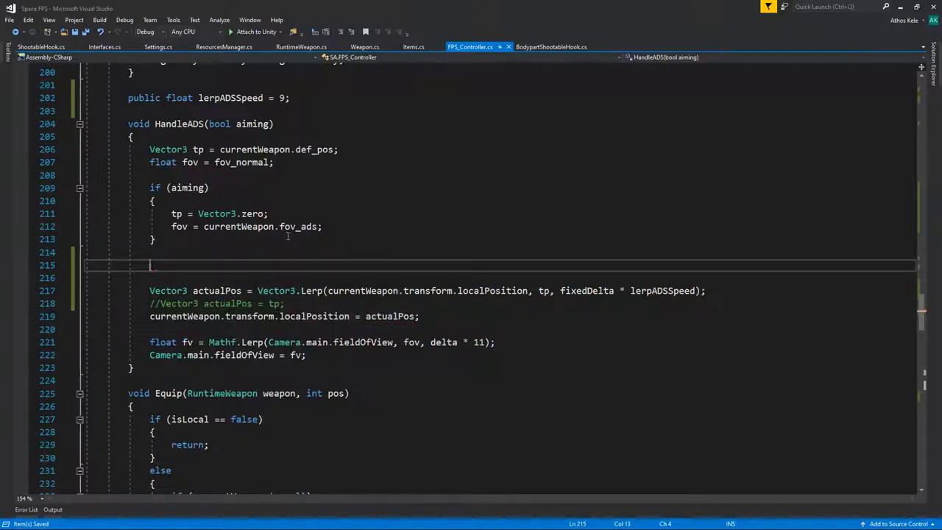
scroll("up", 3)
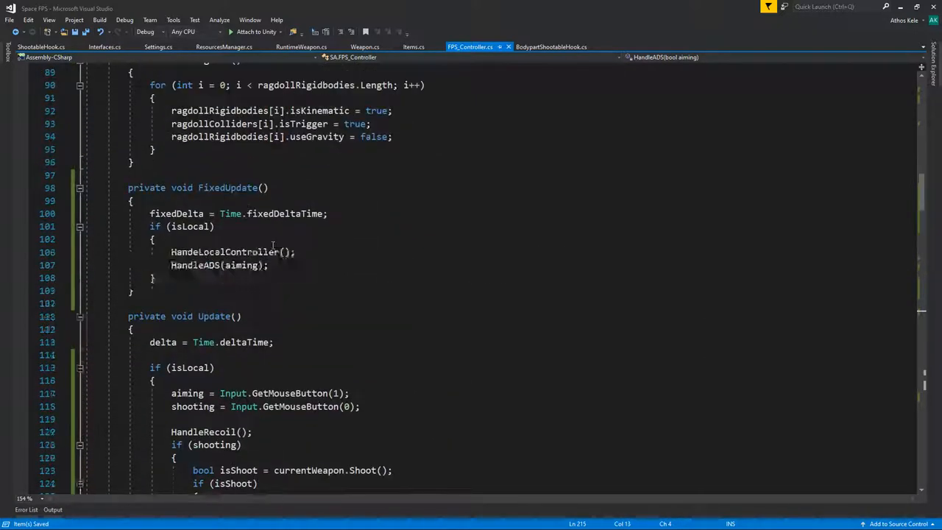
scroll("up", 3)
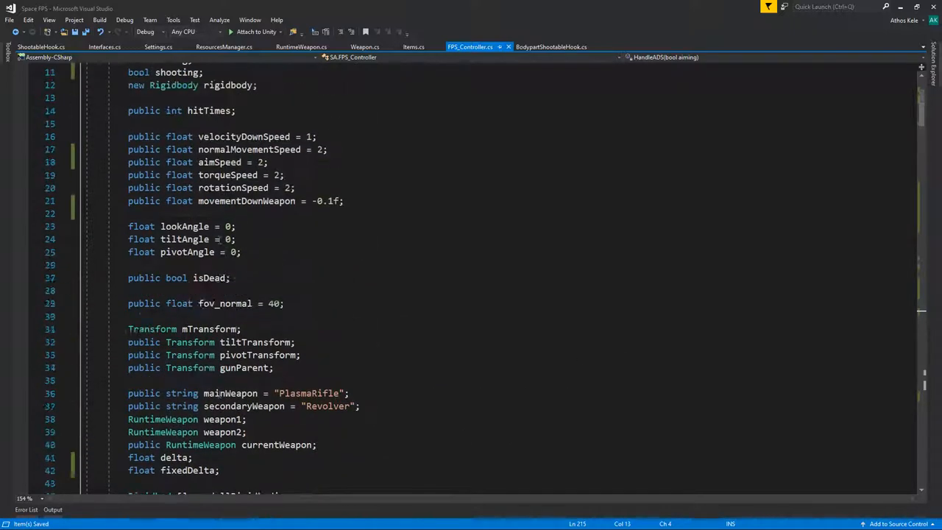
scroll("down", 3)
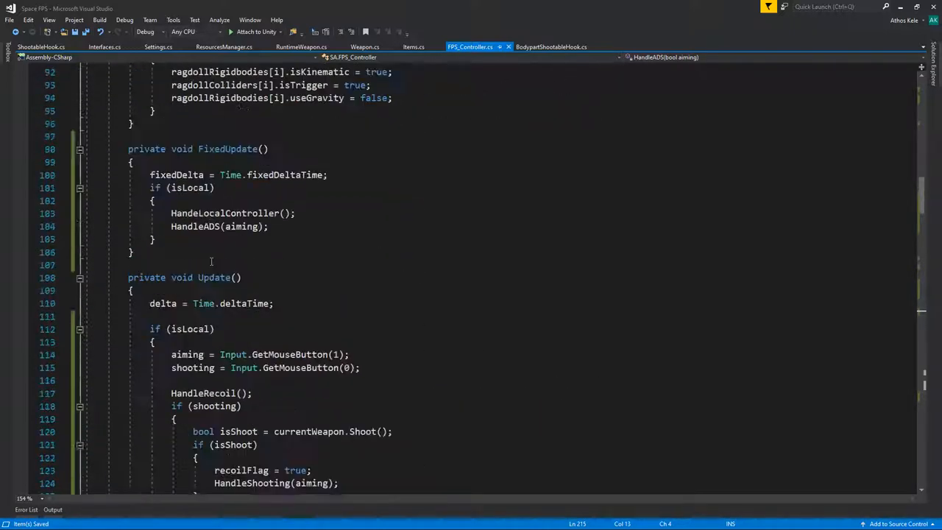
scroll("down", 3)
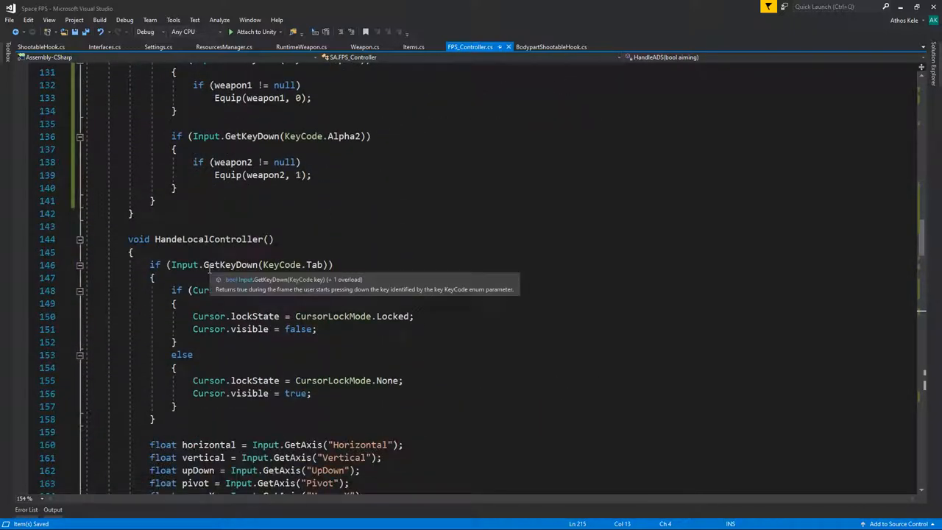
scroll("down", 3)
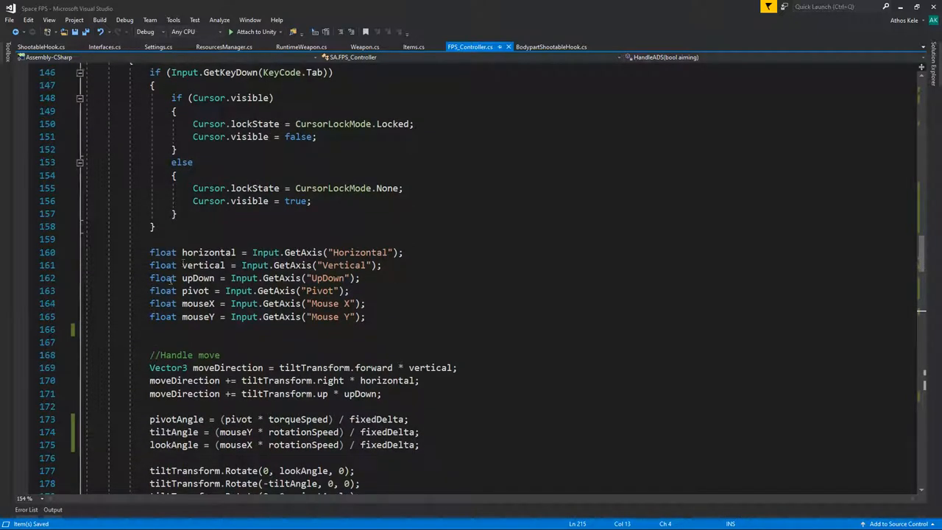
scroll("down", 3)
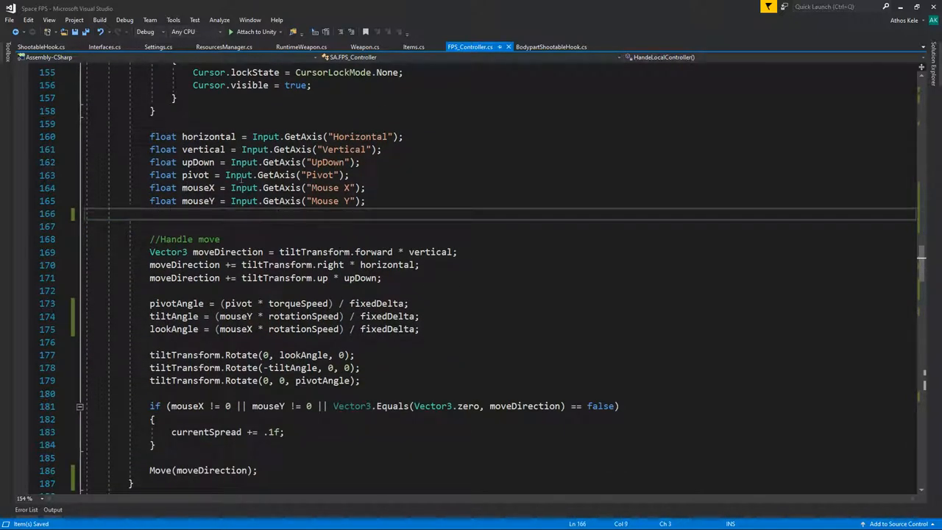
mouse_move(345, 150)
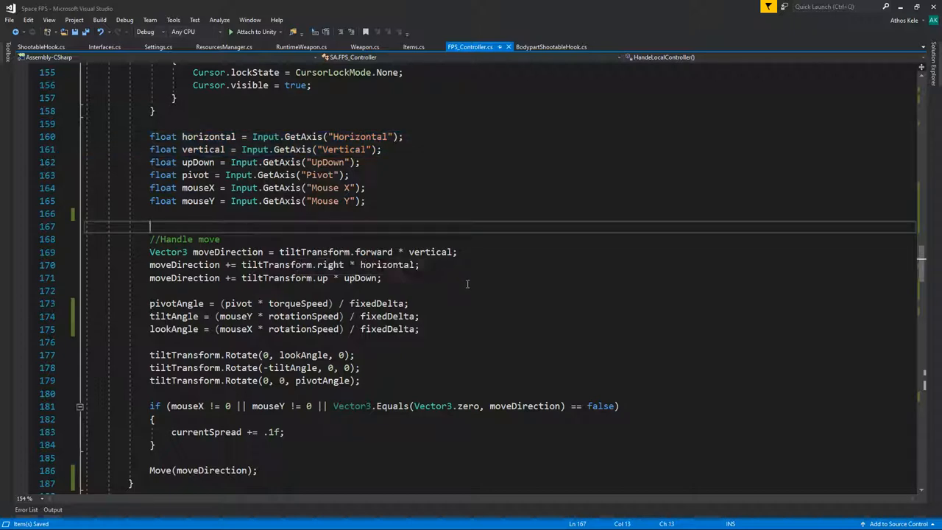
scroll("up", 3)
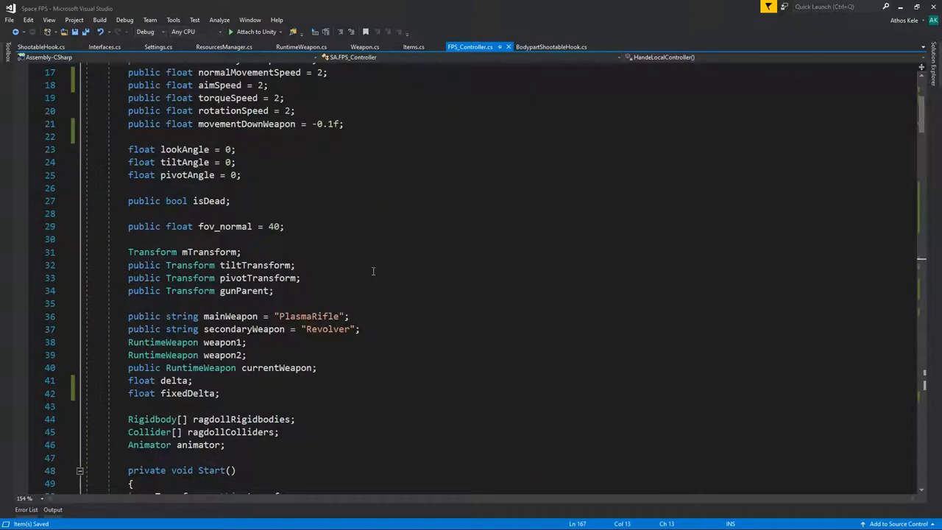
Declare a float moveAmount field after pivotAngle
scroll("up", 3)
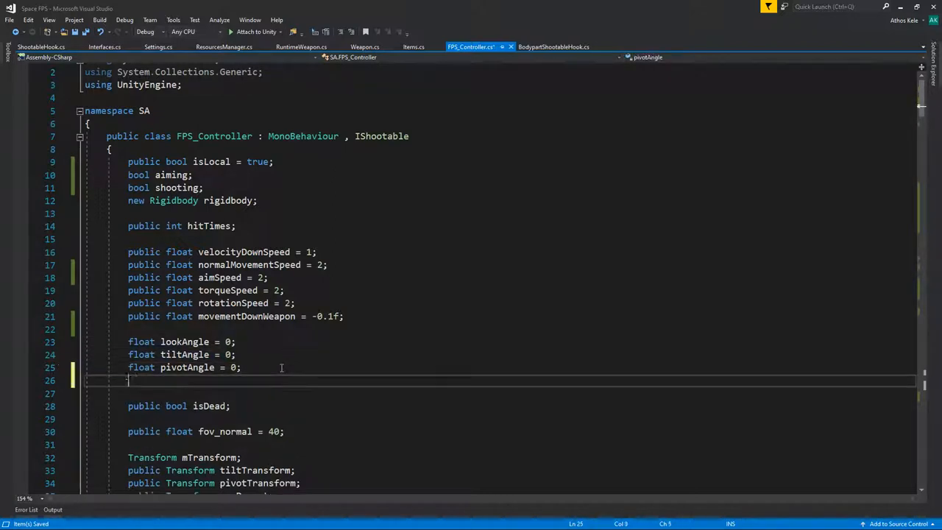
type("float moveAmount;")
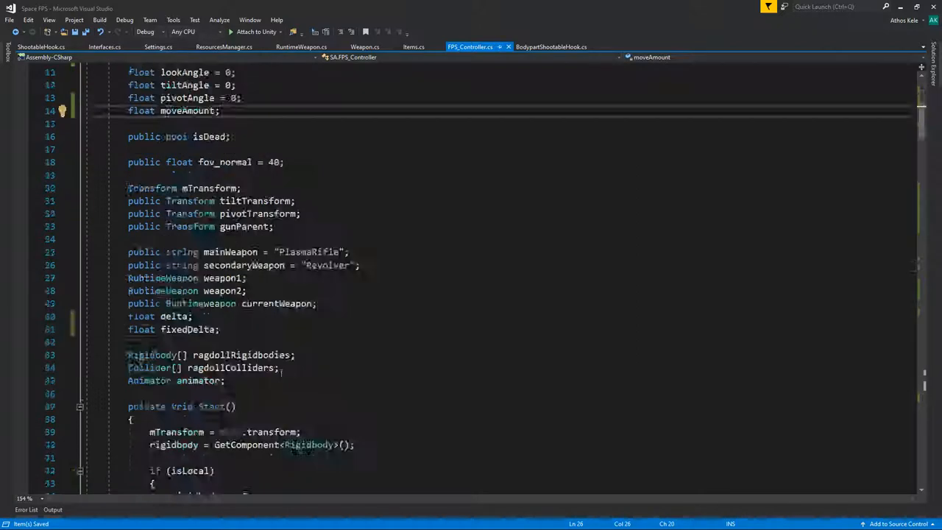
scroll("down", 3)
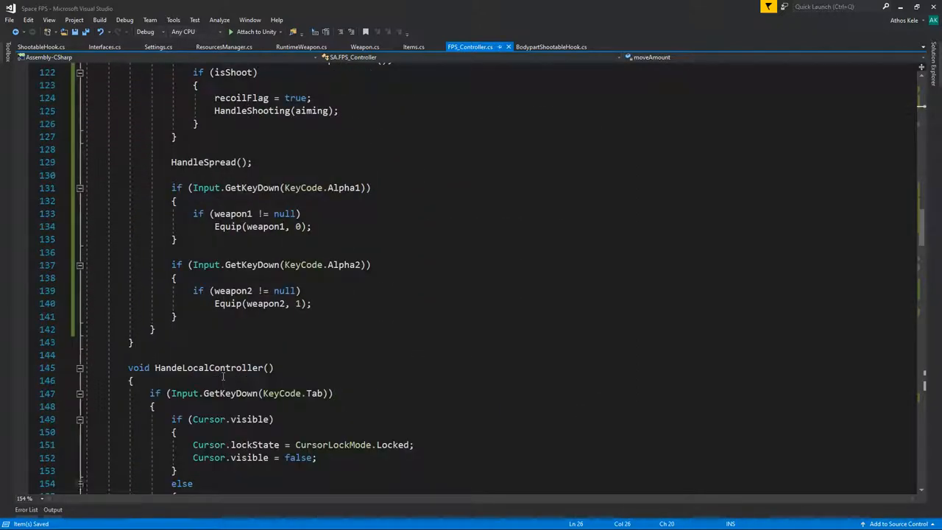
scroll("down", 3)
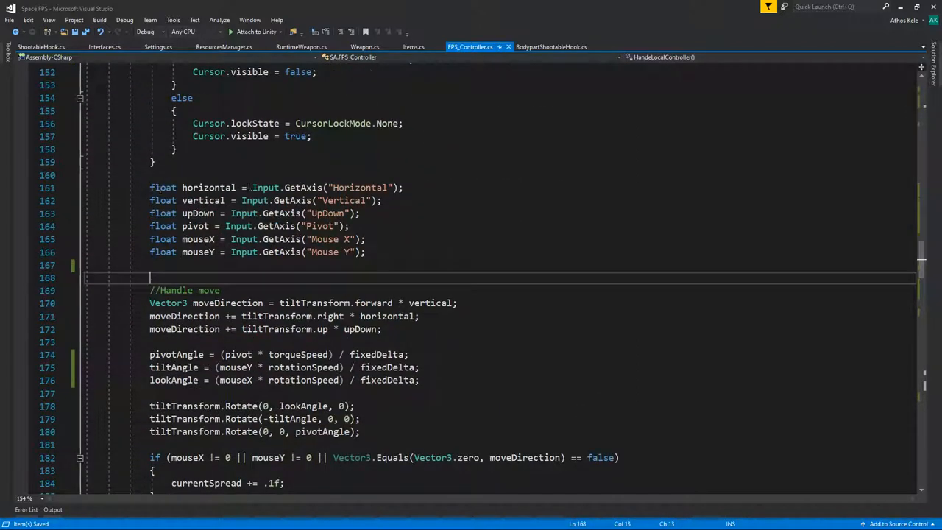
In HandleLocalController set moveAmount = Mathf.Clamp01(Mathf.Abs(horizontal) + Mathf.Abs(vertical))
key("enter")
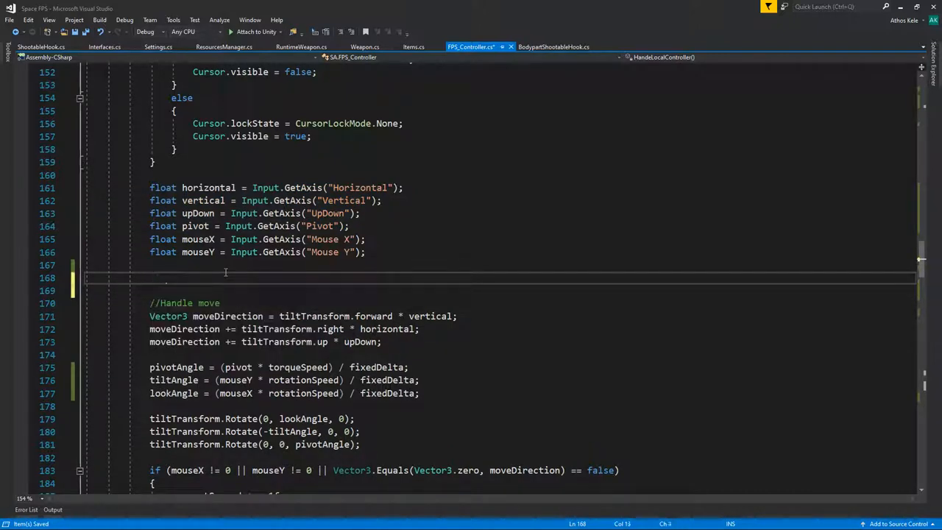
type("moveAmount =")
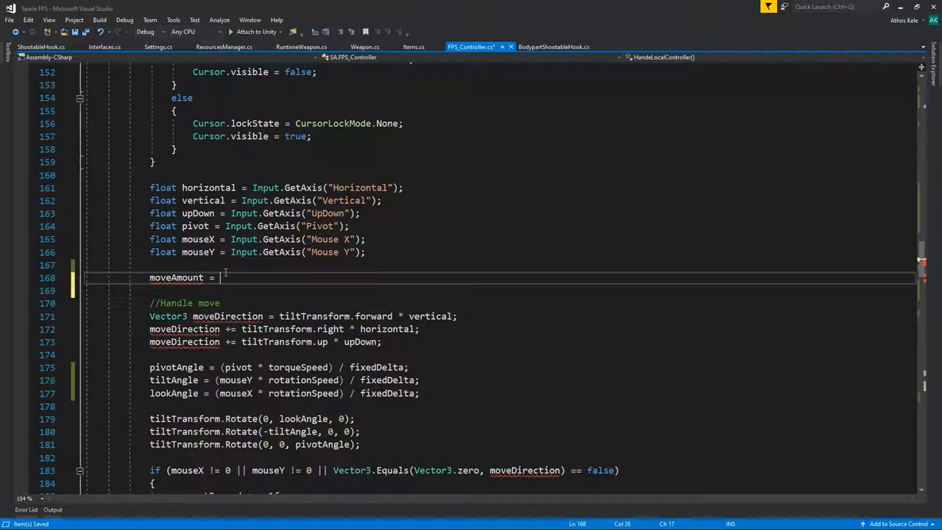
type("horizontal + vertical;")
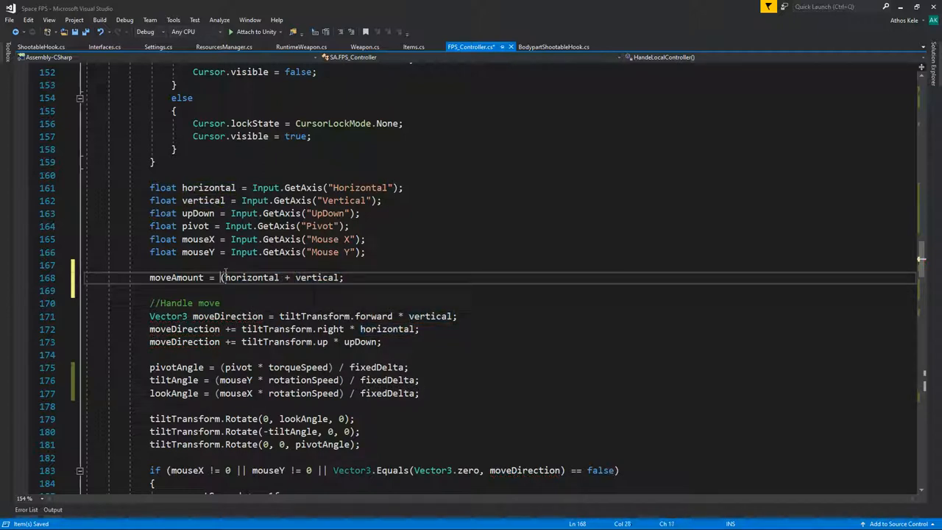
type("Mathf.ab")
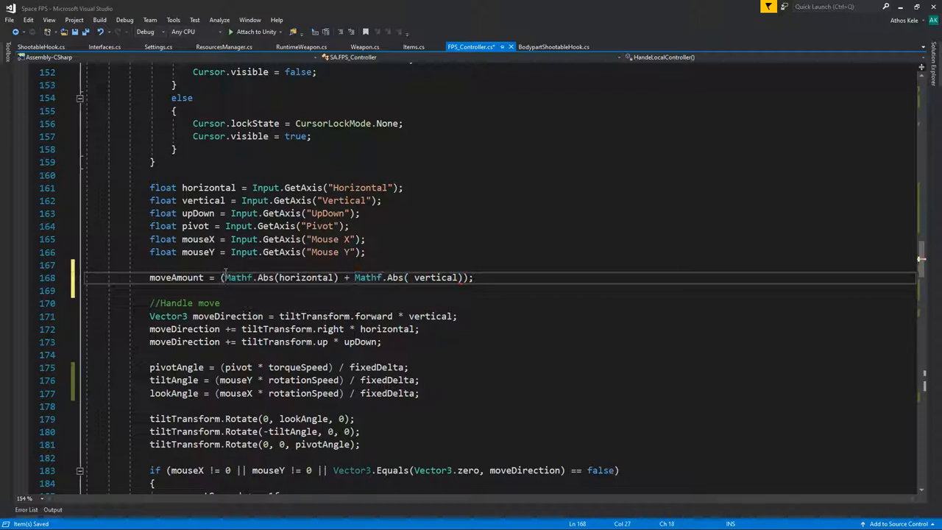
type("c")
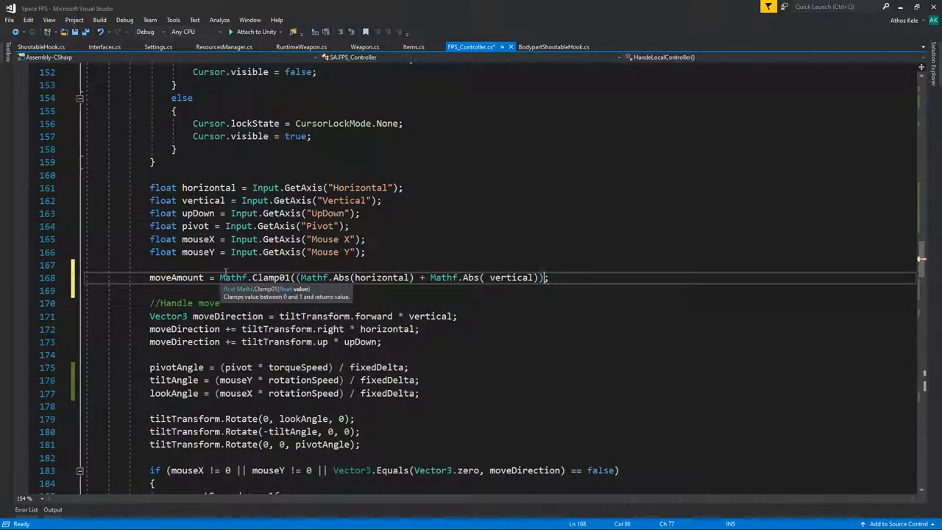
scroll("down", 3)
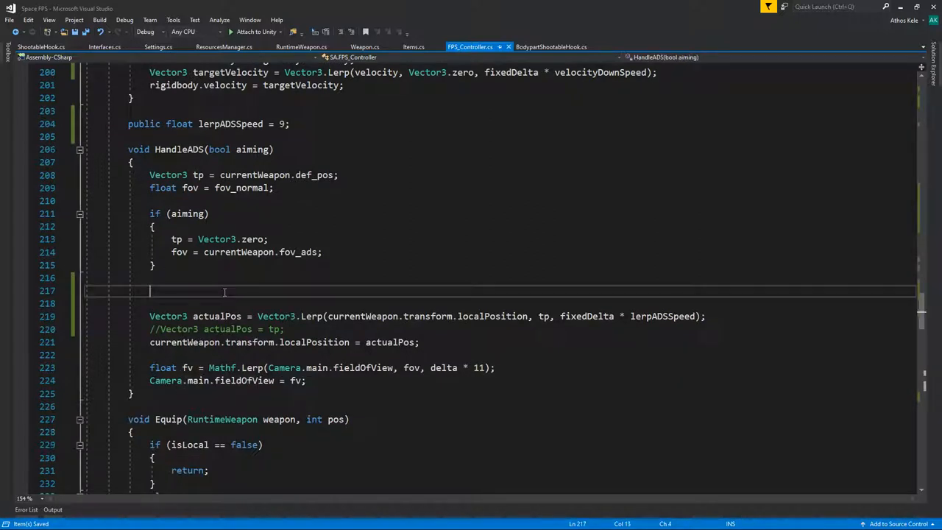
In HandleADS add tp.y += movementDownWeapon whenever moveAmount exceeds the threshold, then return to Unity
type("if(moveAmount")
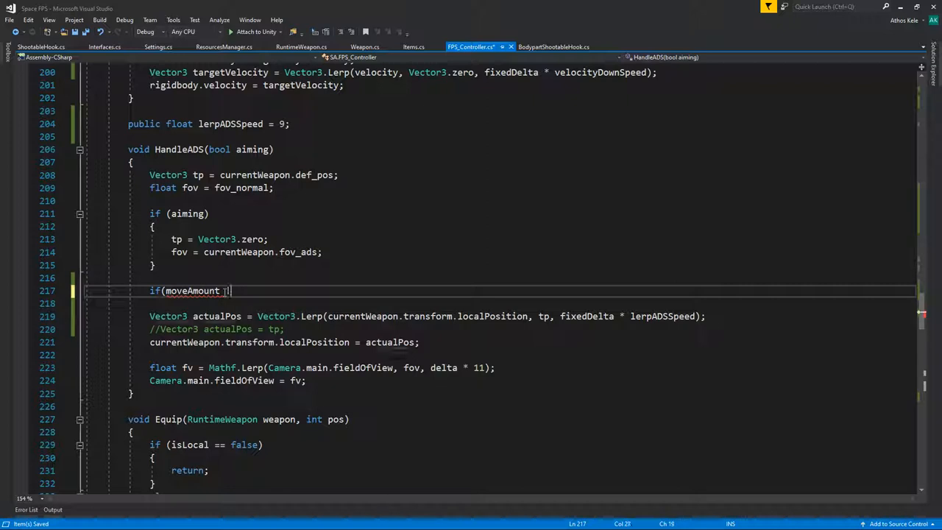
type("> 0")
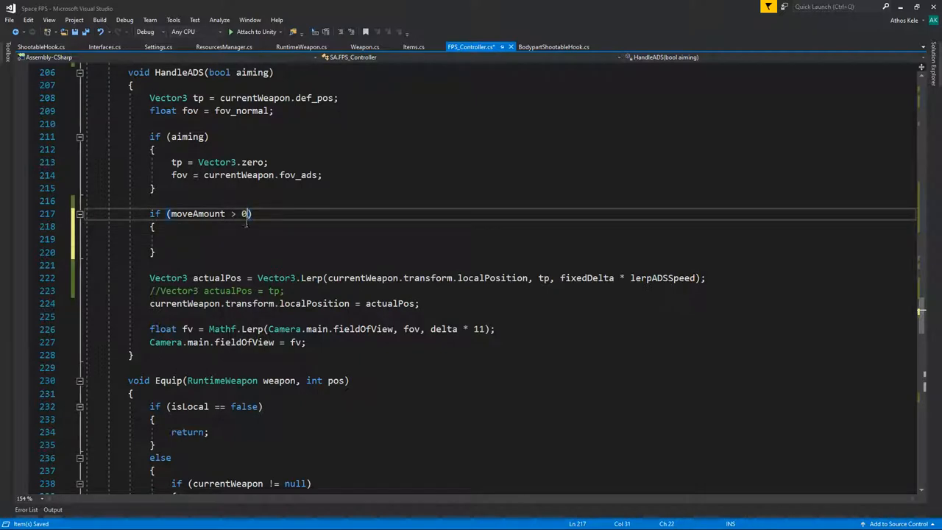
type(".2f")
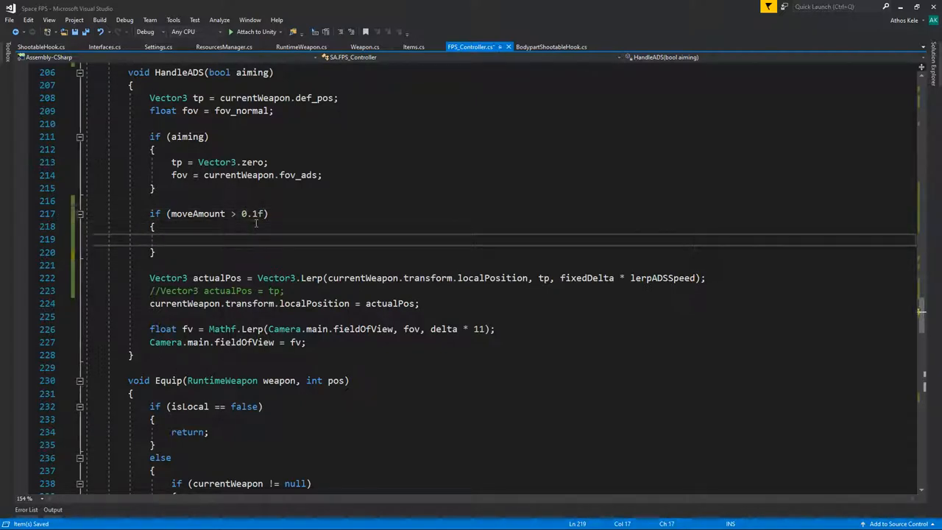
type("tp.y+=")
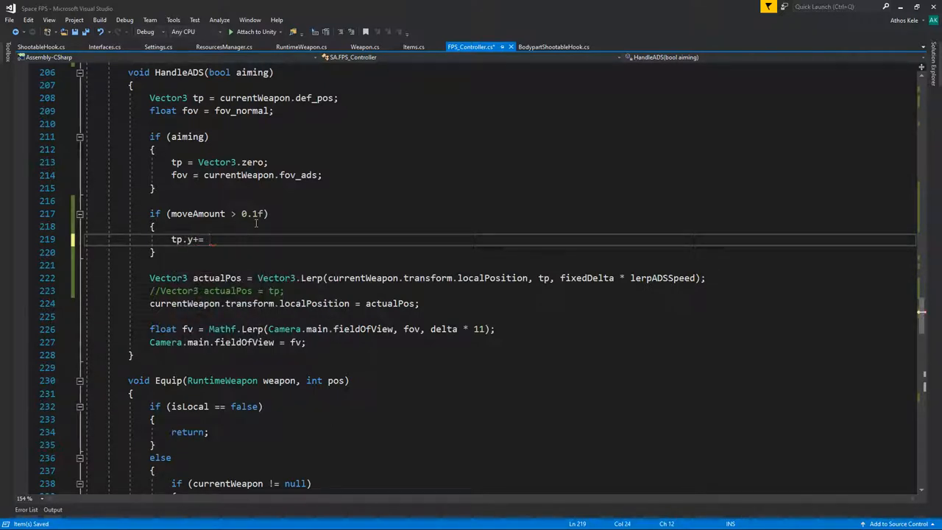
type("movementDownWeapon;")
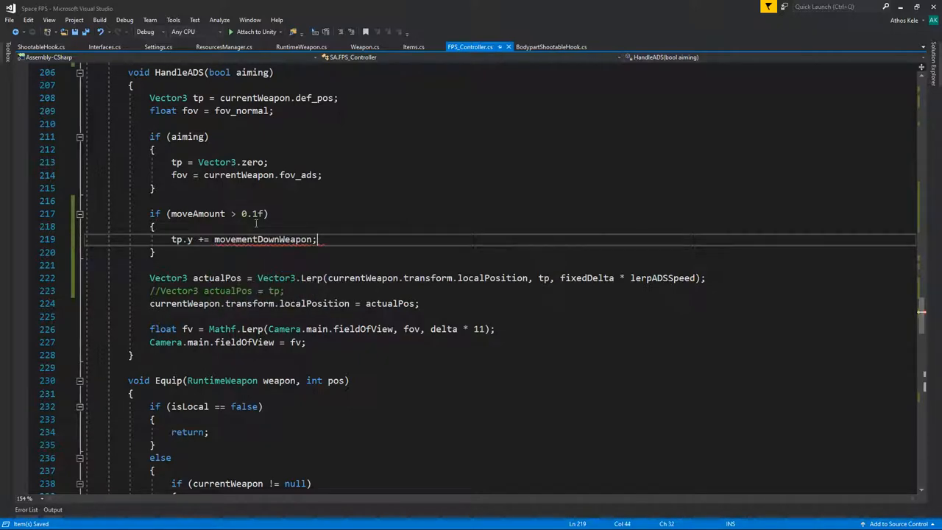
left_click(153, 227)
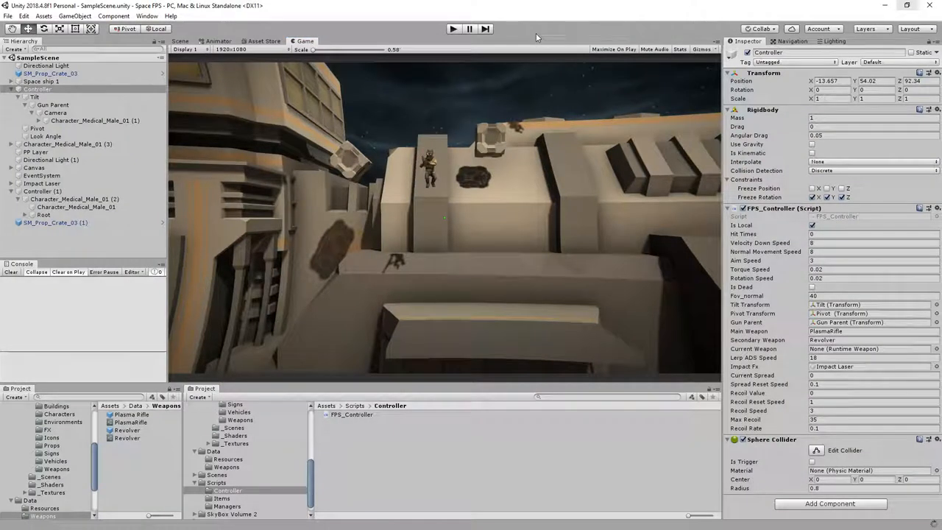
mouse_move(412, 134)
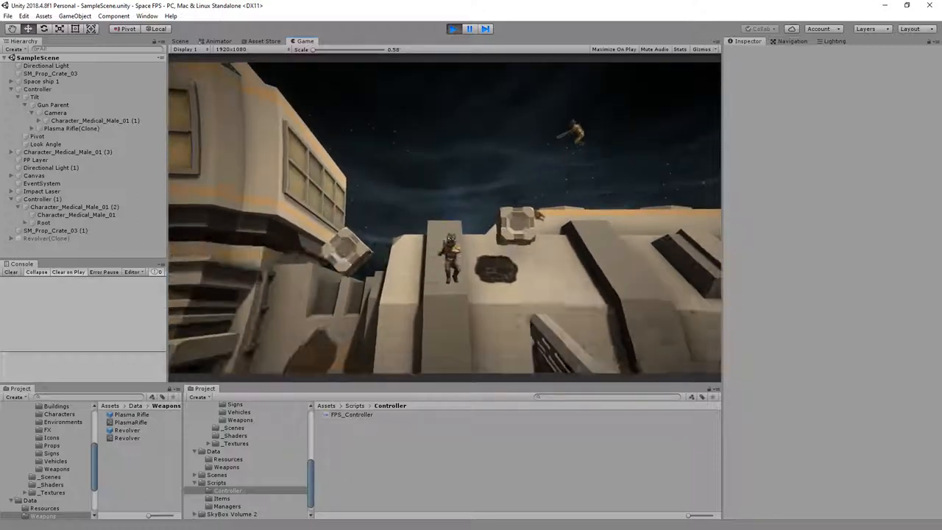
Select Controller and tune Movement Down Weapon to -0.03, then -0.01 during the play test
left_click(453, 29)
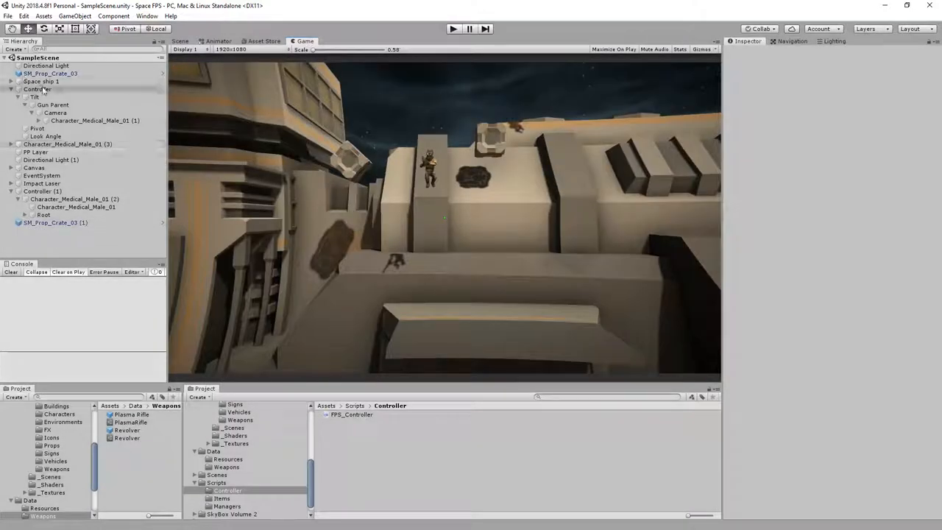
left_click(37, 89)
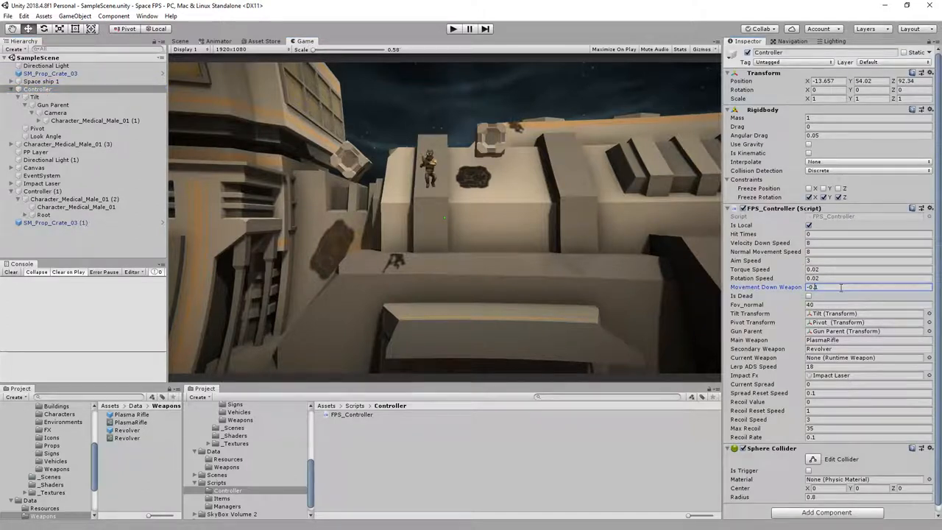
type("-0.03")
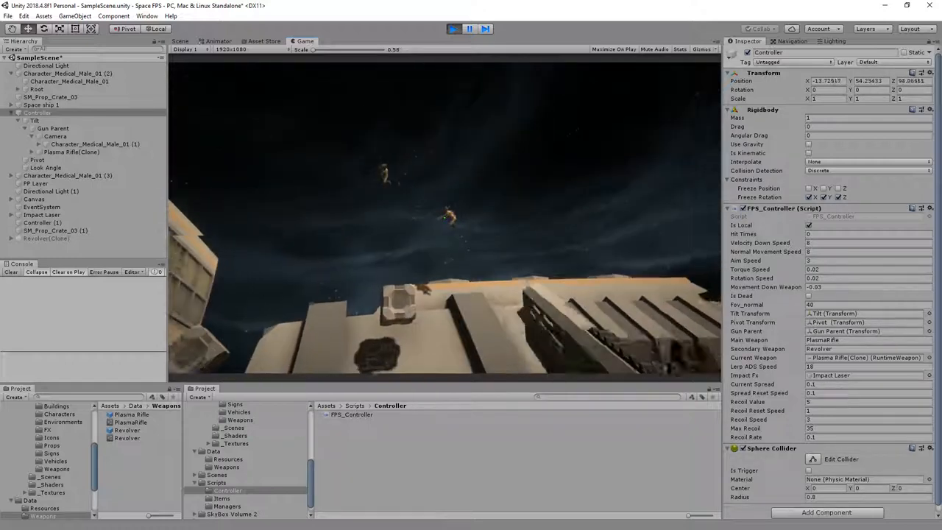
left_click(453, 29)
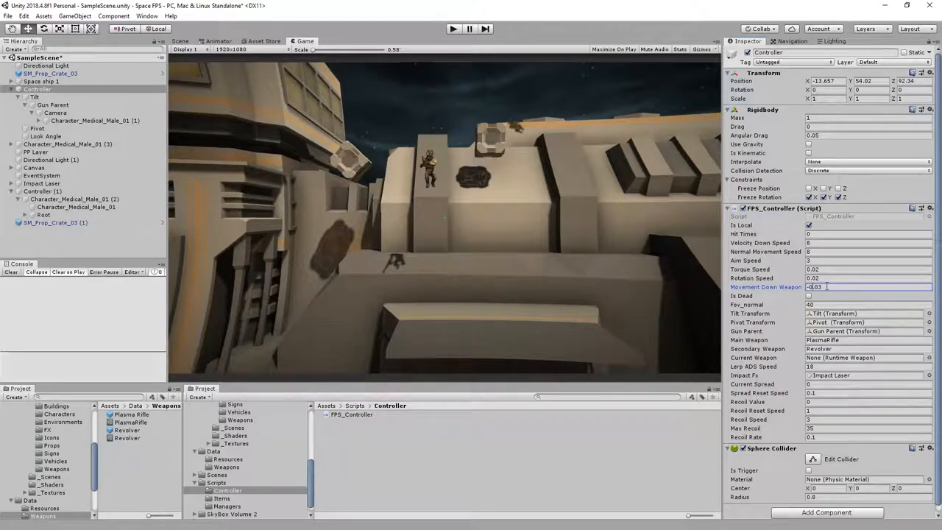
type("-0.01")
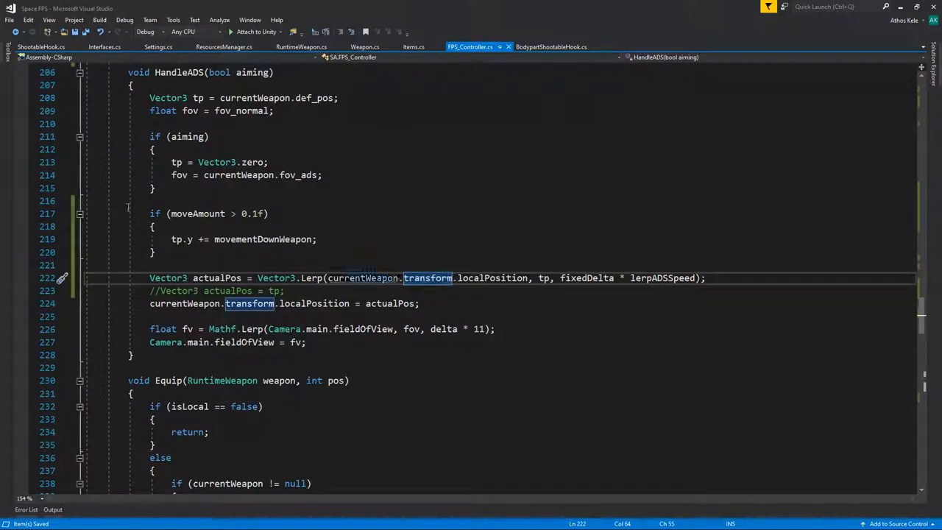
Append && !aiming to HandleADS's moveAmount weapon-lowering condition
left_click(268, 213)
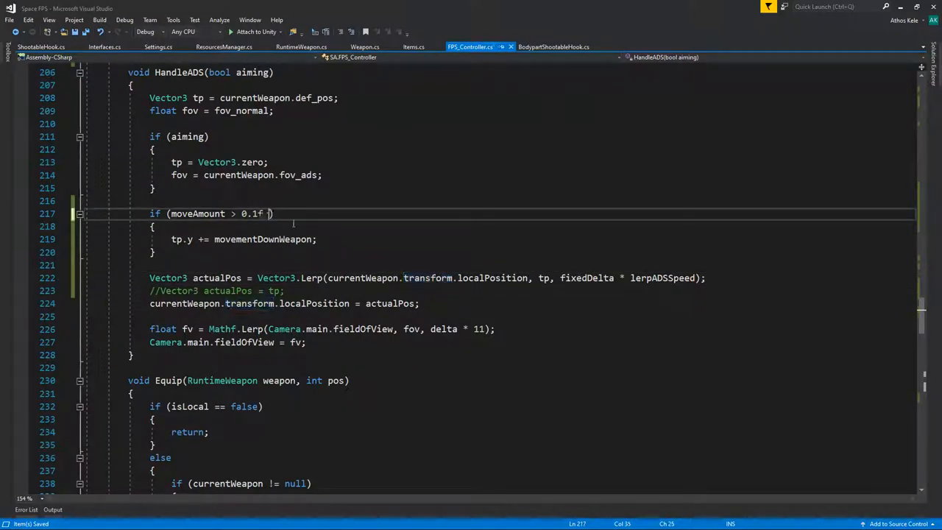
type("&& !")
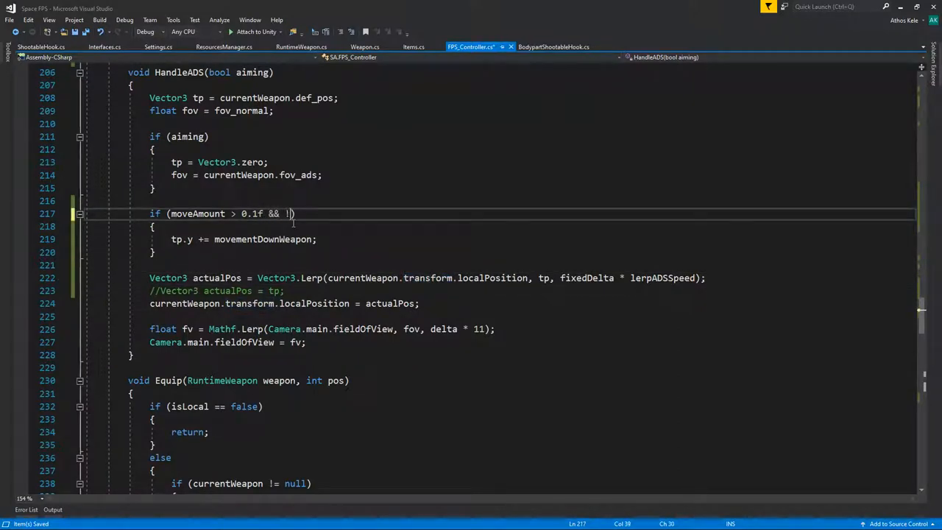
type("ai")
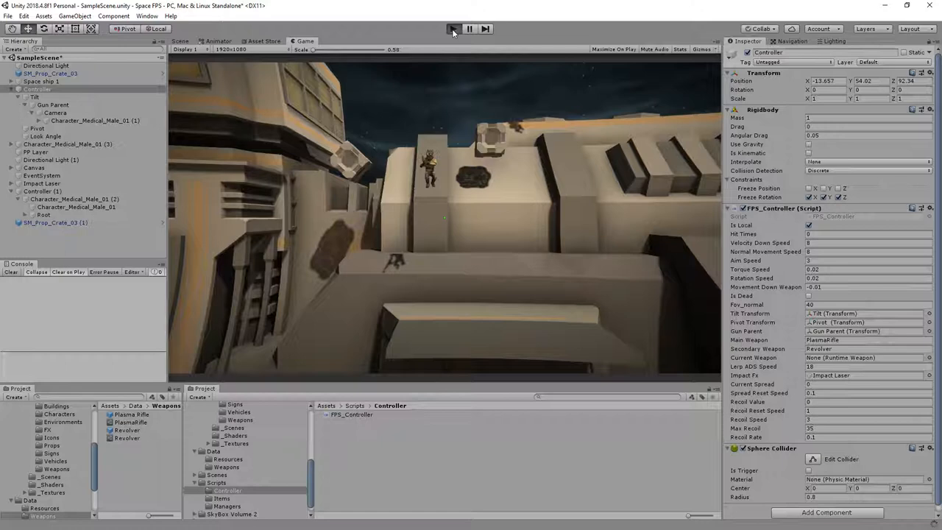
Start Play mode and move around to check the weapon lowering while moving
left_click(453, 29)
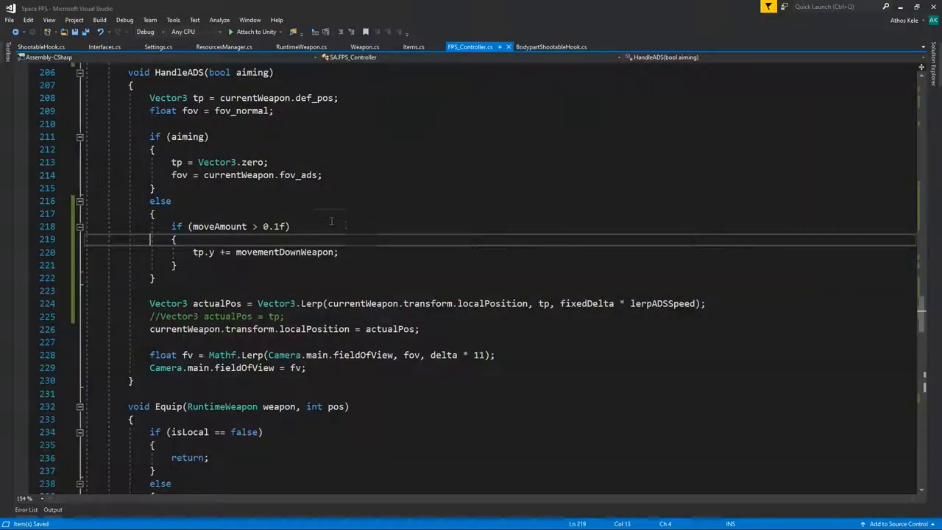
Scroll to the tiltTransform.Rotate calls and change the third call's pivotAngle to -pivotAngle
scroll("up", 3)
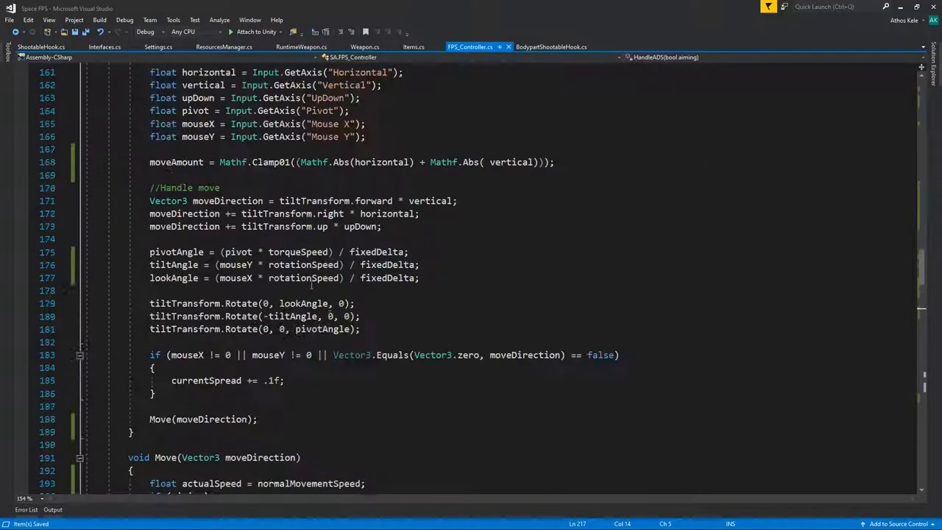
scroll("down", 3)
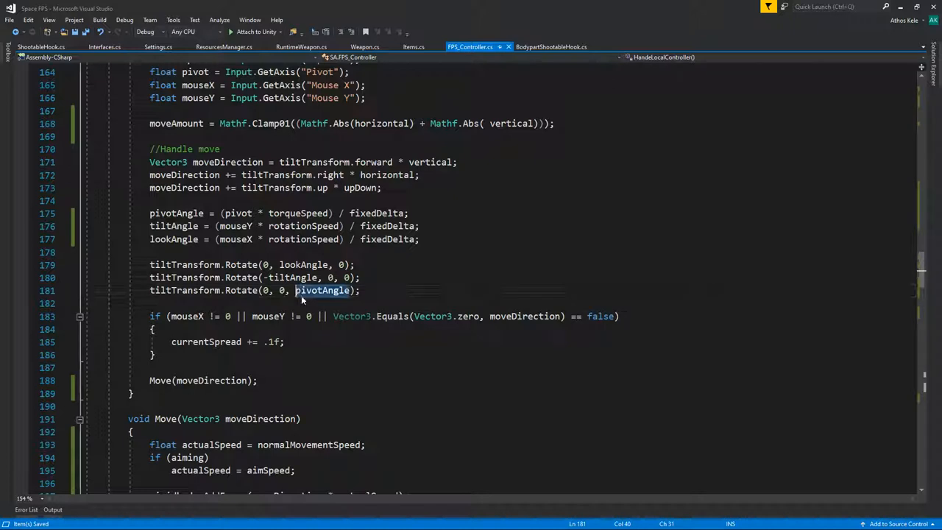
scroll("up", 3)
type("-")
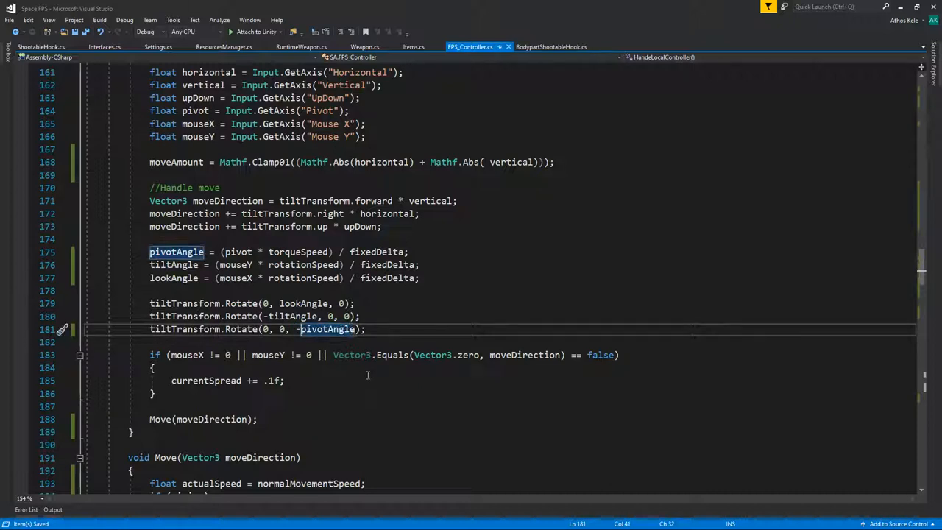
mouse_move(653, 150)
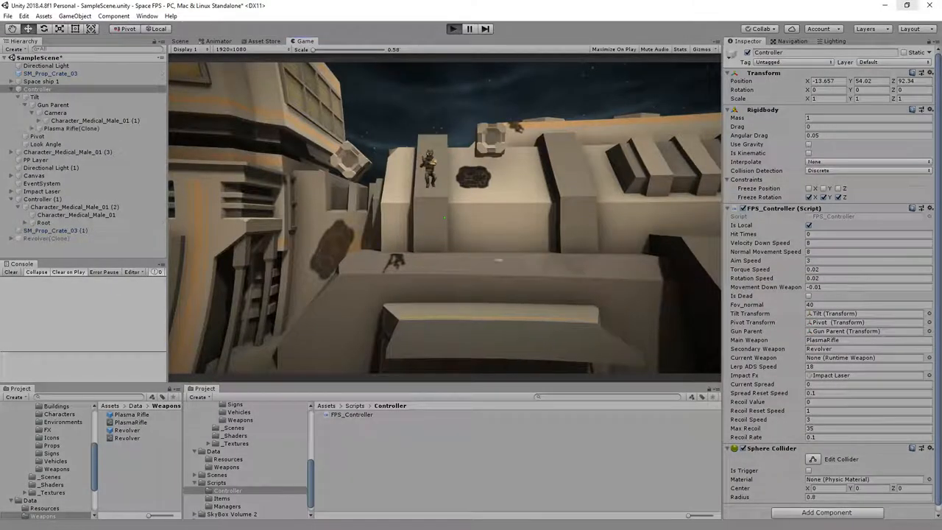
Play-test flying around the building with the revolver and inverted pivot, then stop the game
left_click(453, 28)
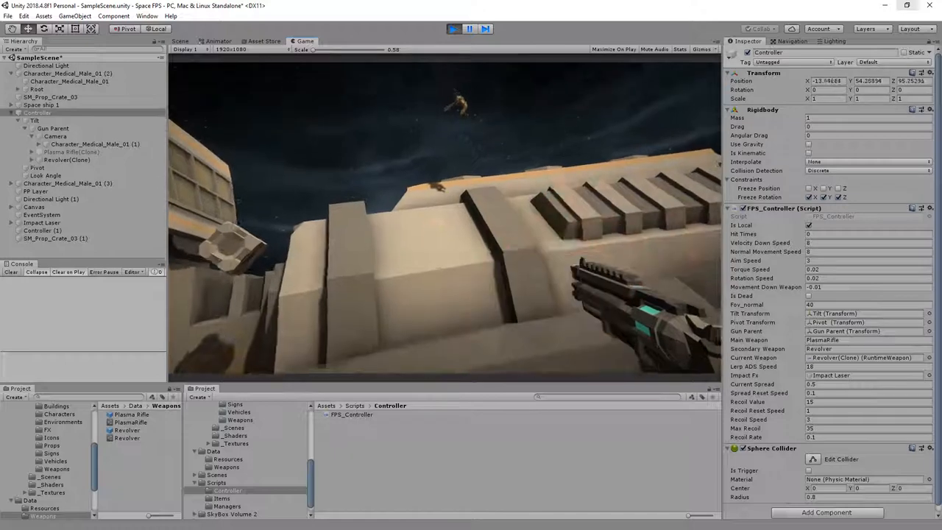
left_click(453, 28)
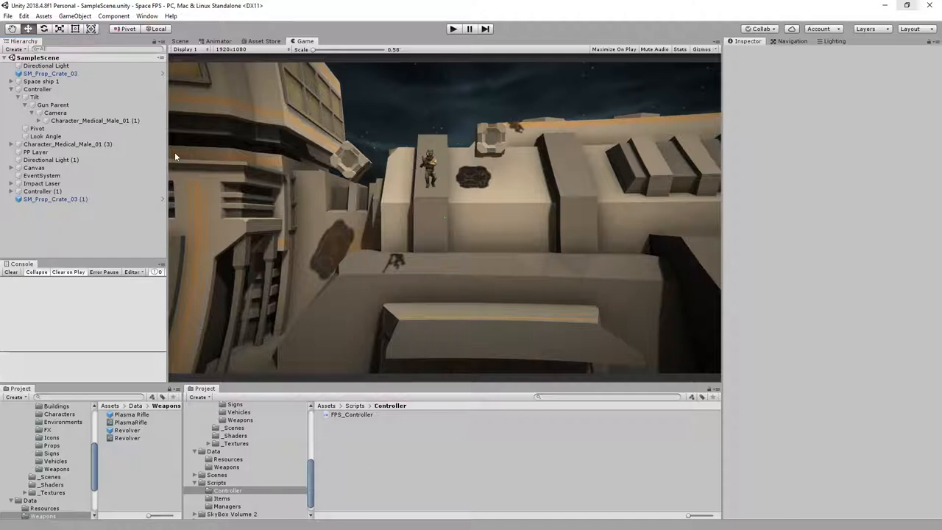
mouse_move(639, 262)
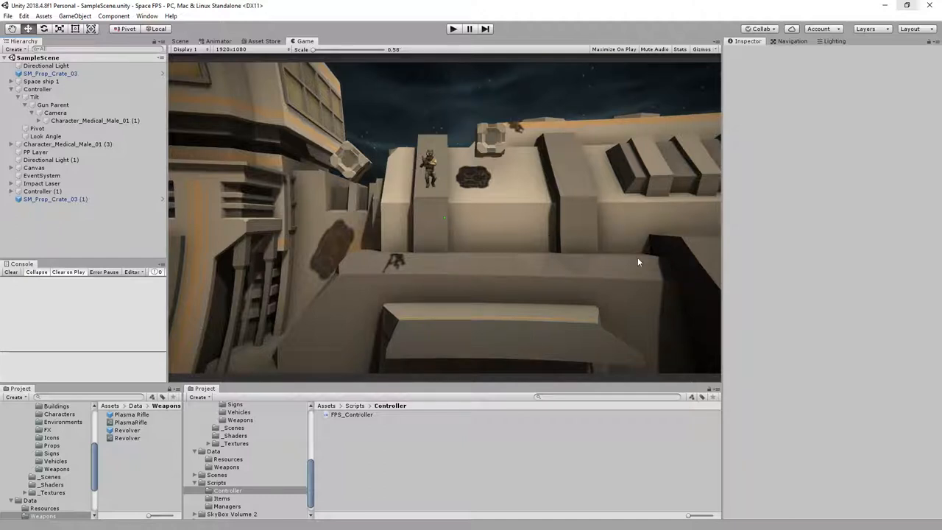
mouse_move(818, 176)
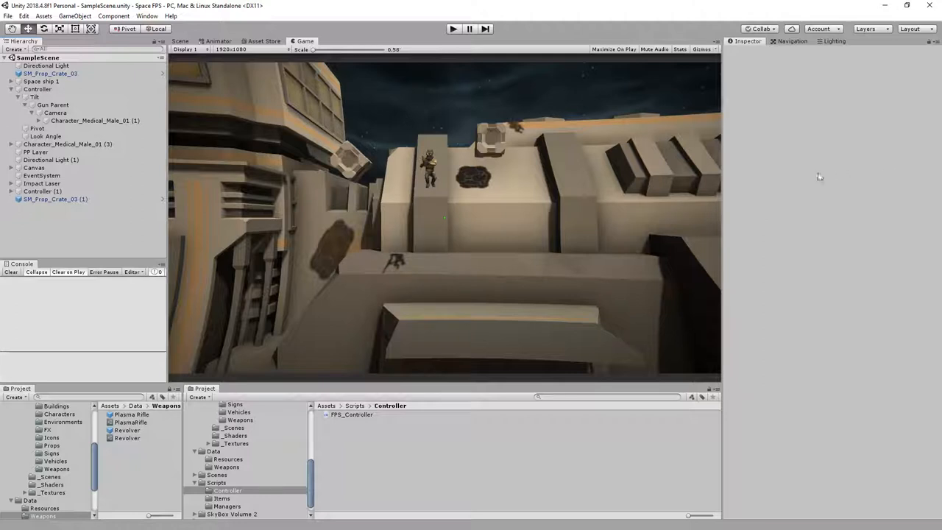
mouse_move(818, 176)
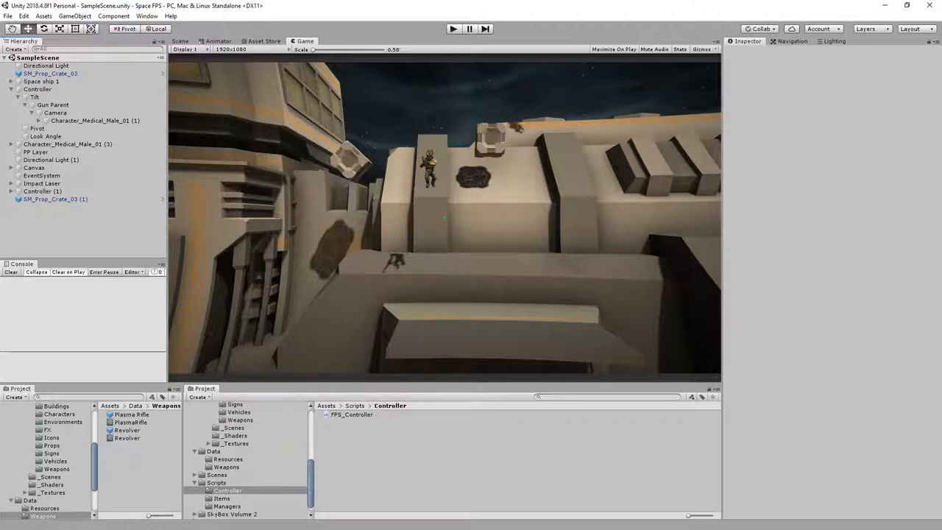